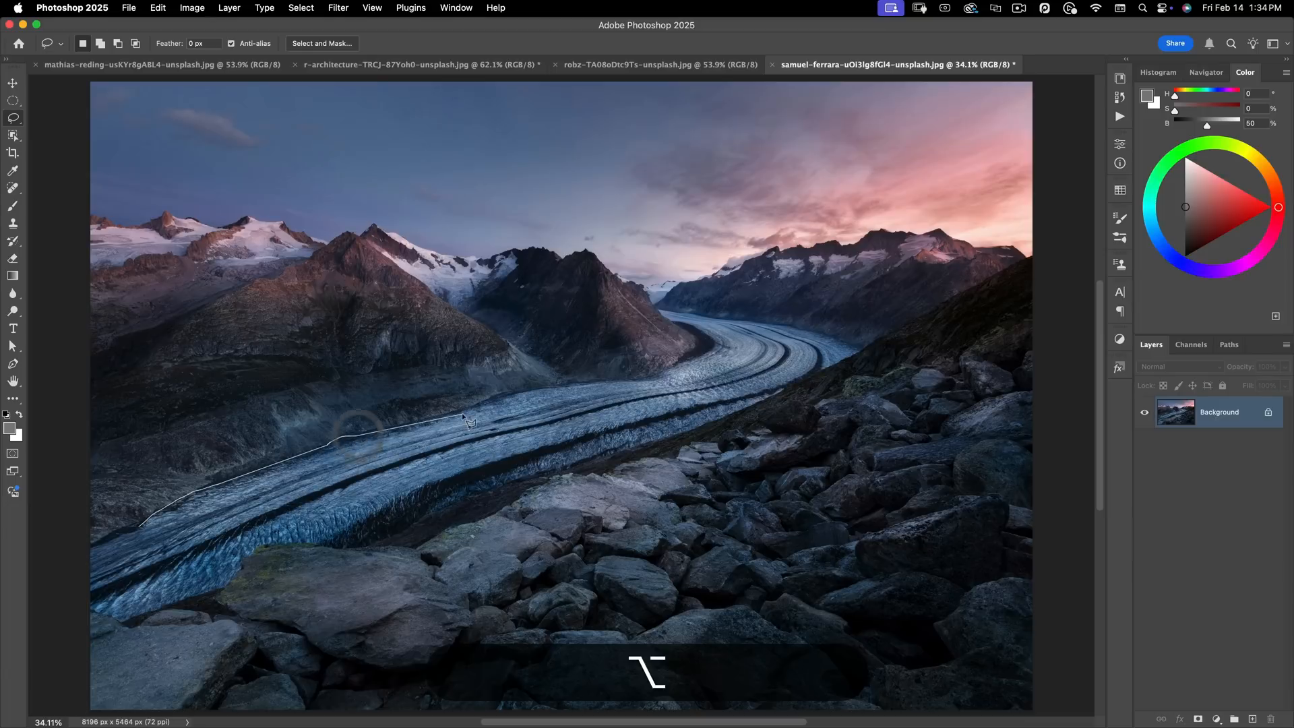
Trace the glacier edge with straight and freehand segments, closing the outline at the left border.
click(623, 384)
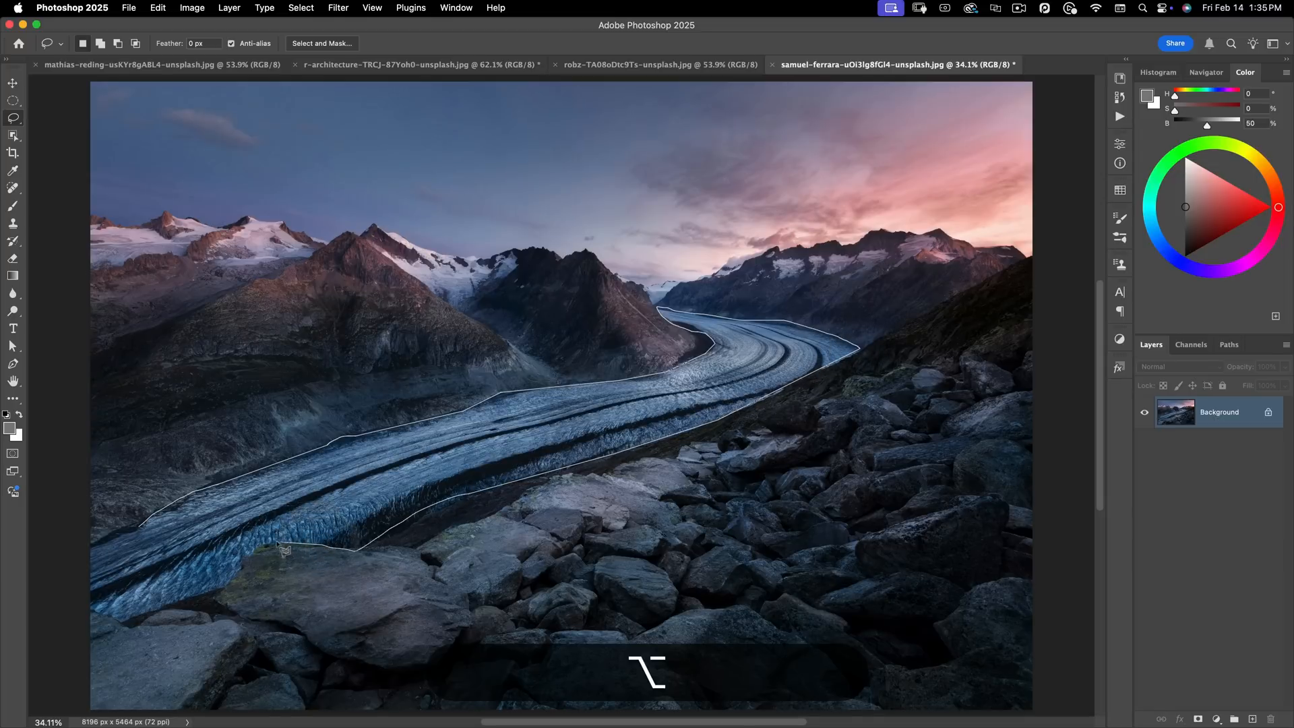
drag(285, 549, 230, 599)
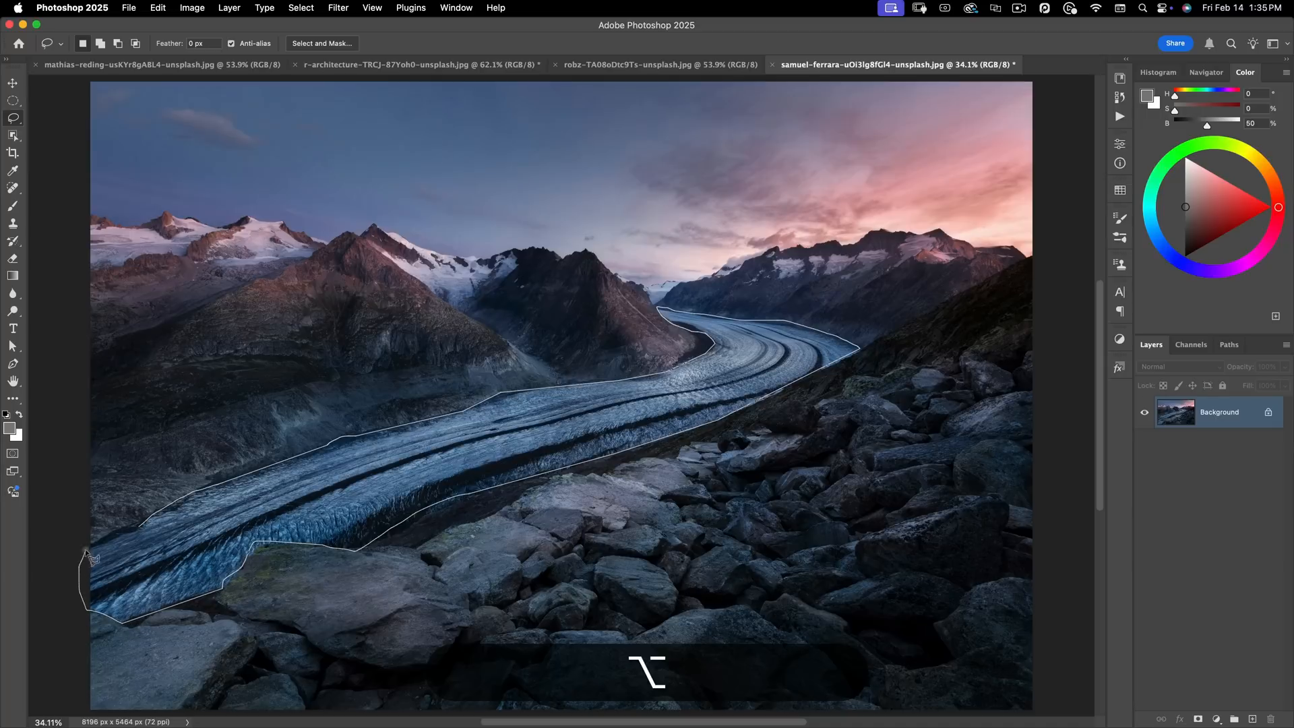
click(14, 119)
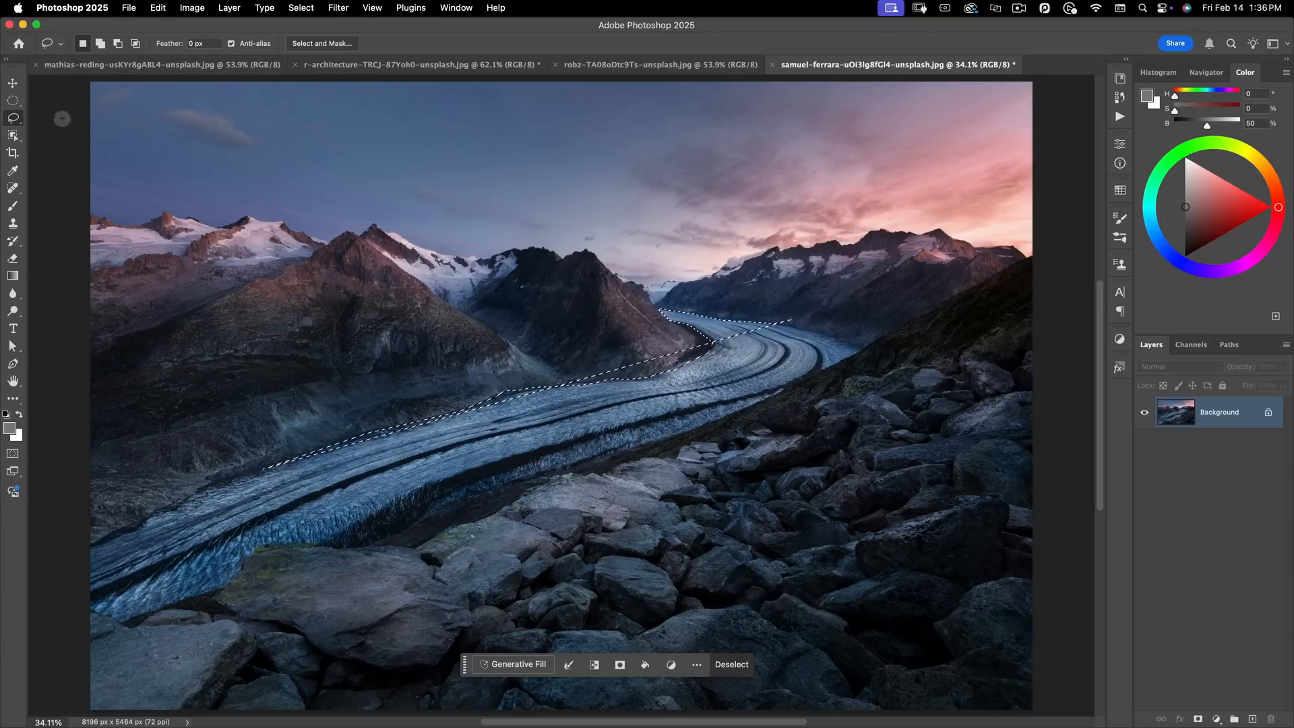
Clear the selection and lasso freehand around the glacier's middle stretch.
click(729, 663)
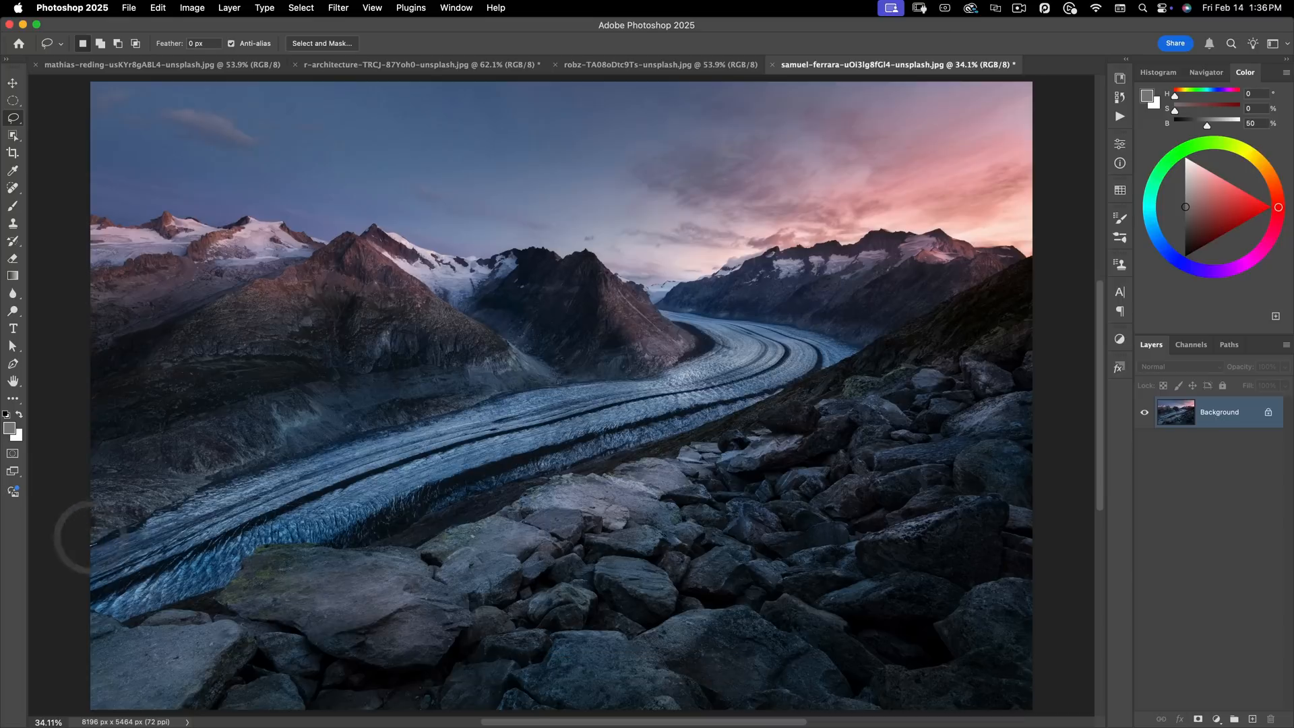
drag(98, 541, 677, 335)
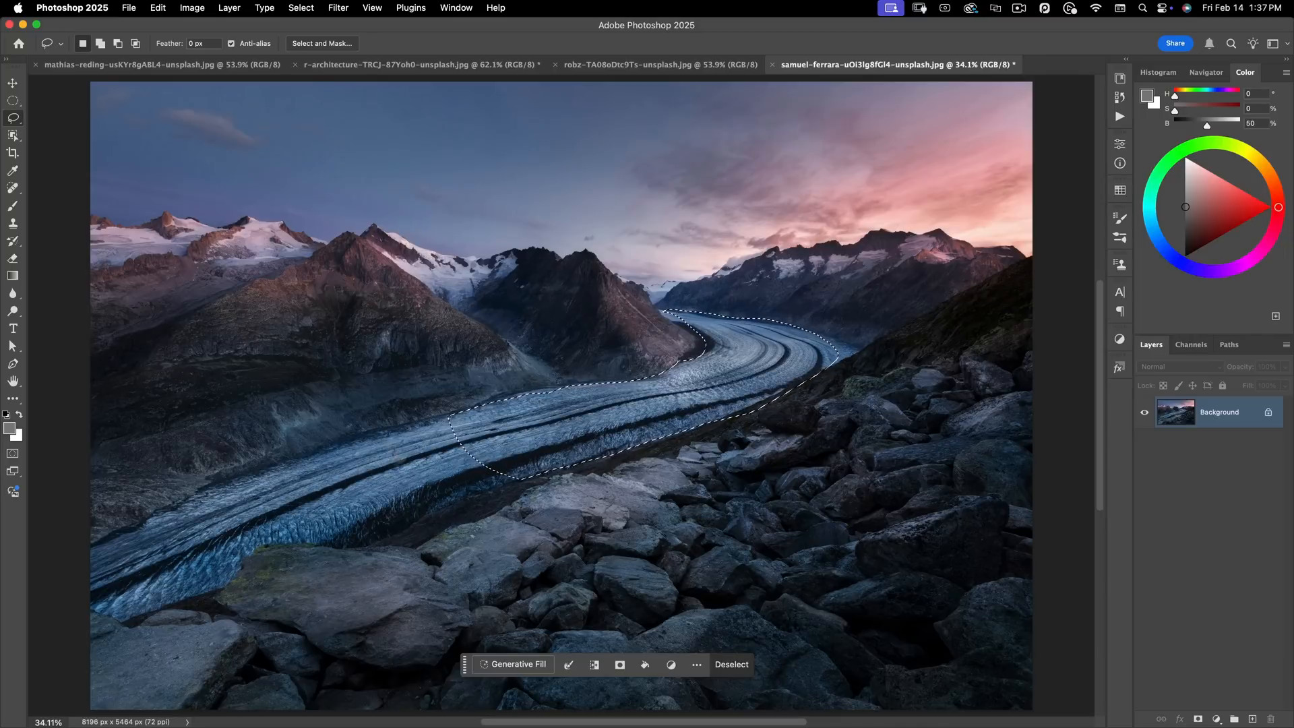
Deselect, feather the lasso 10 px, preview the rocky-foreground selection as a mask, then clear it.
click(730, 664)
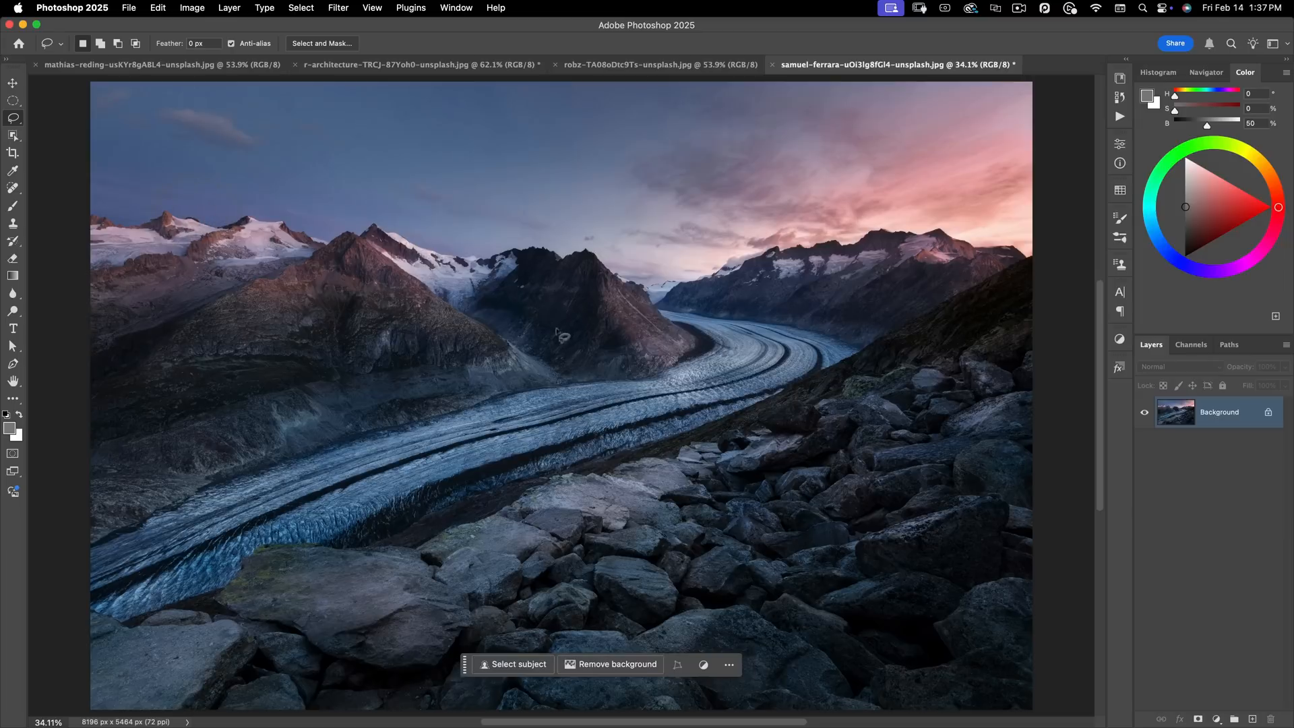
mouse_move(752, 583)
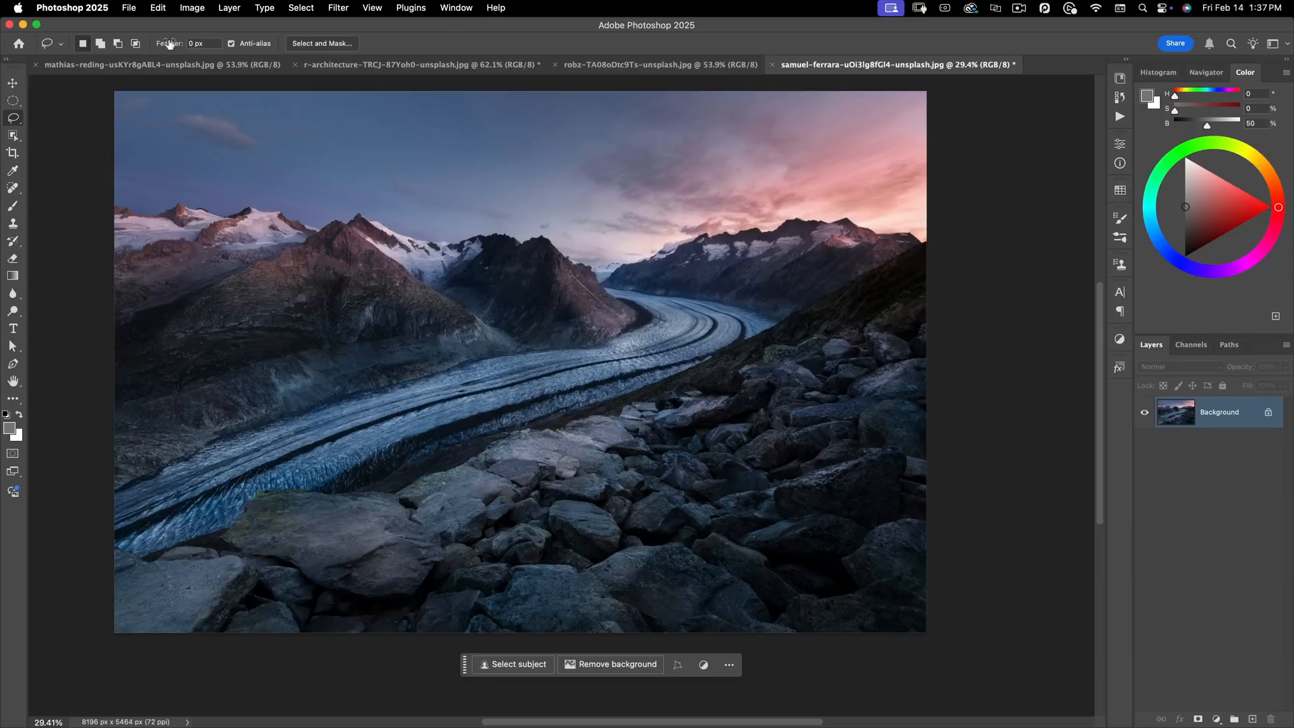
text(10)
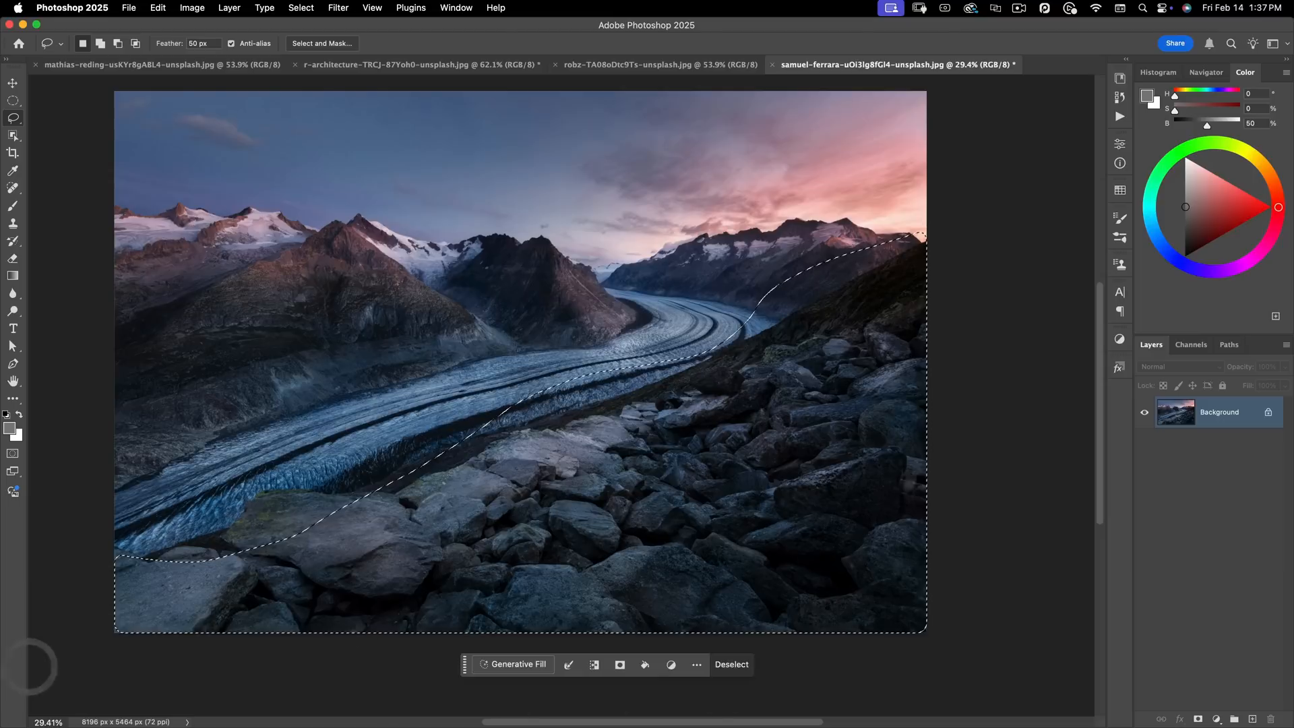
key(q)
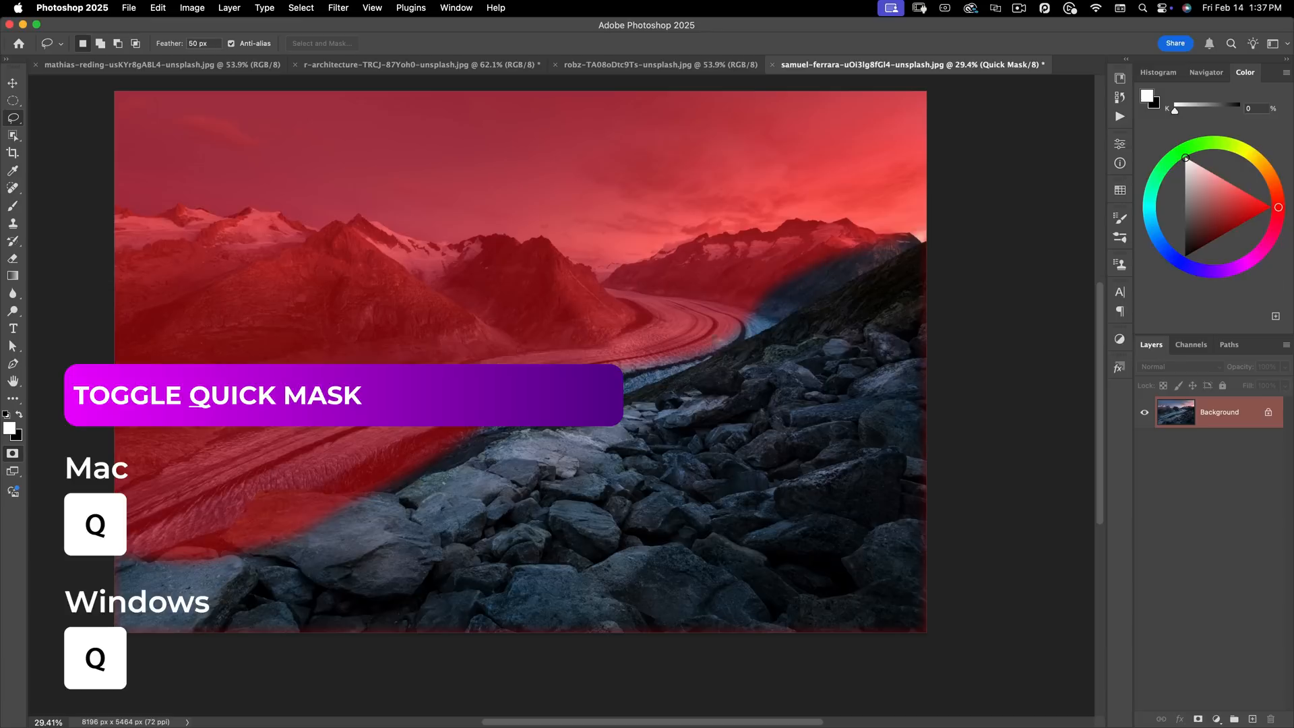
key(q)
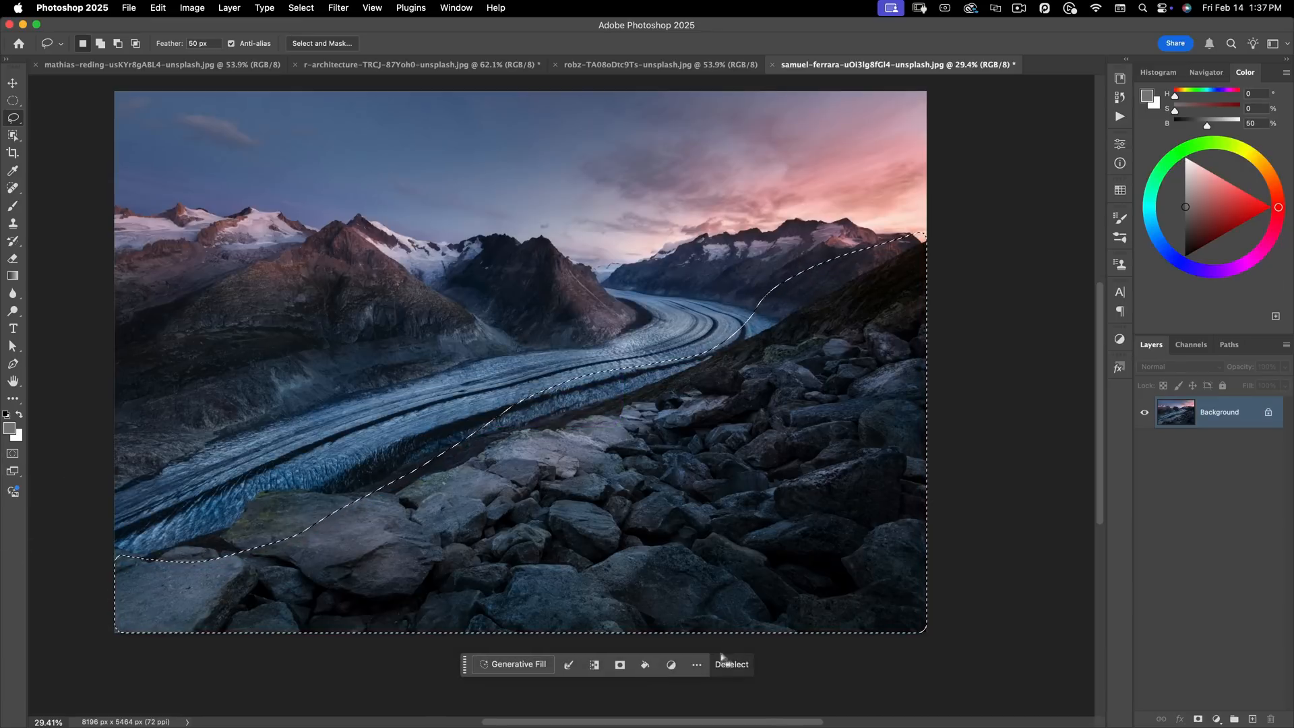
click(731, 663)
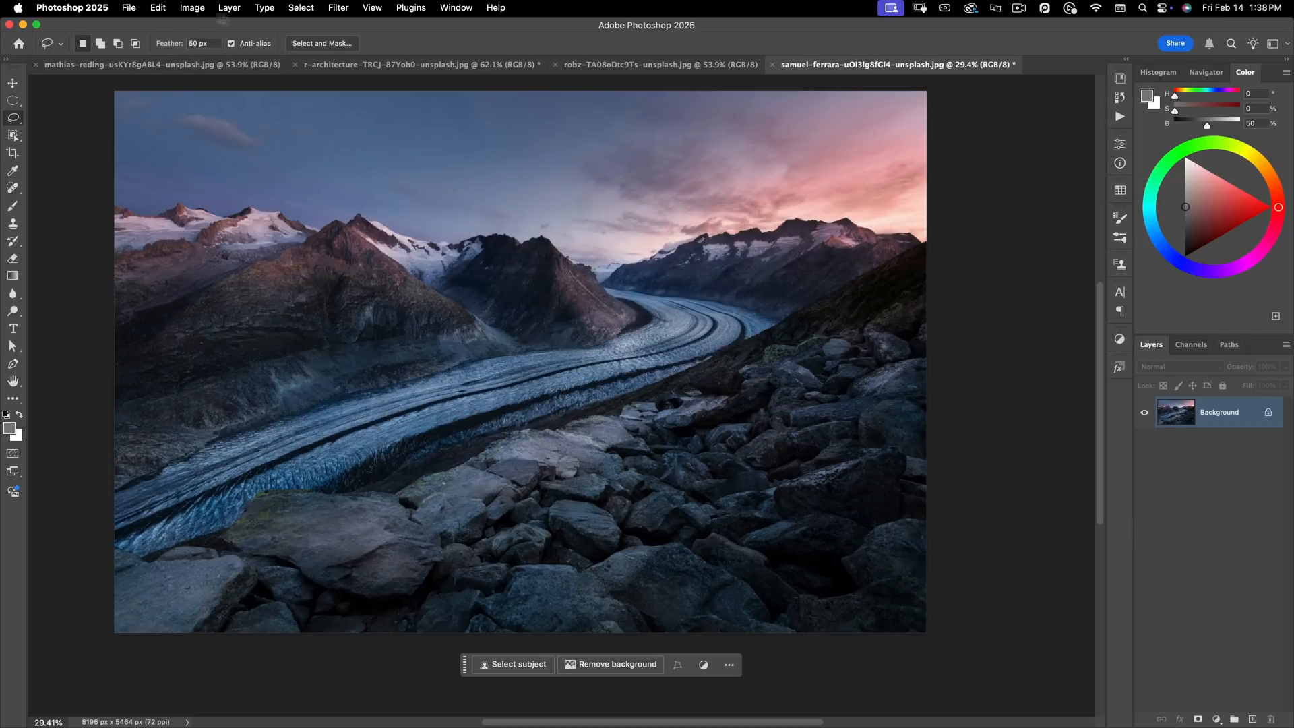
mouse_move(268, 270)
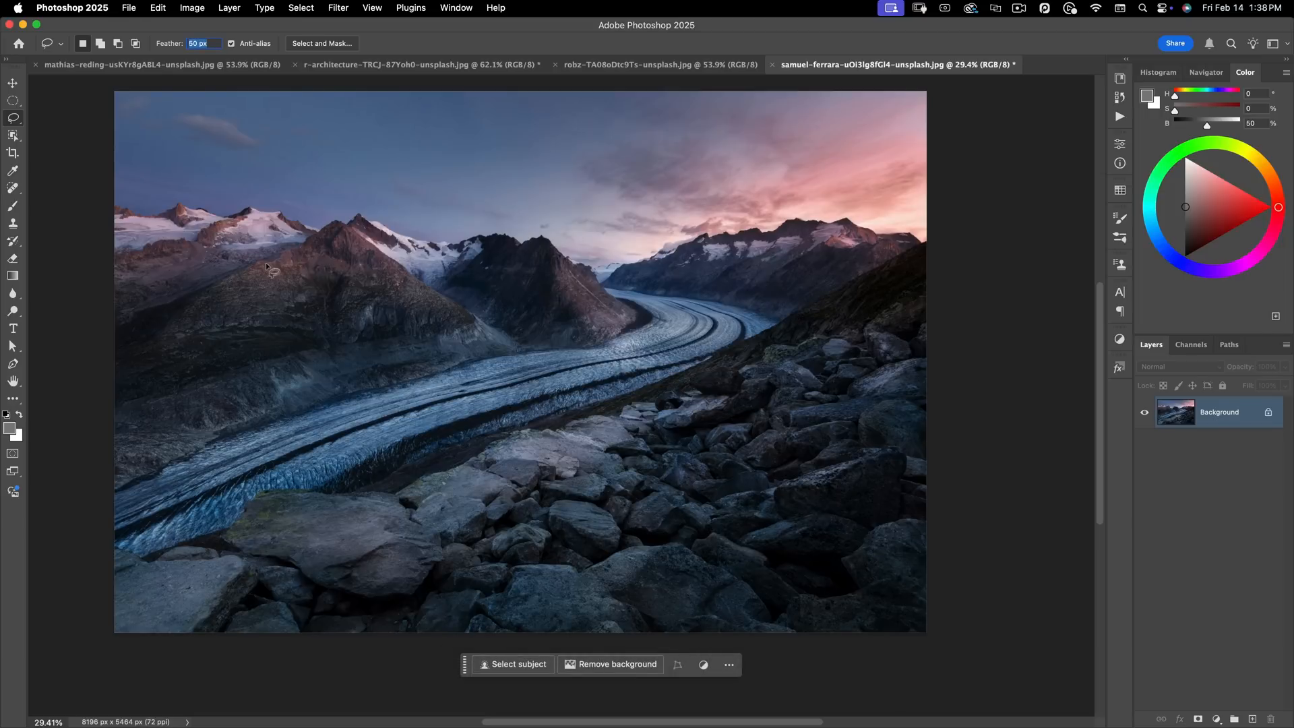
Set feather to 100 px, outline the left mountain, then discard that outline.
text(100)
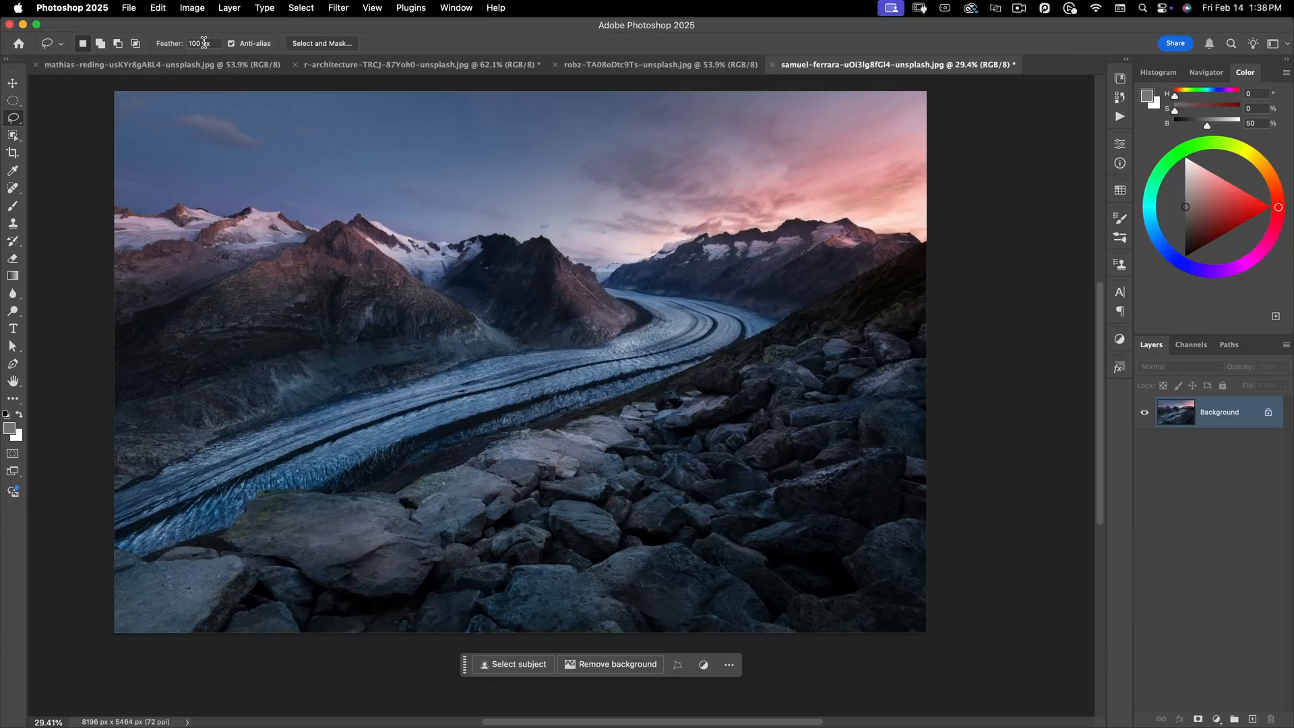
click(199, 44)
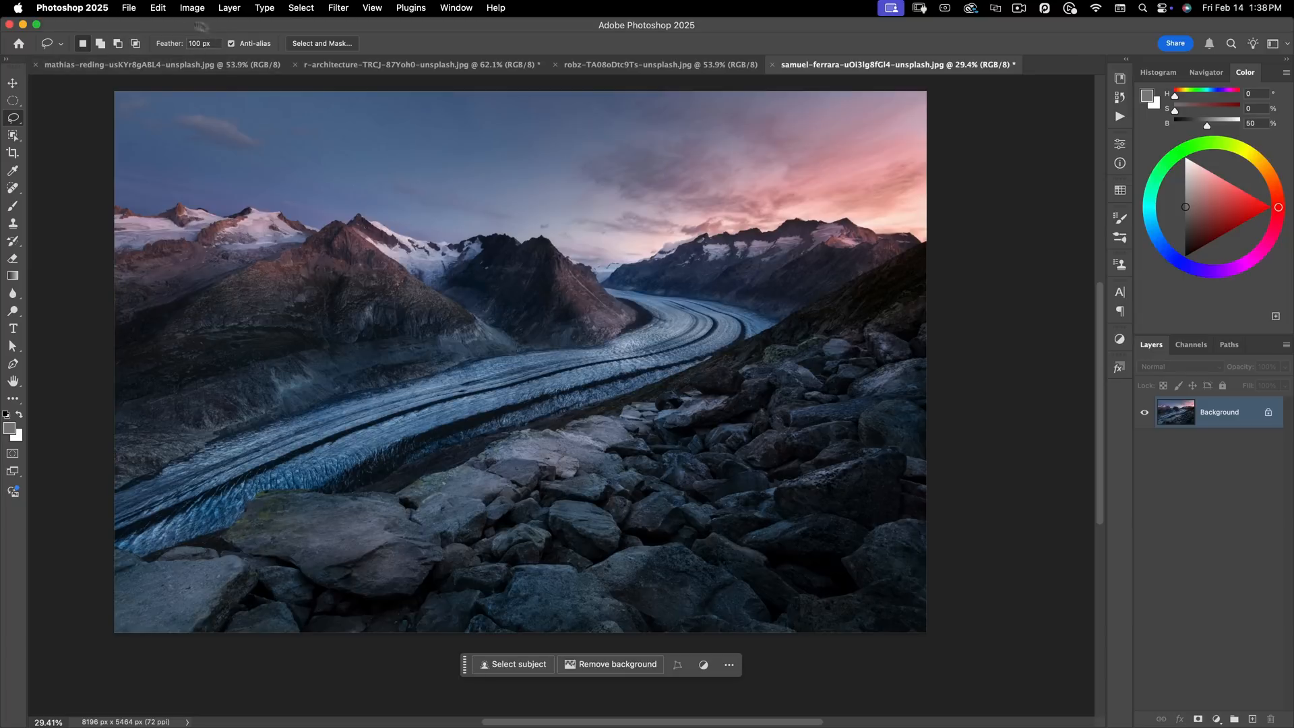
drag(178, 365, 376, 297)
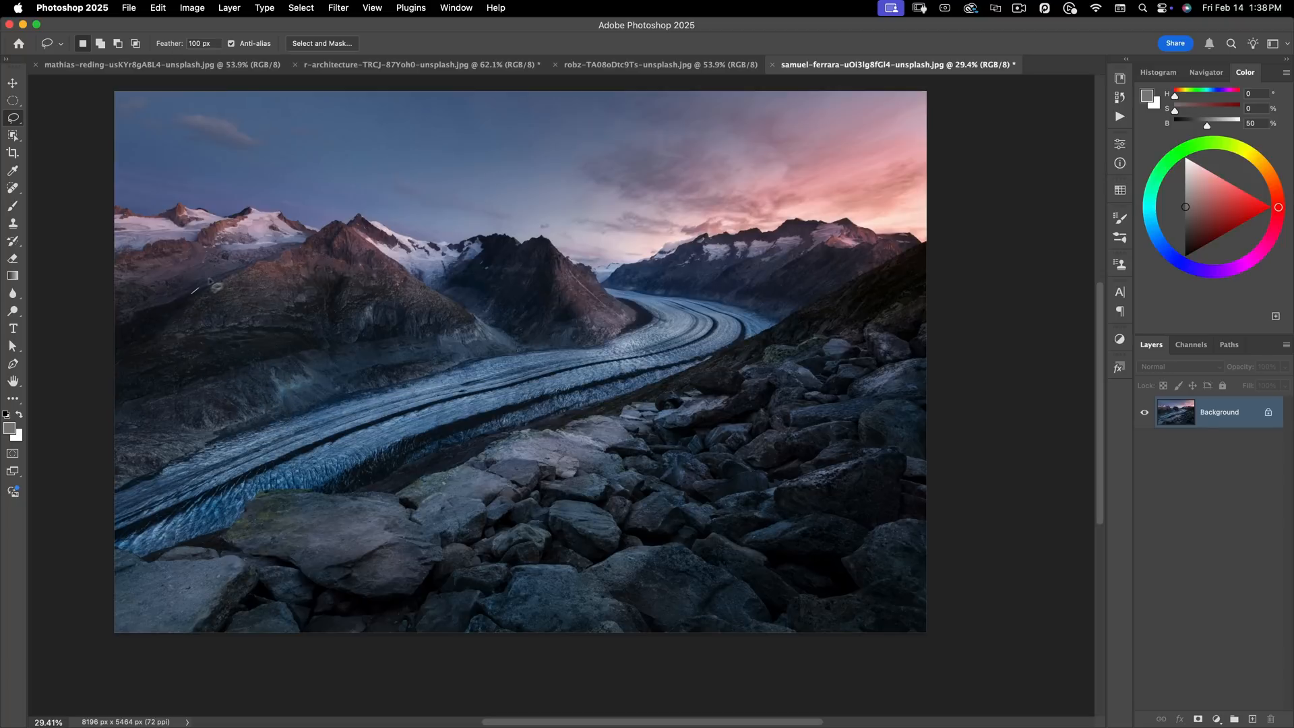
drag(199, 291, 346, 230)
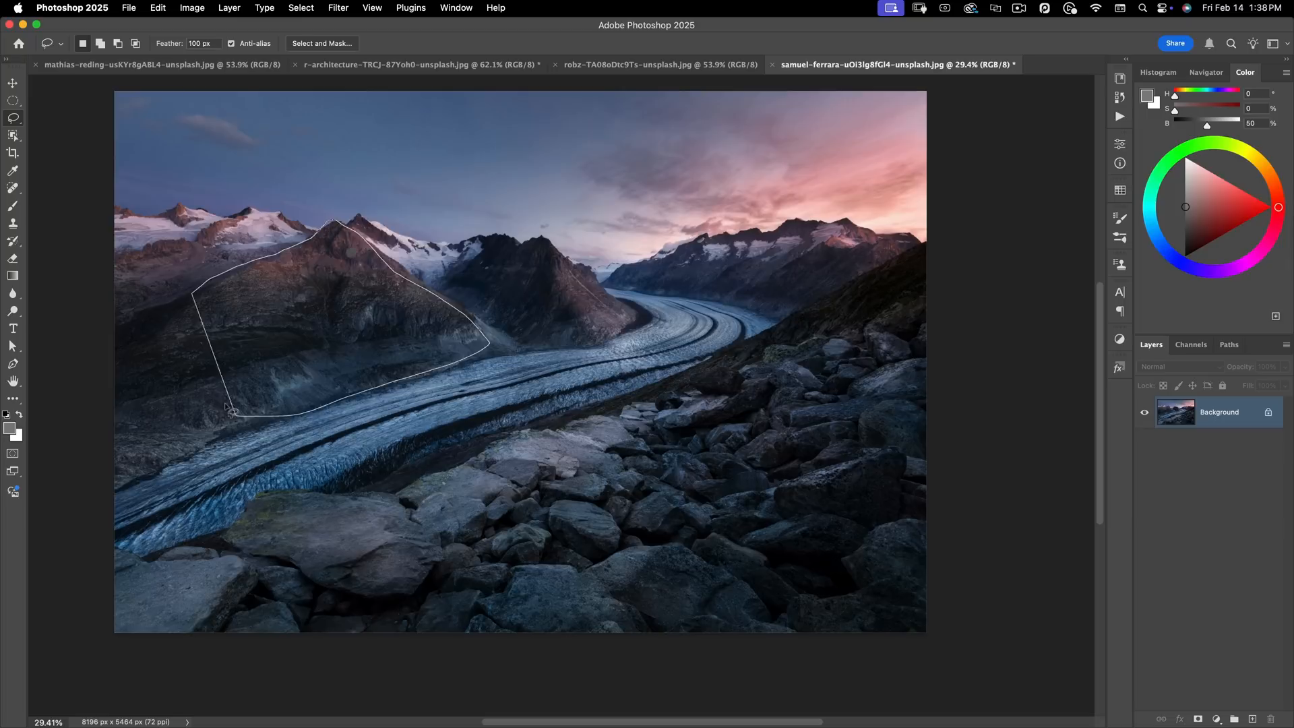
key(q)
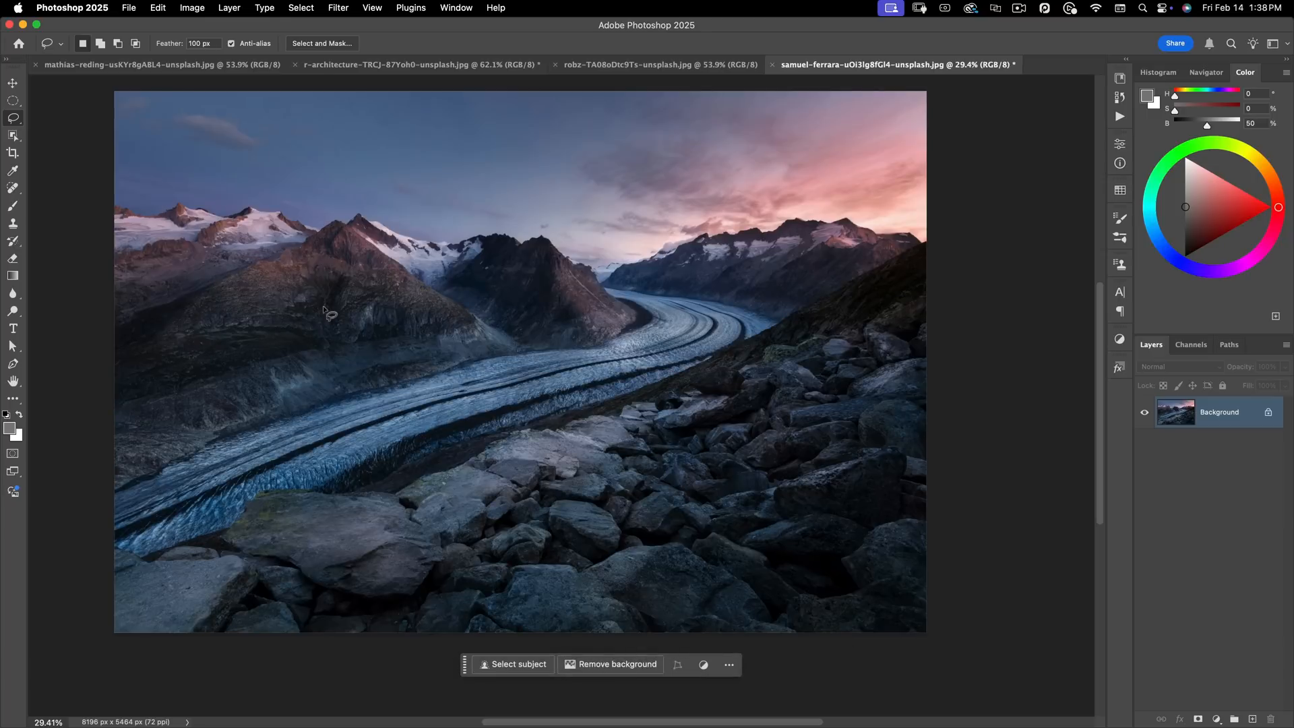
mouse_move(299, 131)
text(0)
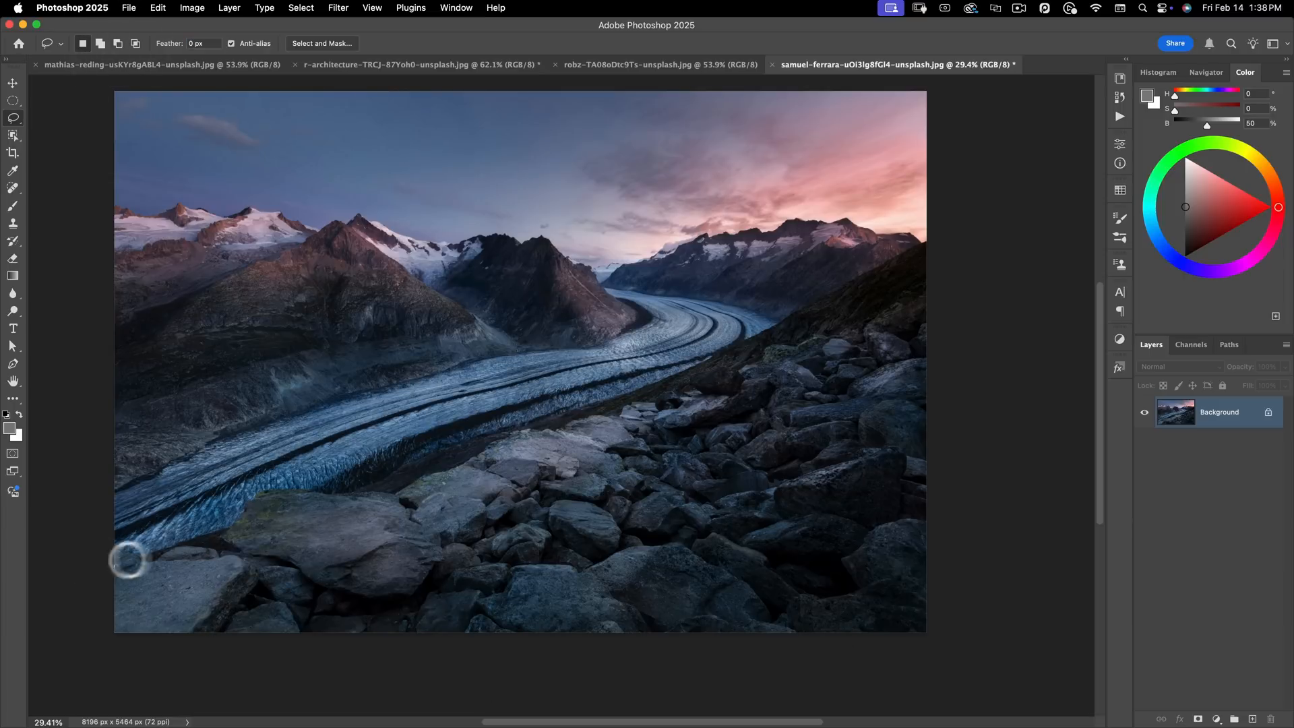
Select the rocky foreground and inspect the Feather settings without changing them.
drag(128, 559, 943, 234)
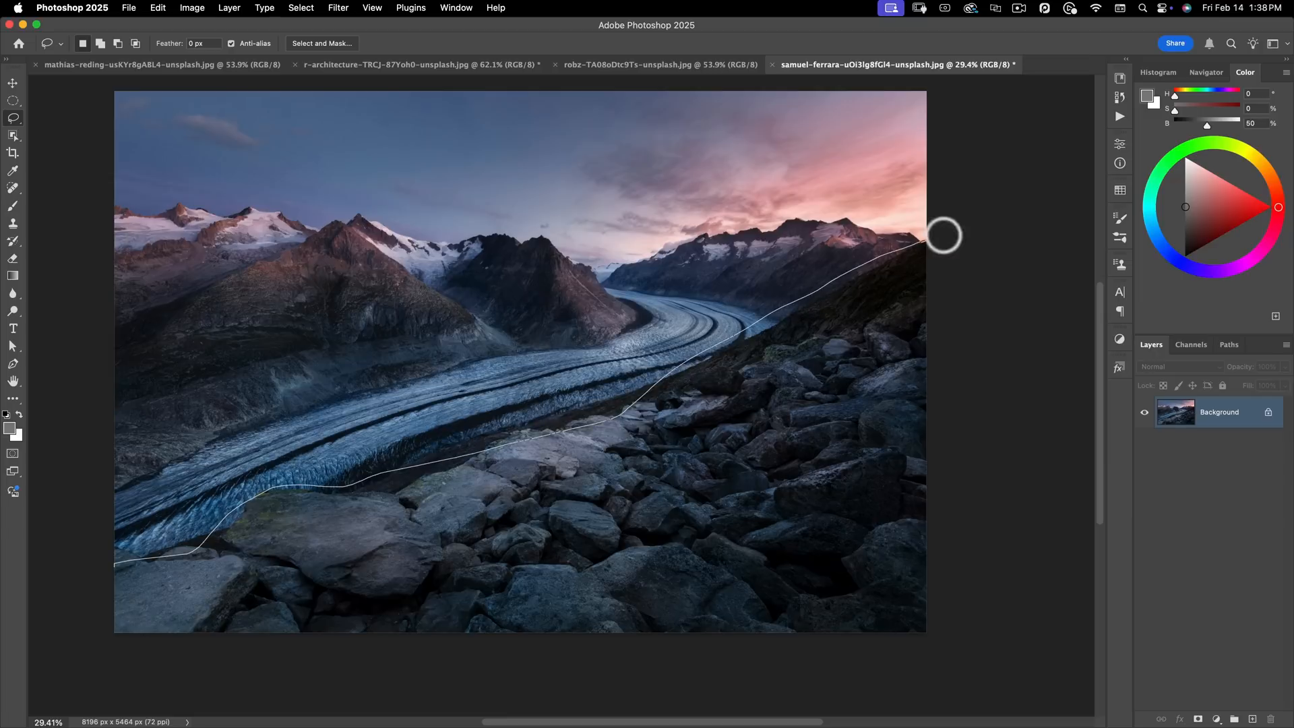
click(944, 235)
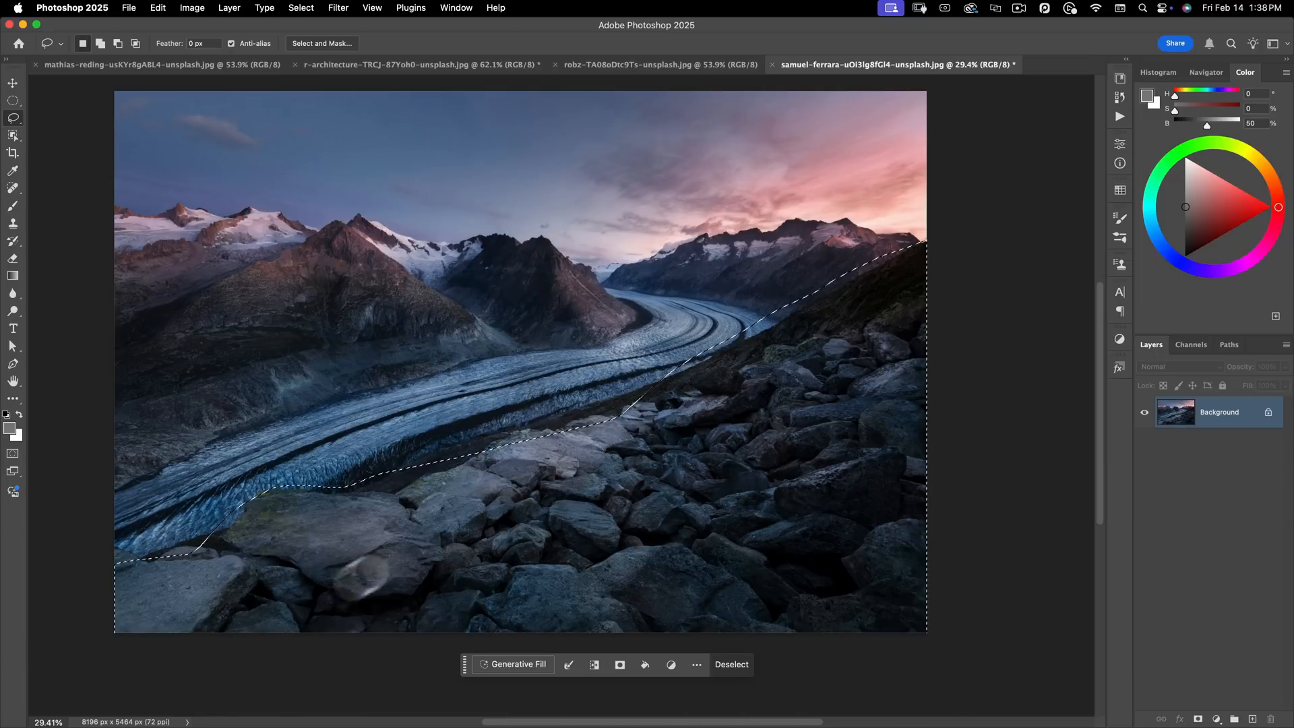
mouse_move(529, 483)
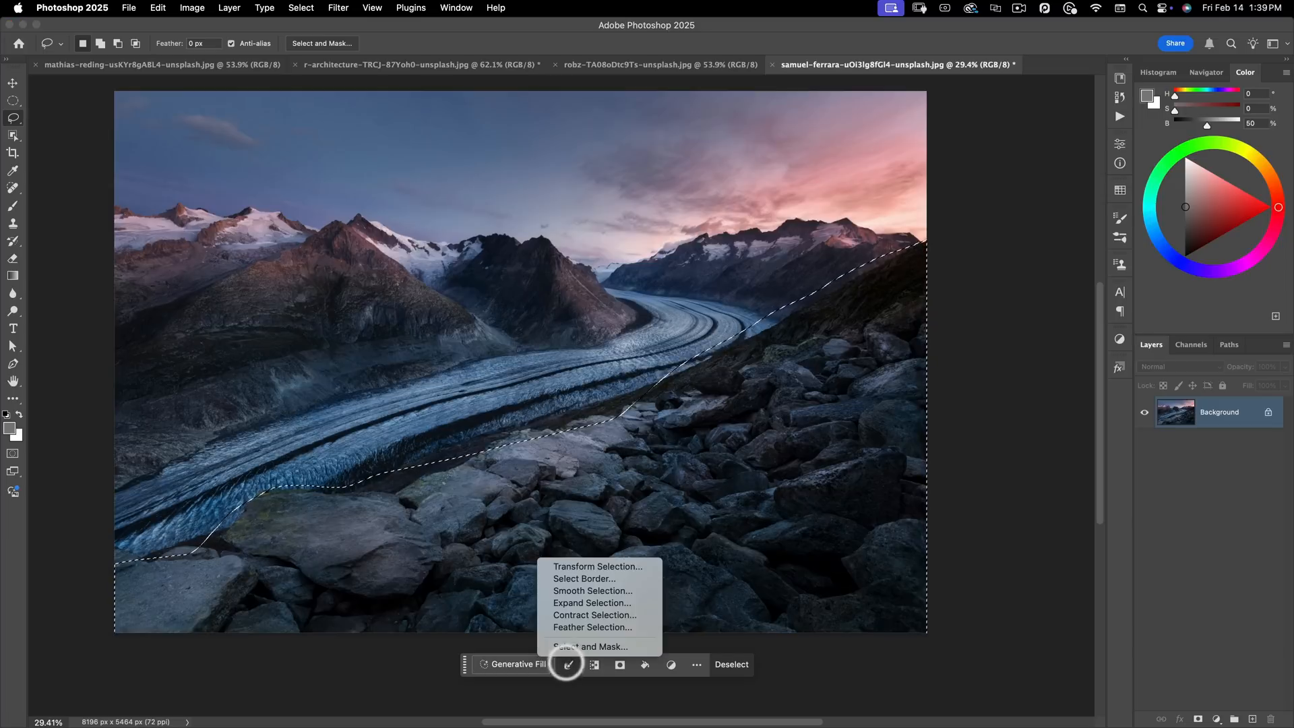
click(587, 627)
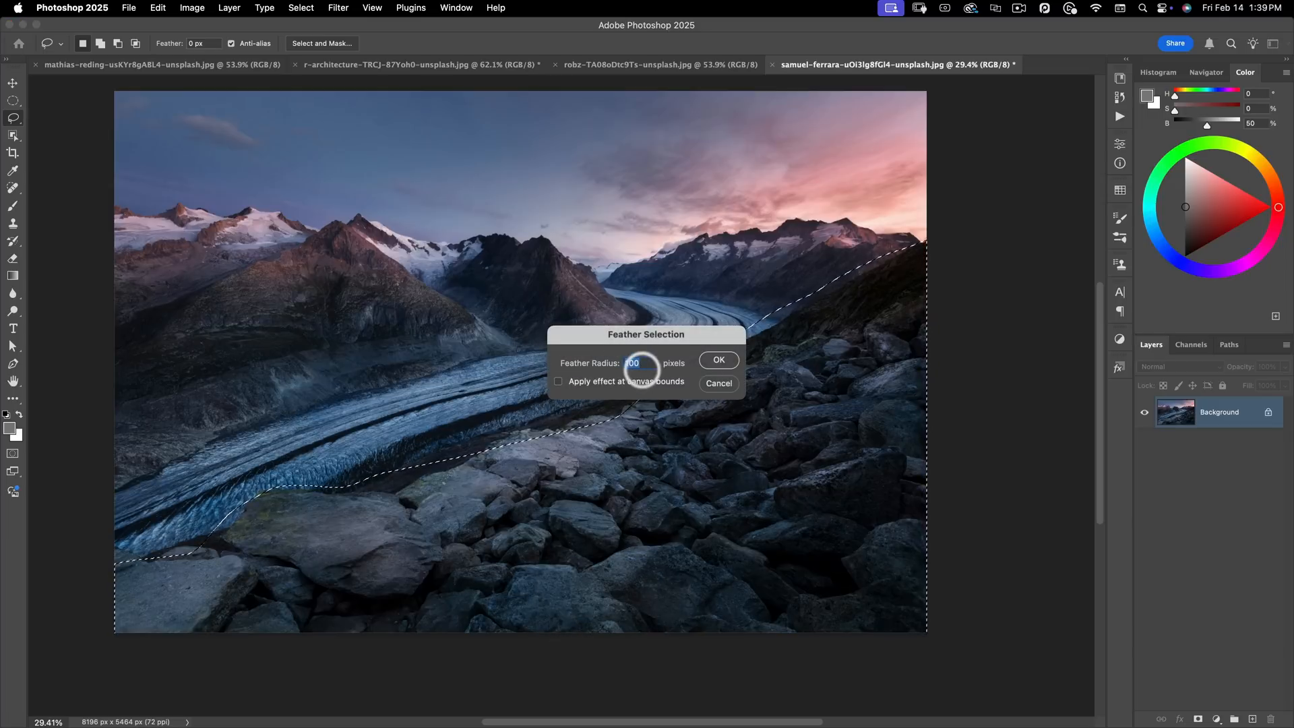
click(715, 361)
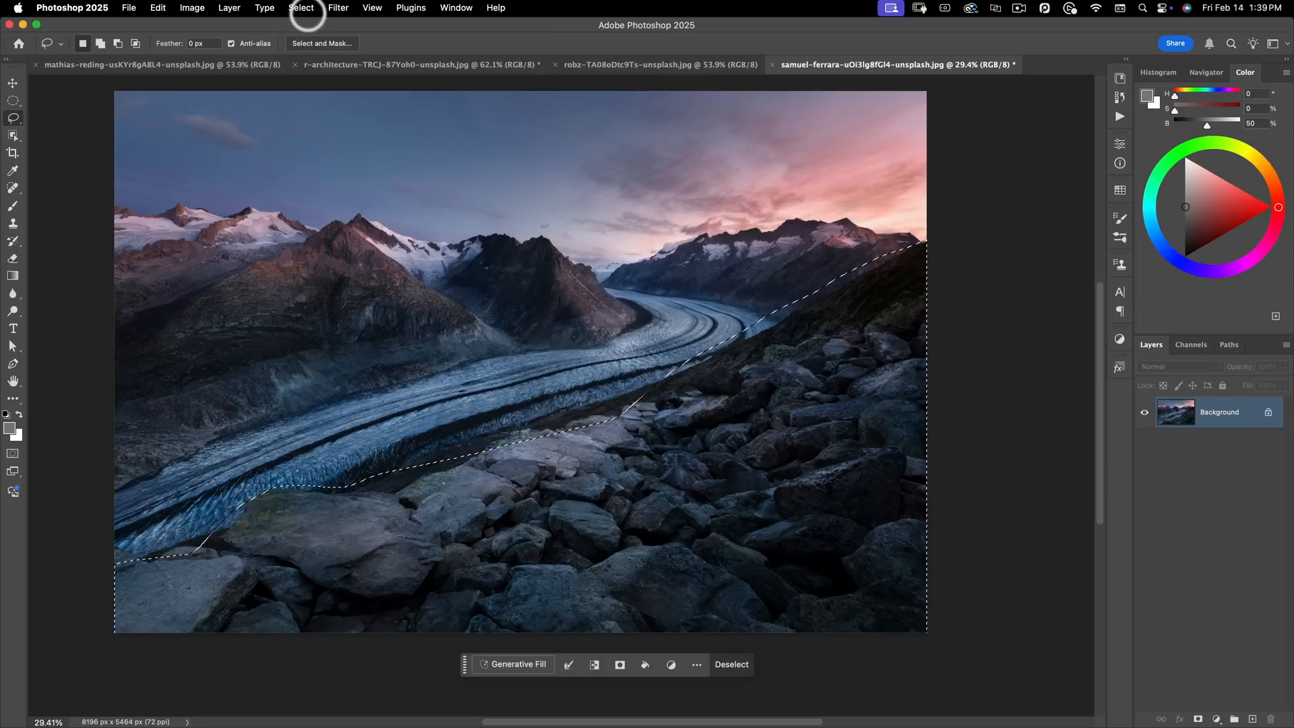
click(301, 8)
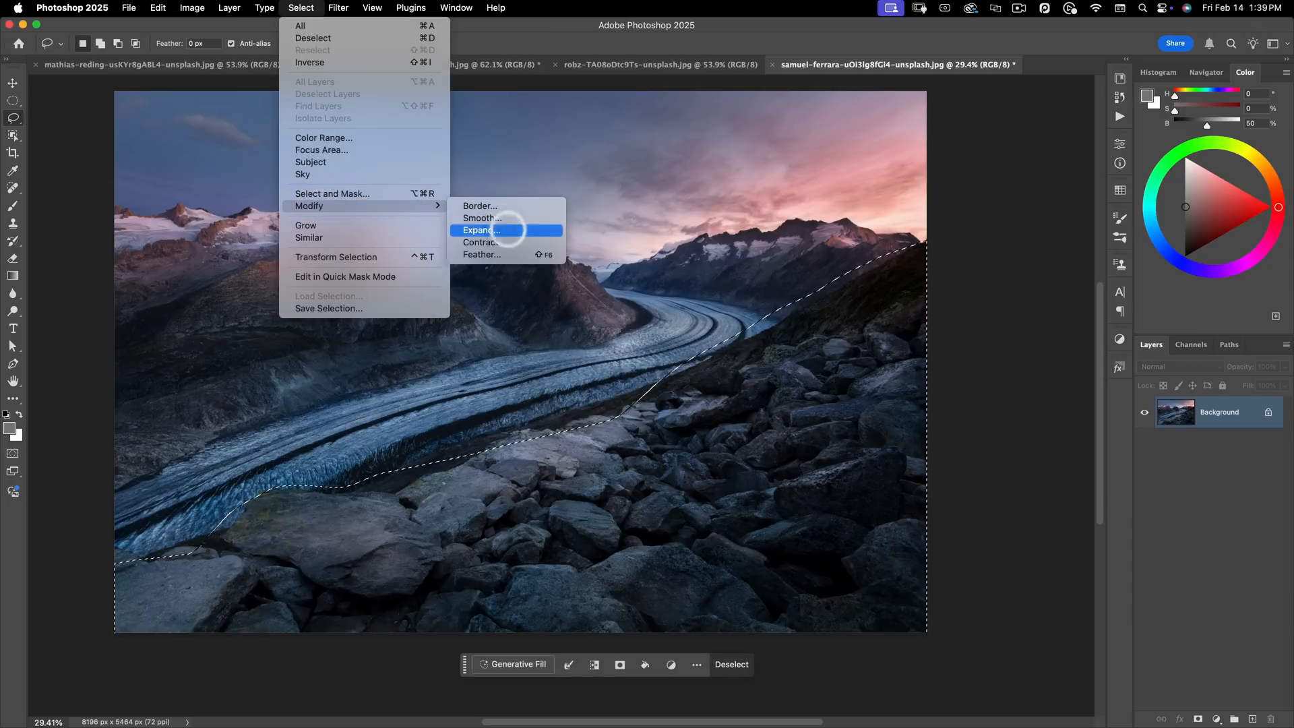
mouse_move(481, 254)
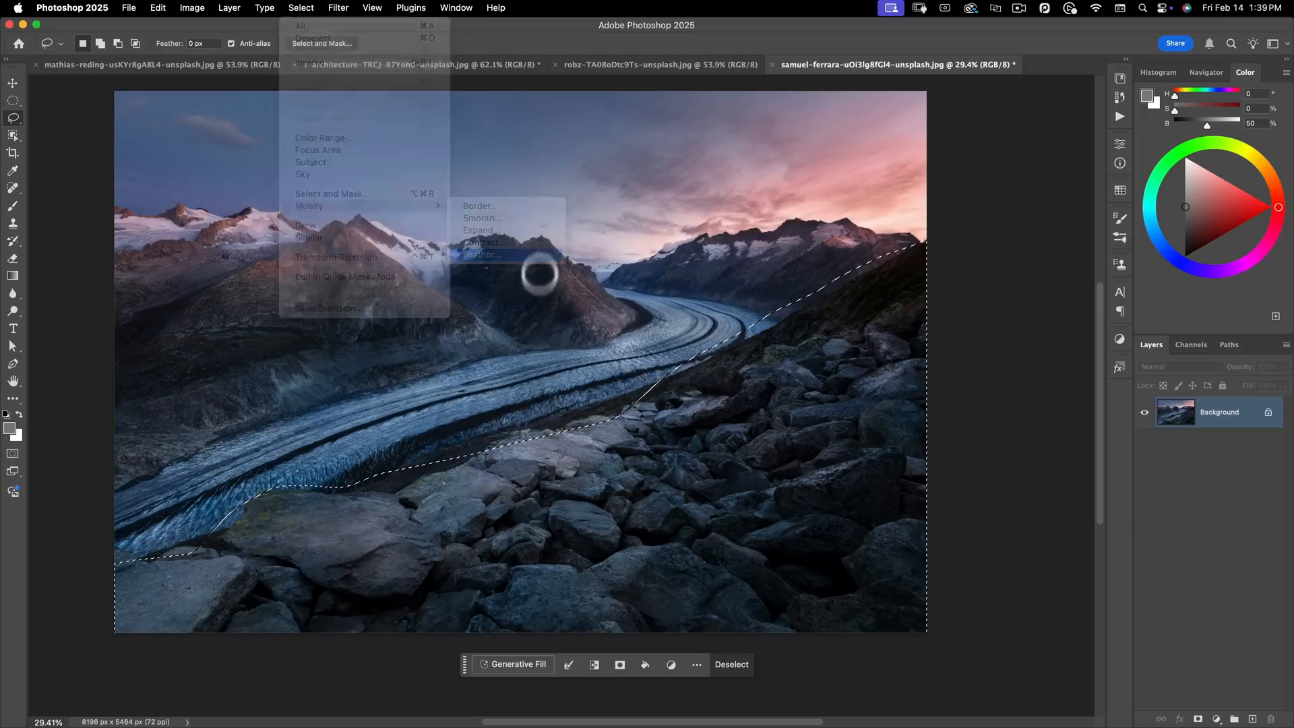
click(483, 254)
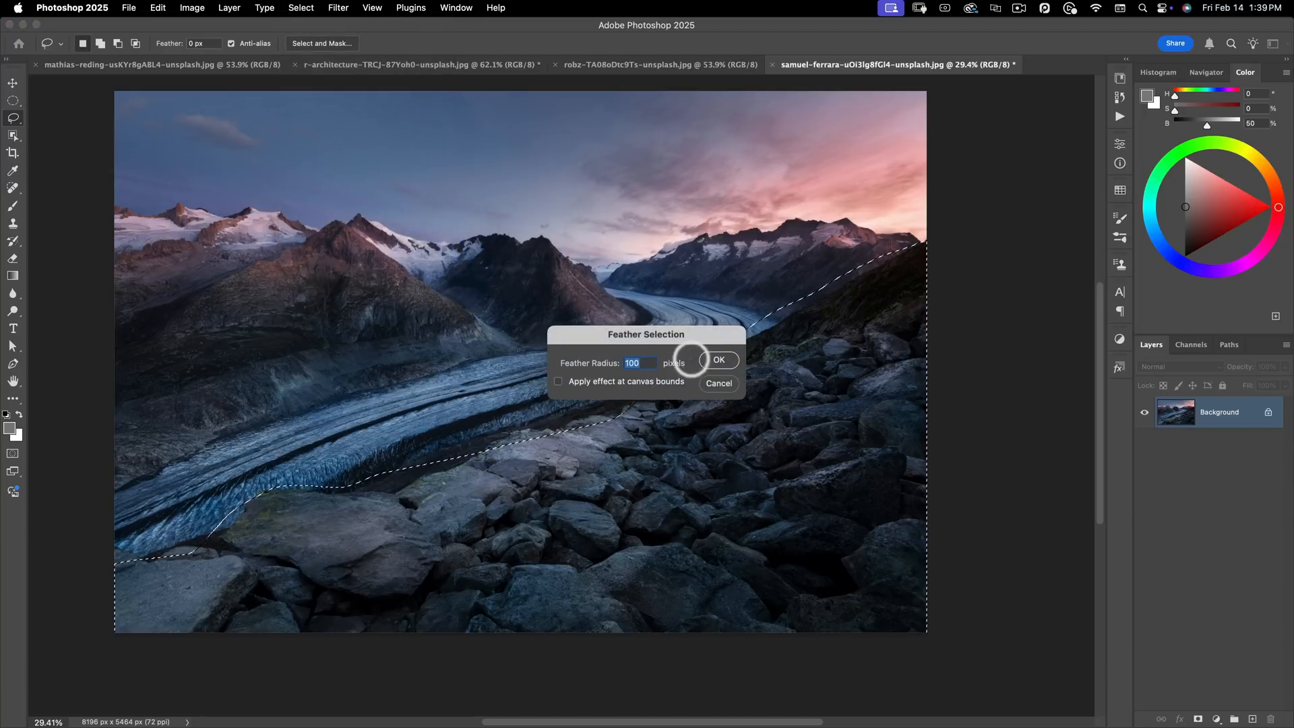
mouse_move(693, 380)
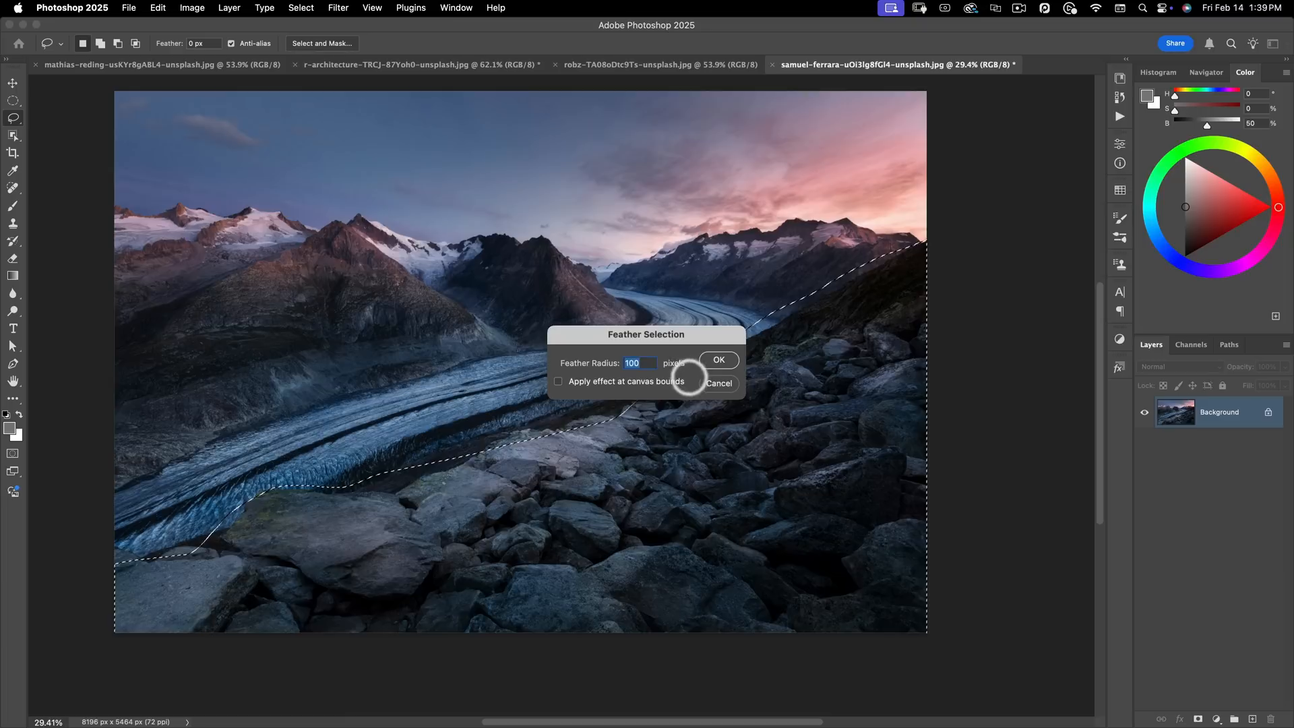
click(717, 360)
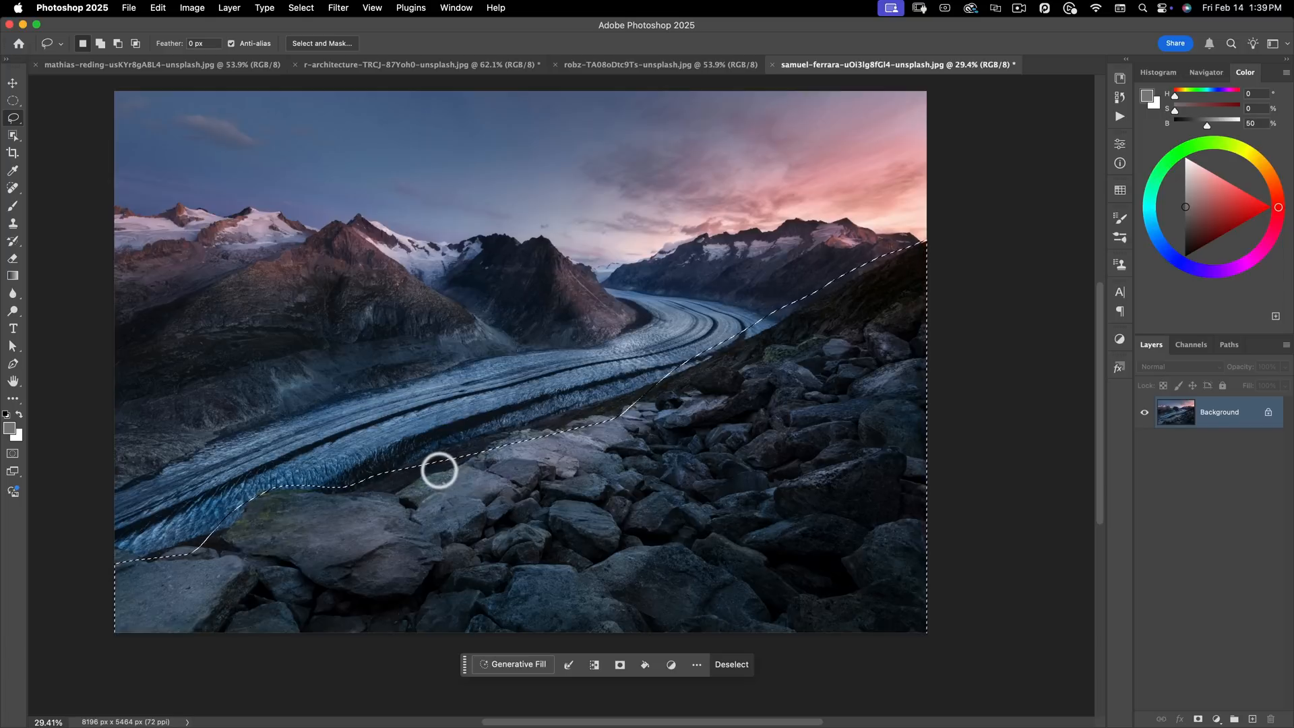
mouse_move(442, 349)
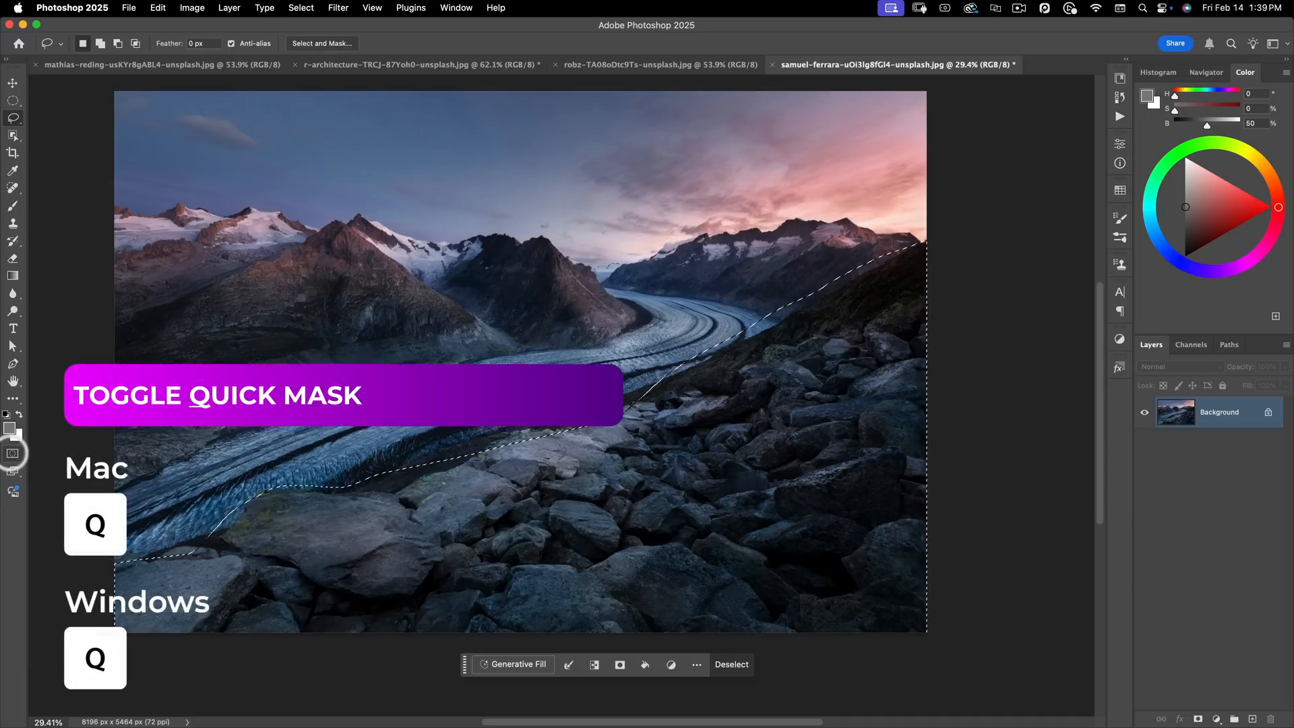
Preview the selection as a mask and soften it with a Gaussian Blur of about 135 px.
click(337, 8)
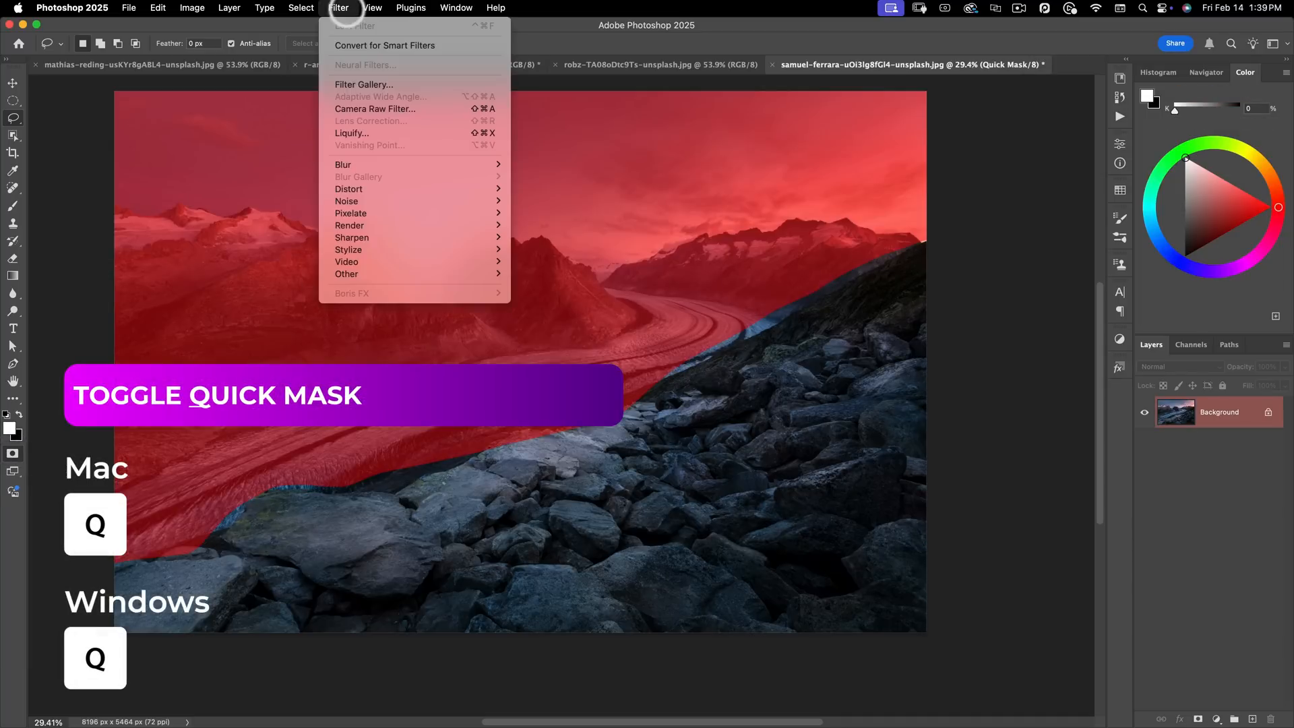
mouse_move(343, 165)
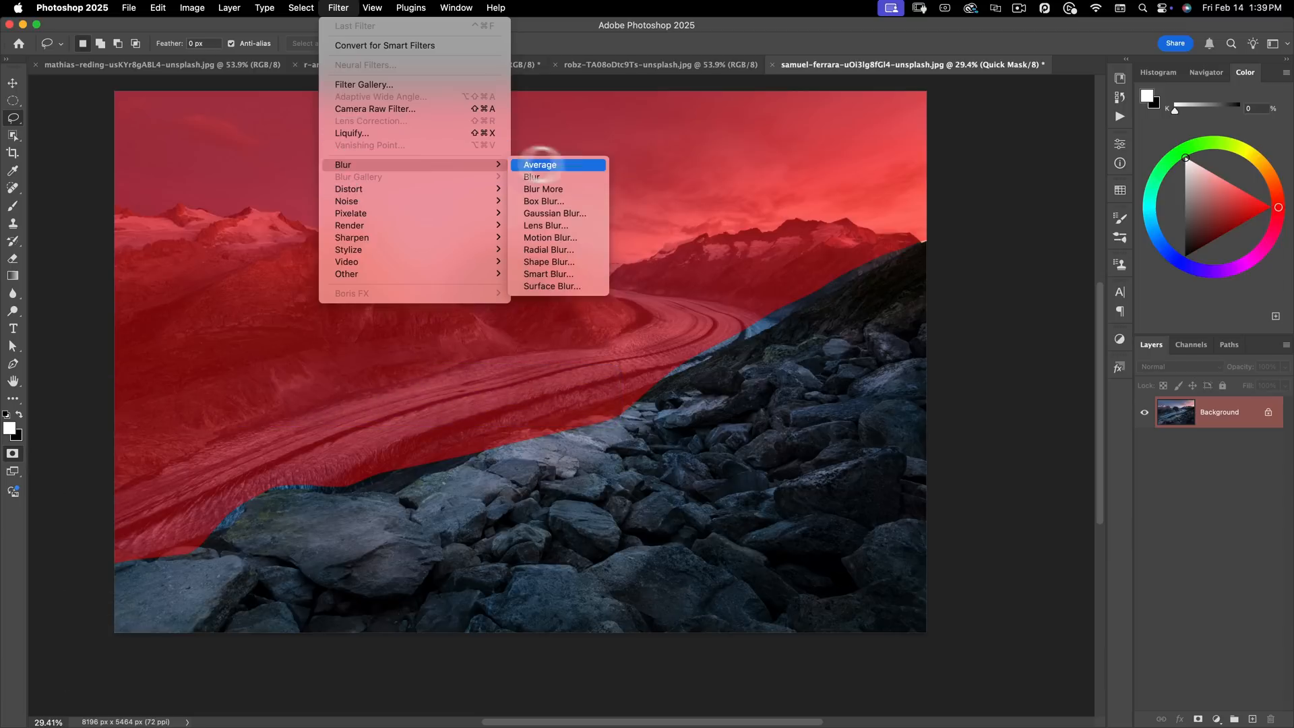
click(554, 213)
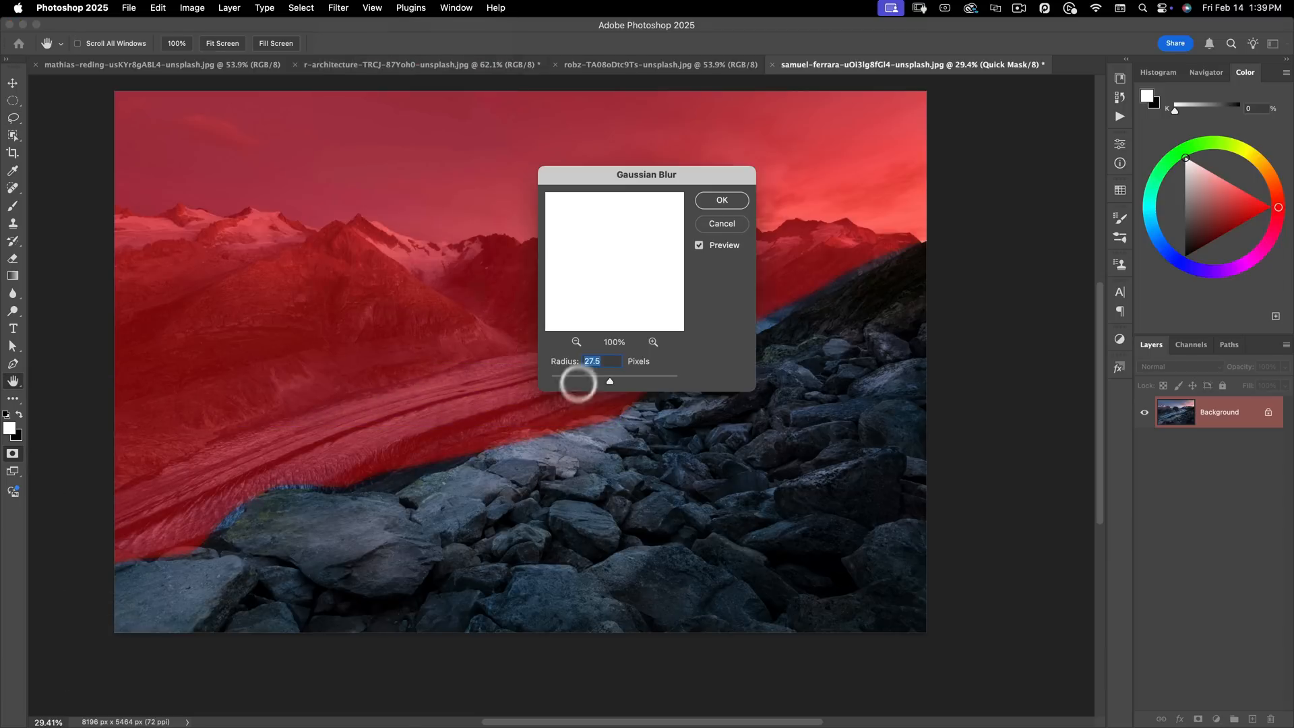
drag(610, 380, 612, 380)
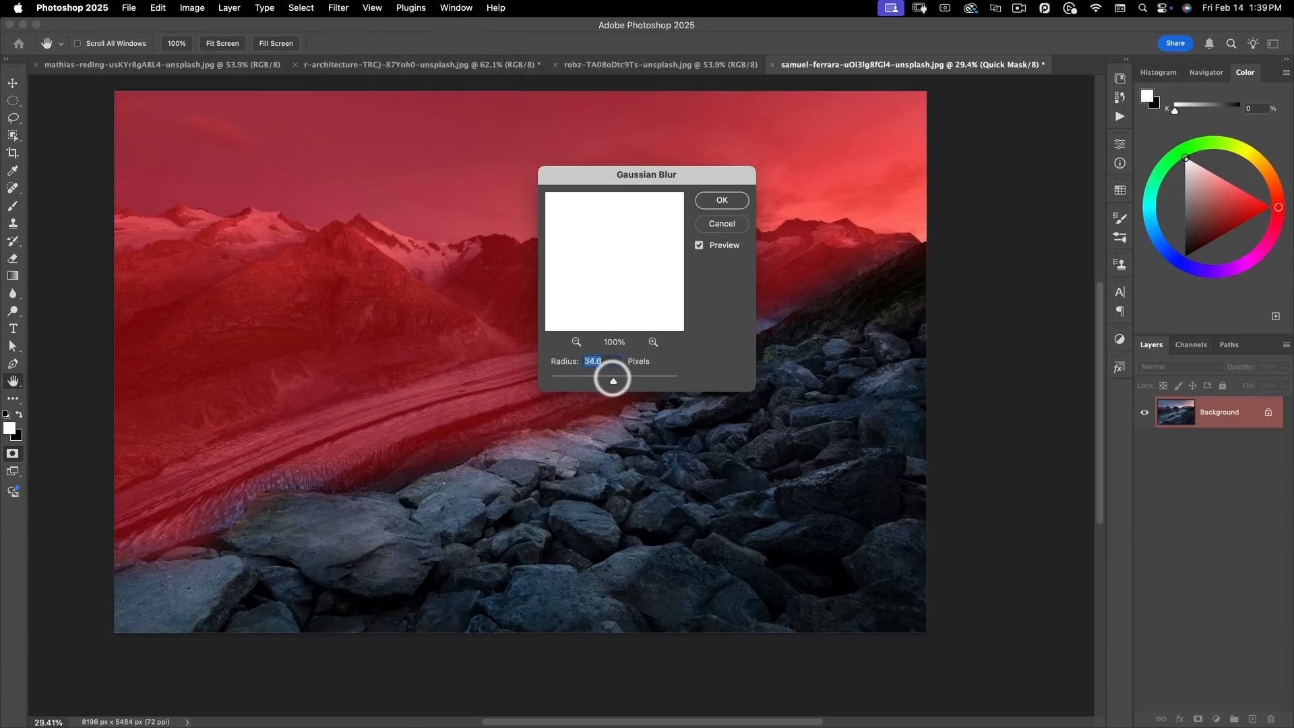
drag(614, 381, 604, 380)
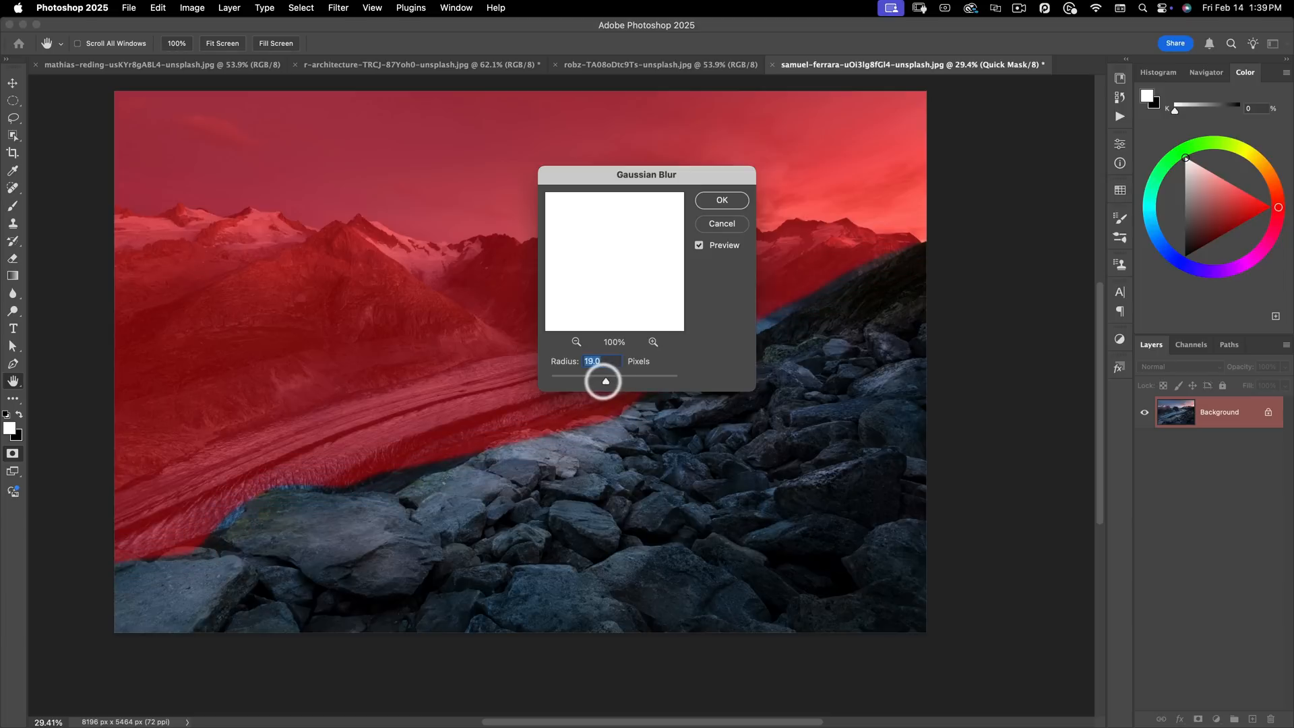
drag(604, 380, 647, 380)
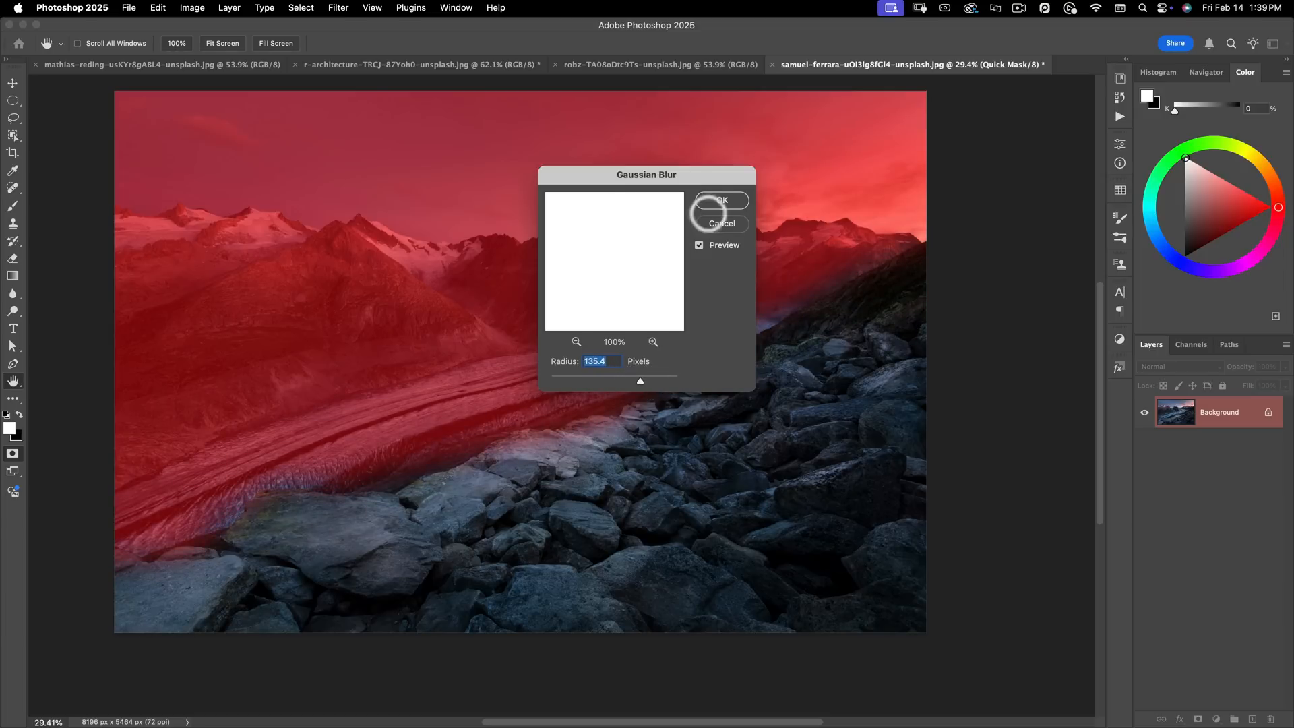
click(720, 199)
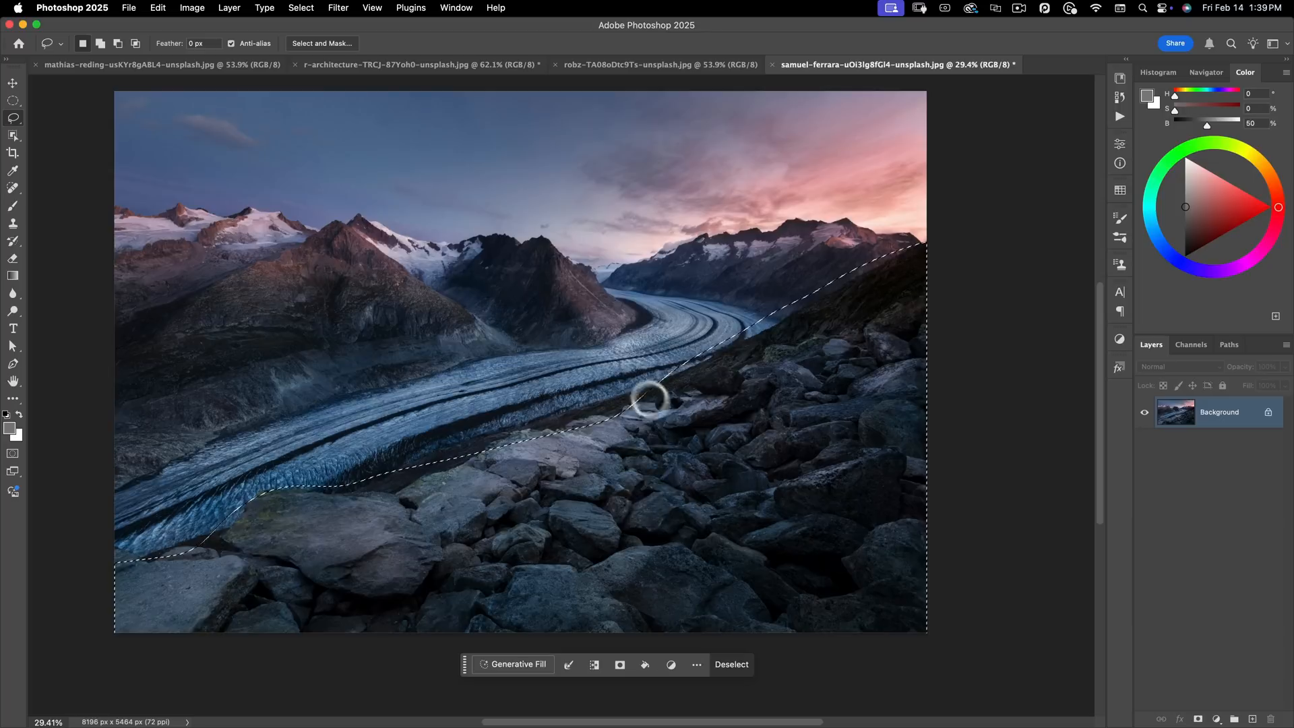
mouse_move(669, 405)
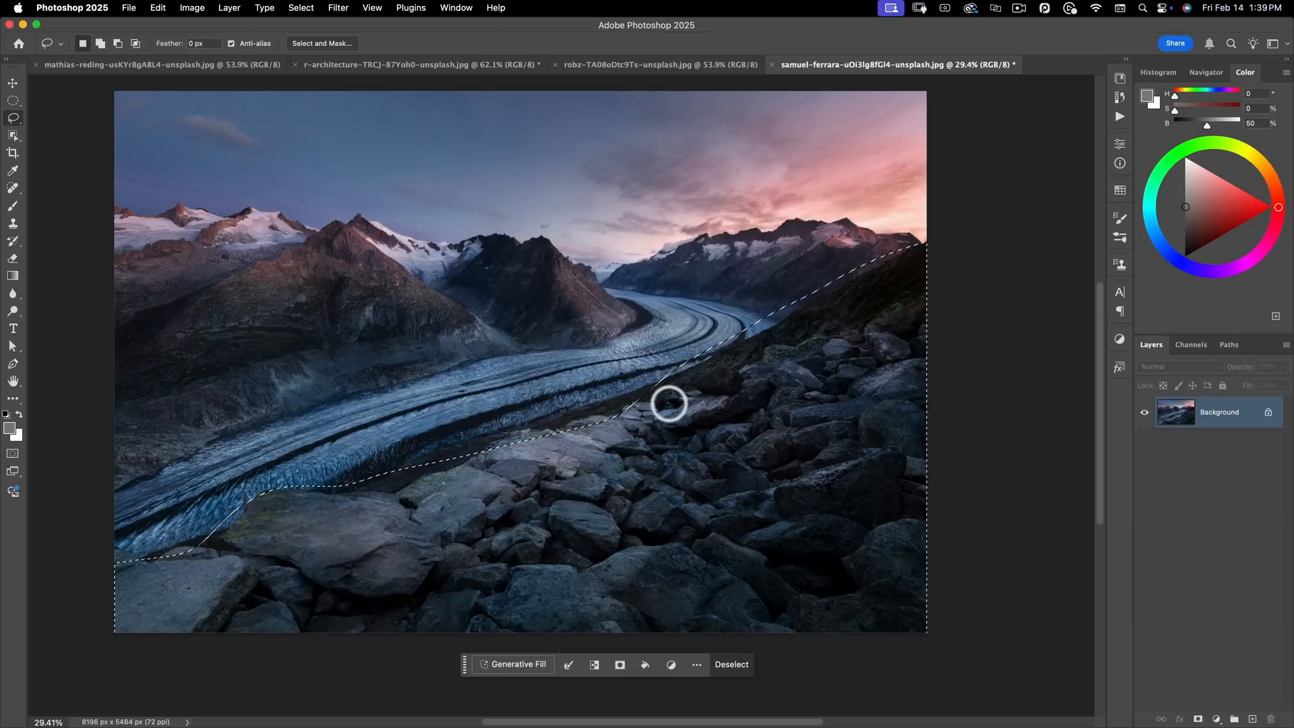
mouse_move(405, 172)
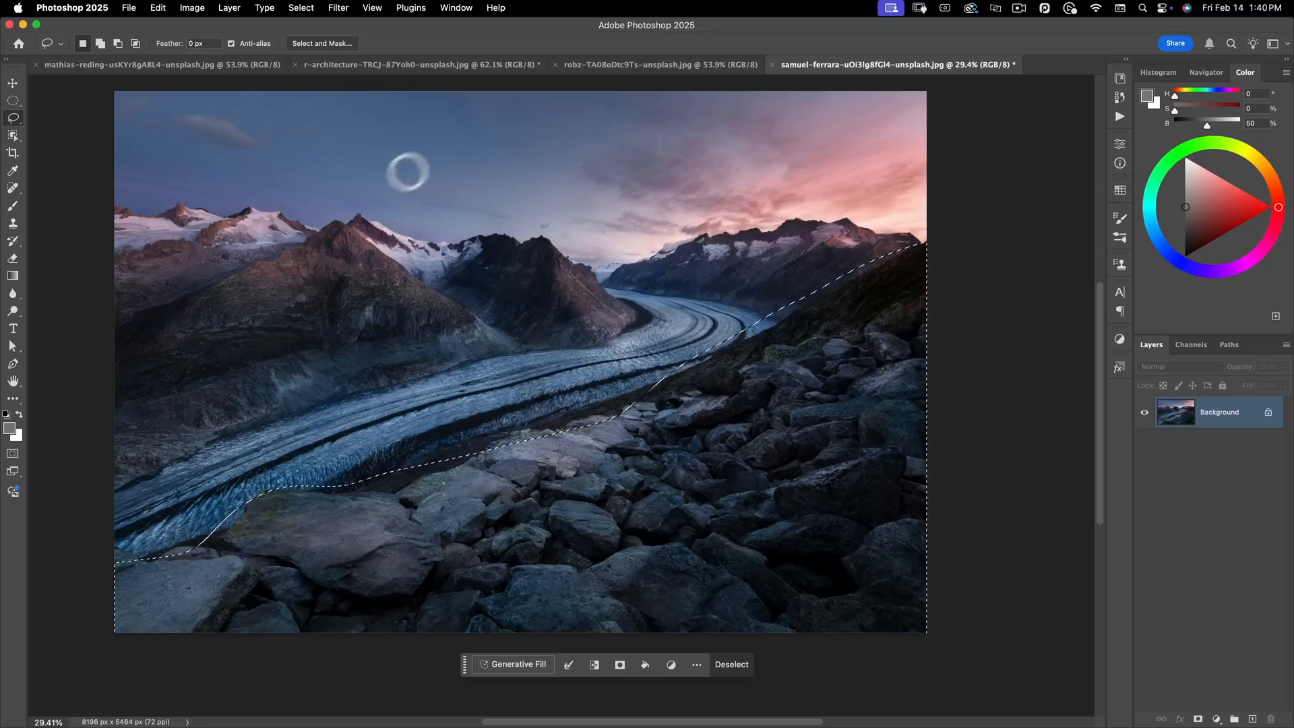
Switch to the building photo document.
click(659, 64)
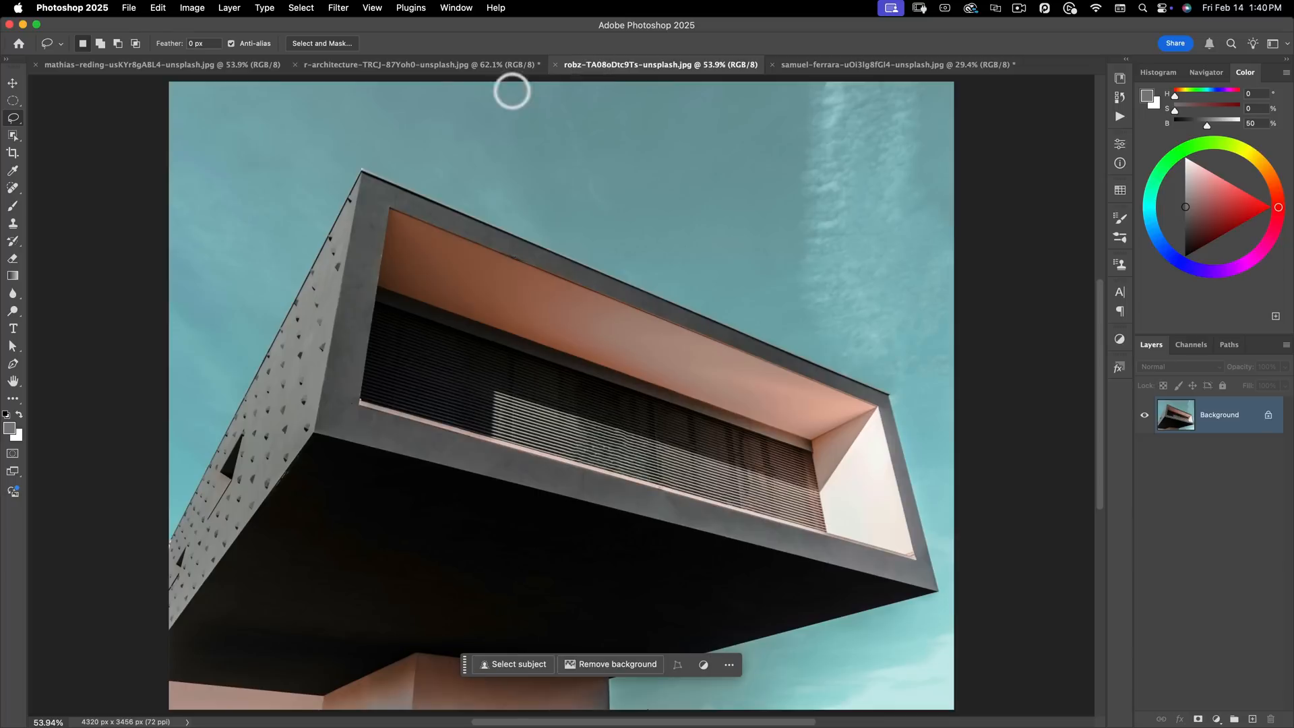
mouse_move(437, 365)
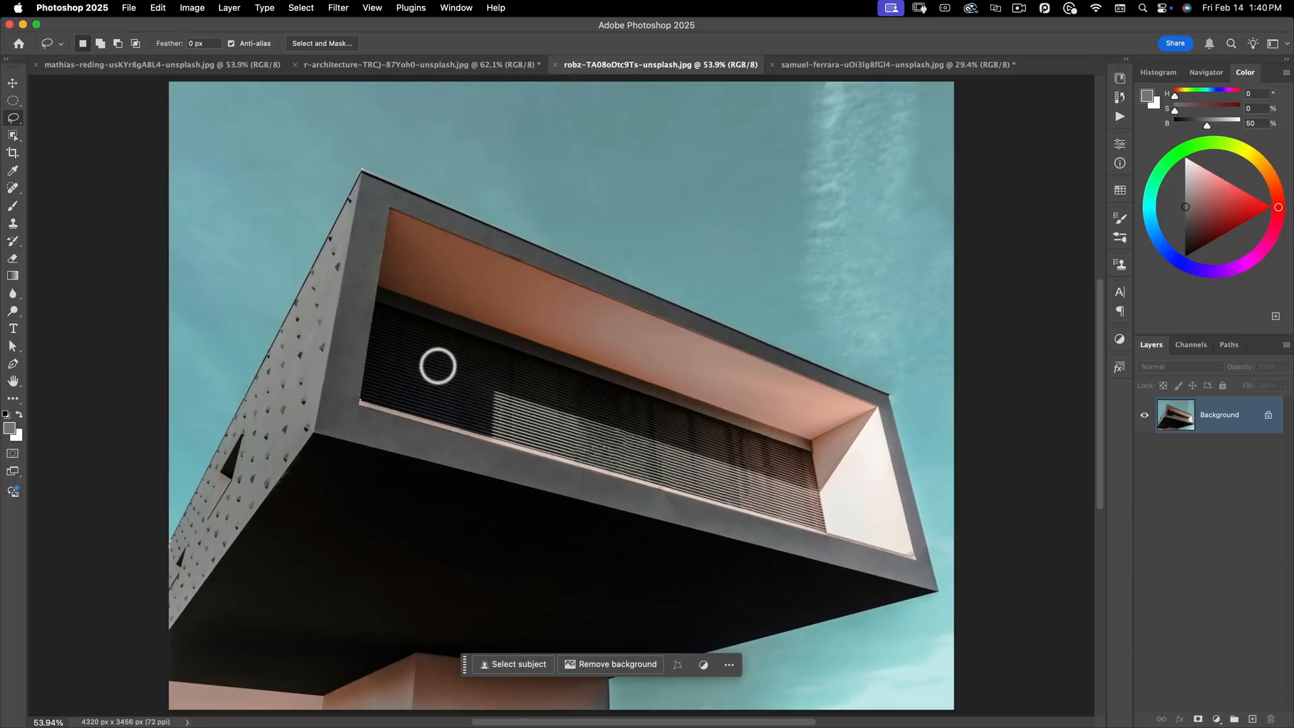
mouse_move(13, 118)
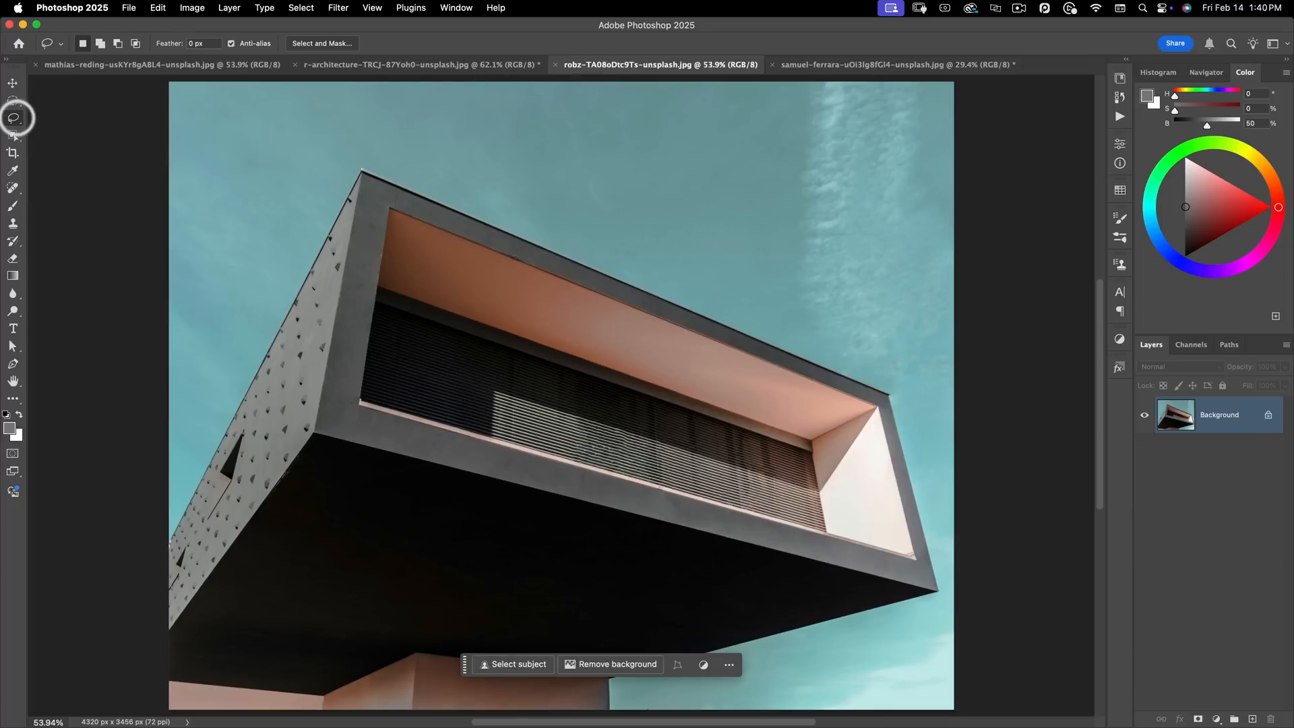
Choose the Magnetic Lasso and trace the building's left side and roofline to its right corner.
click(13, 117)
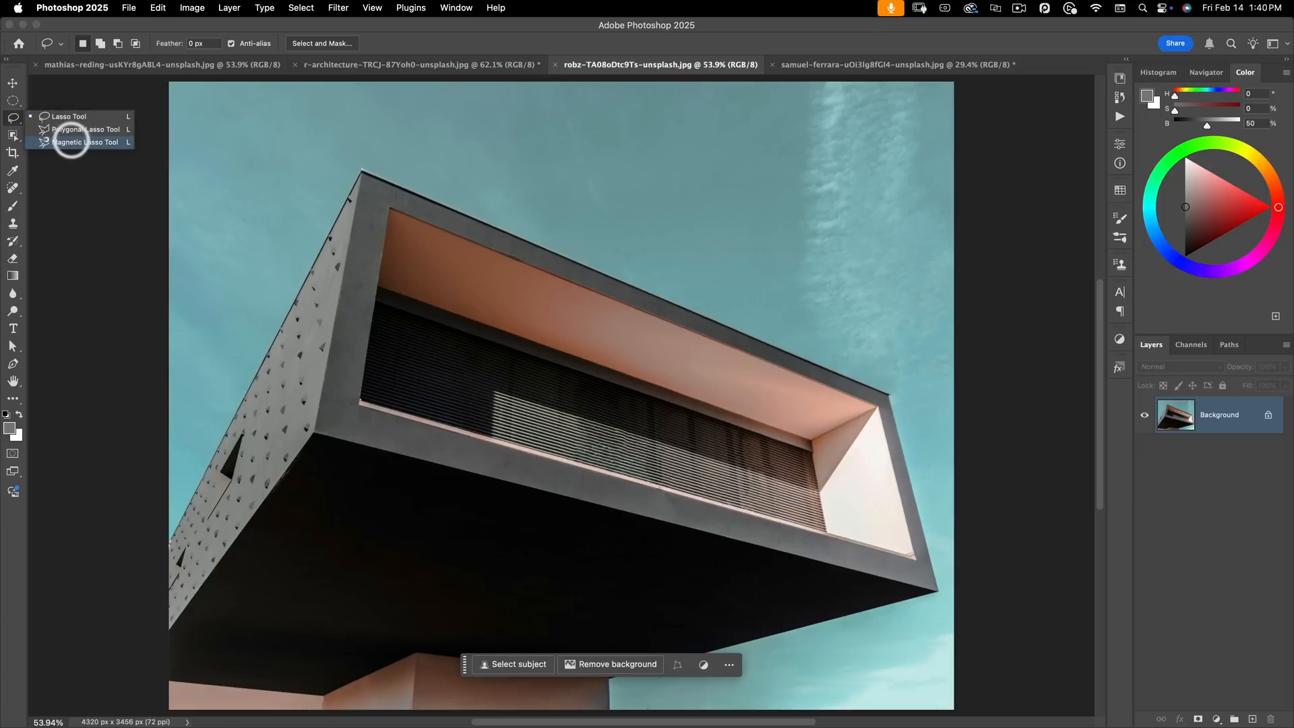
click(86, 142)
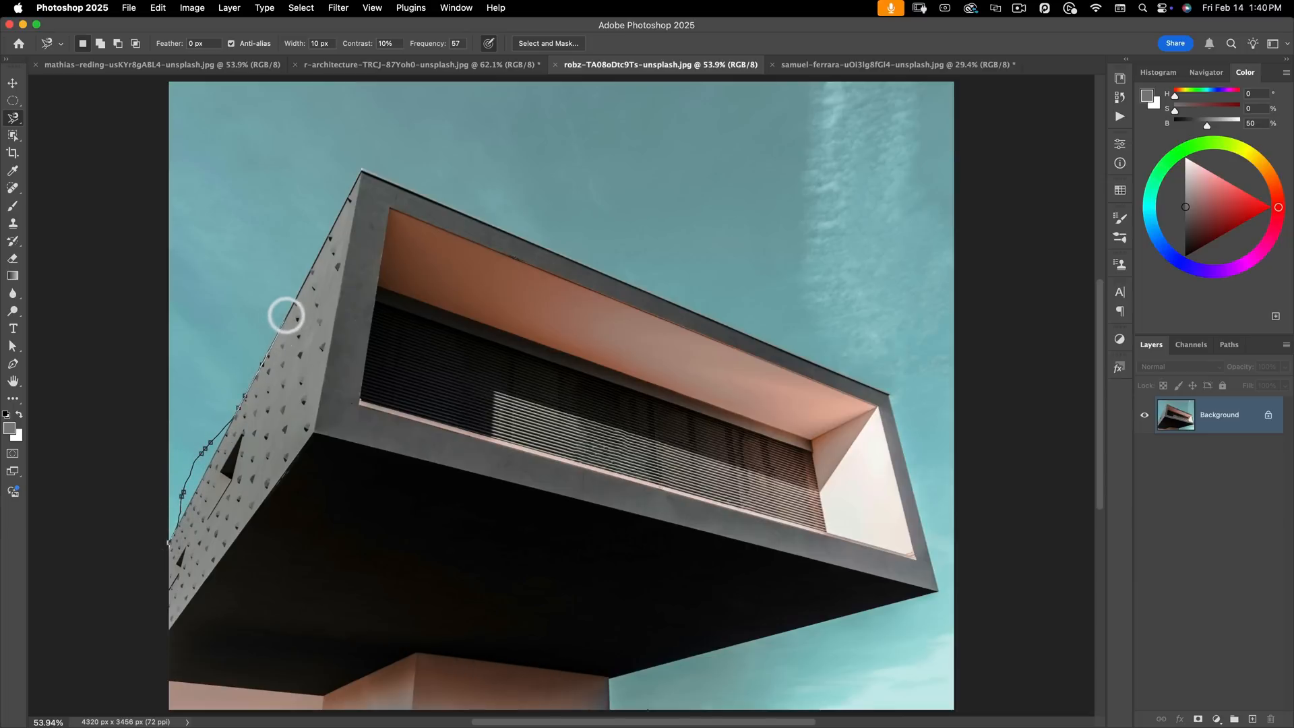
mouse_move(361, 171)
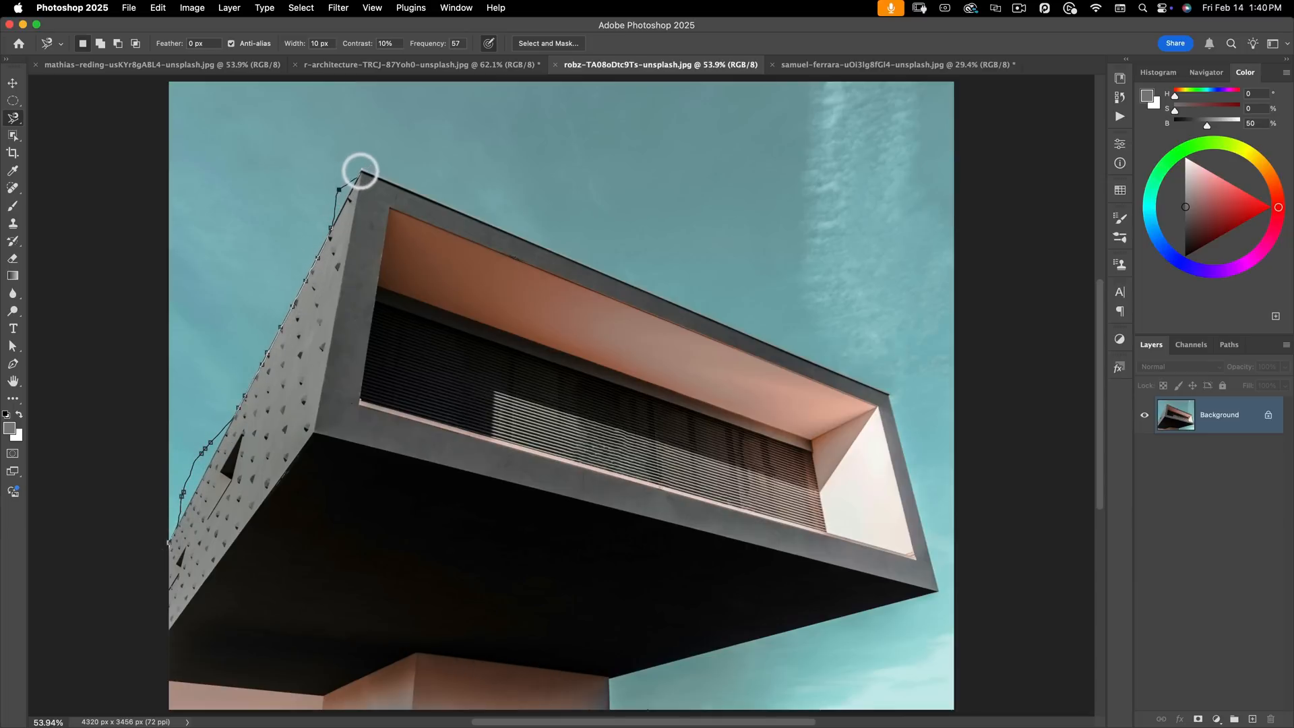
mouse_move(594, 267)
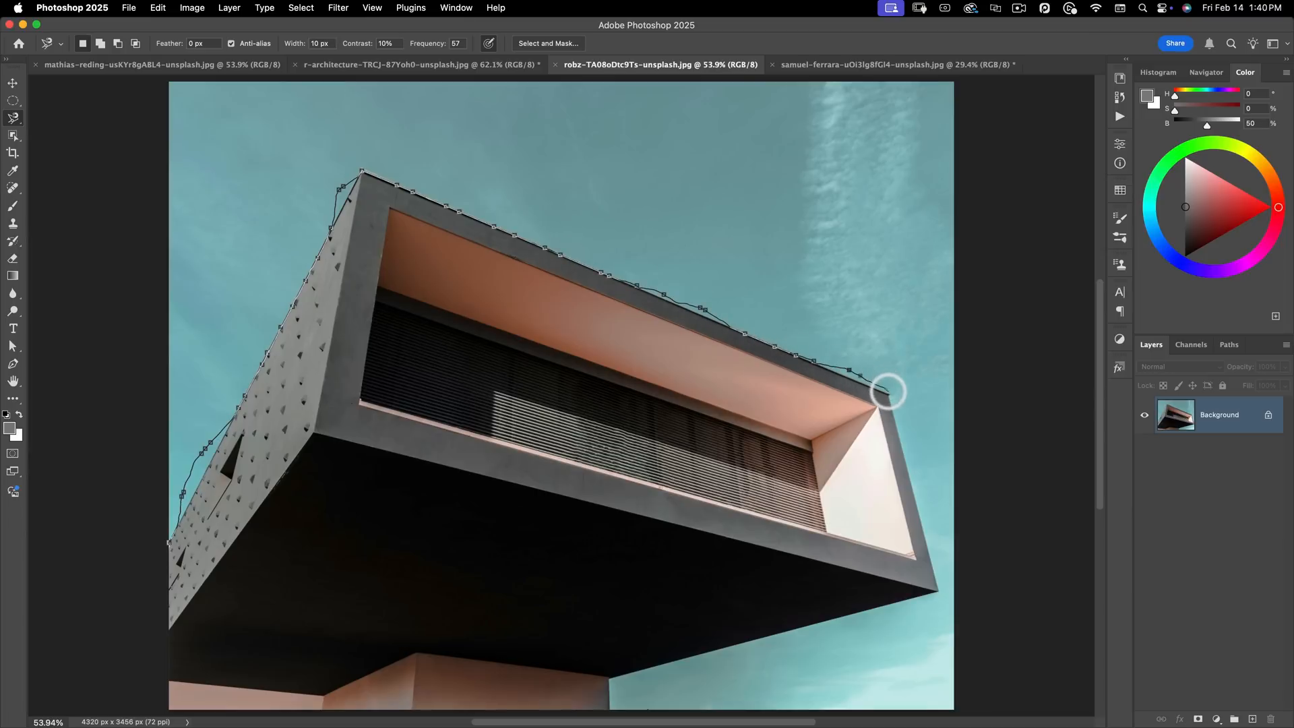
mouse_move(891, 395)
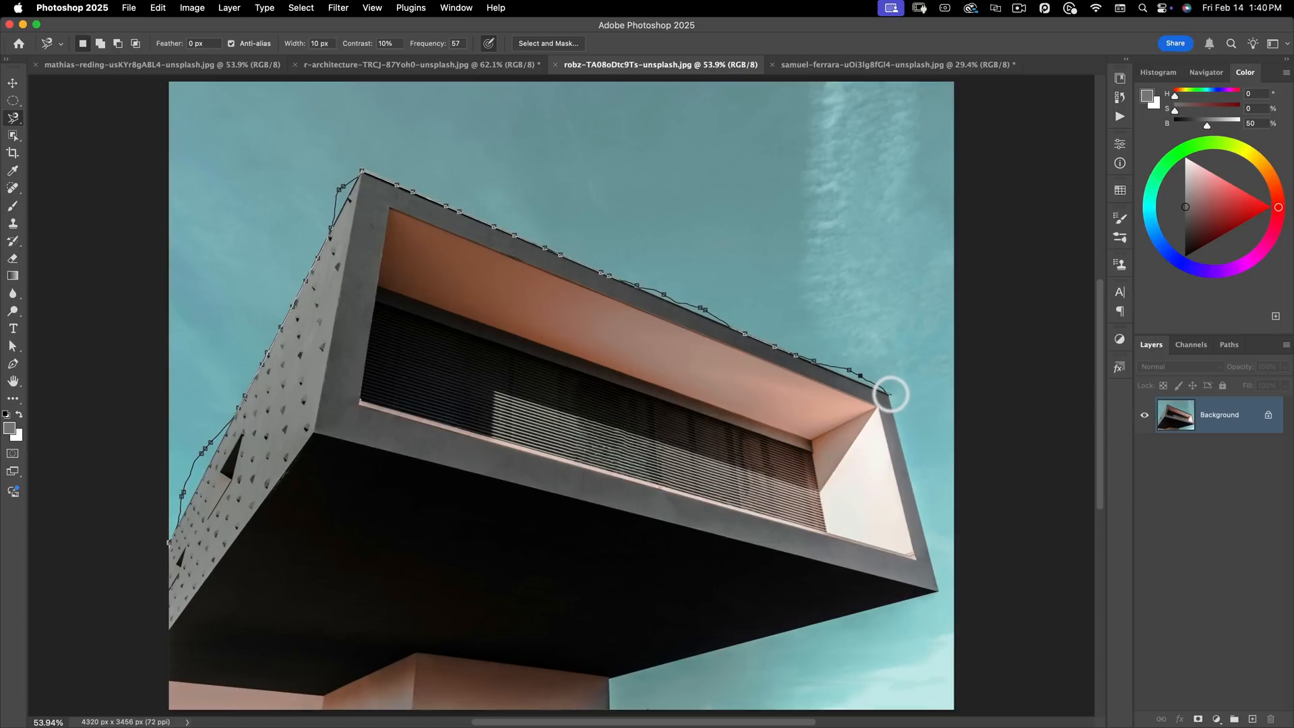
click(887, 396)
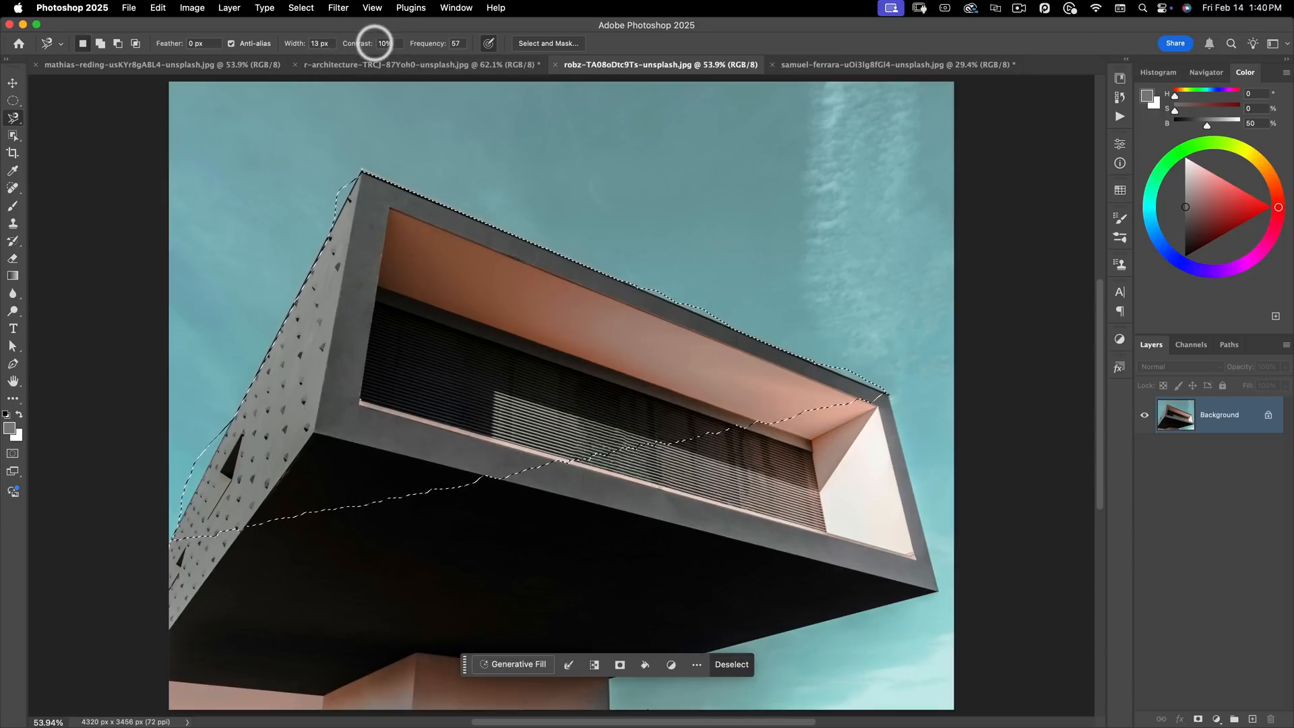
Clear the misshapen selection and set magnetic lasso edge detection to 13 px width, 50% contrast.
key(cmd+d)
text(50)
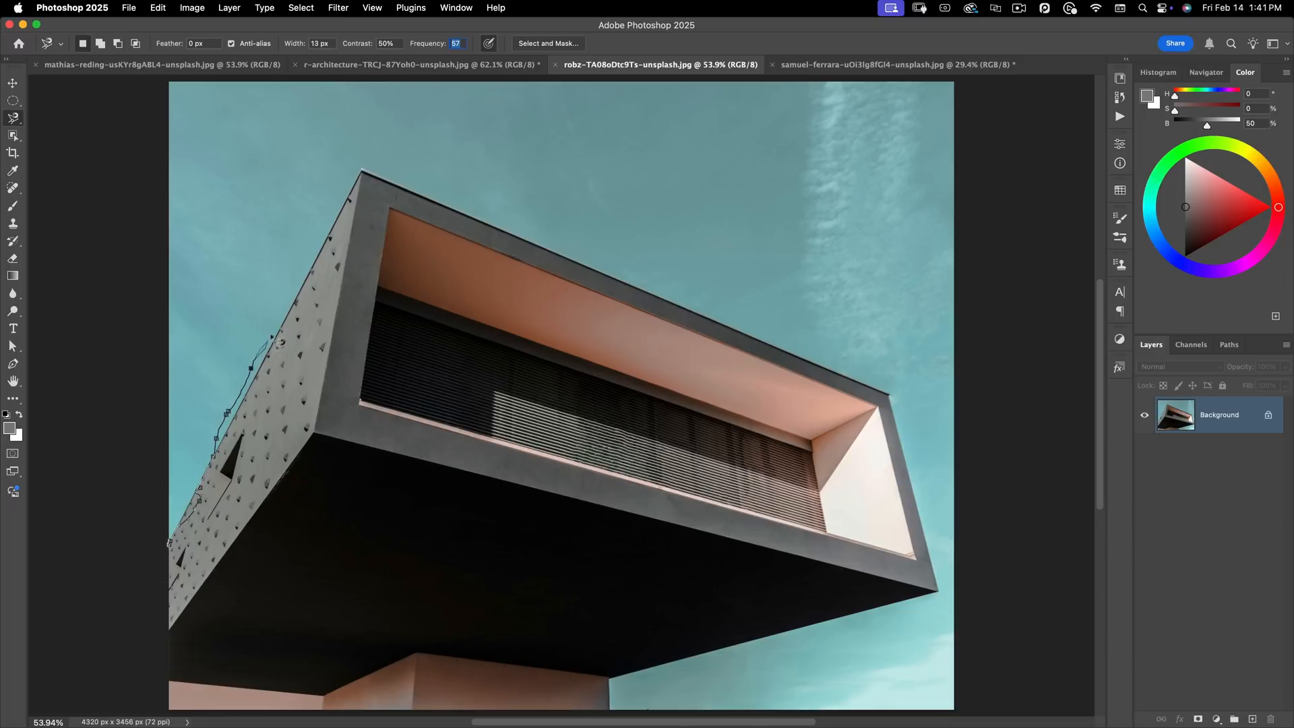
click(367, 172)
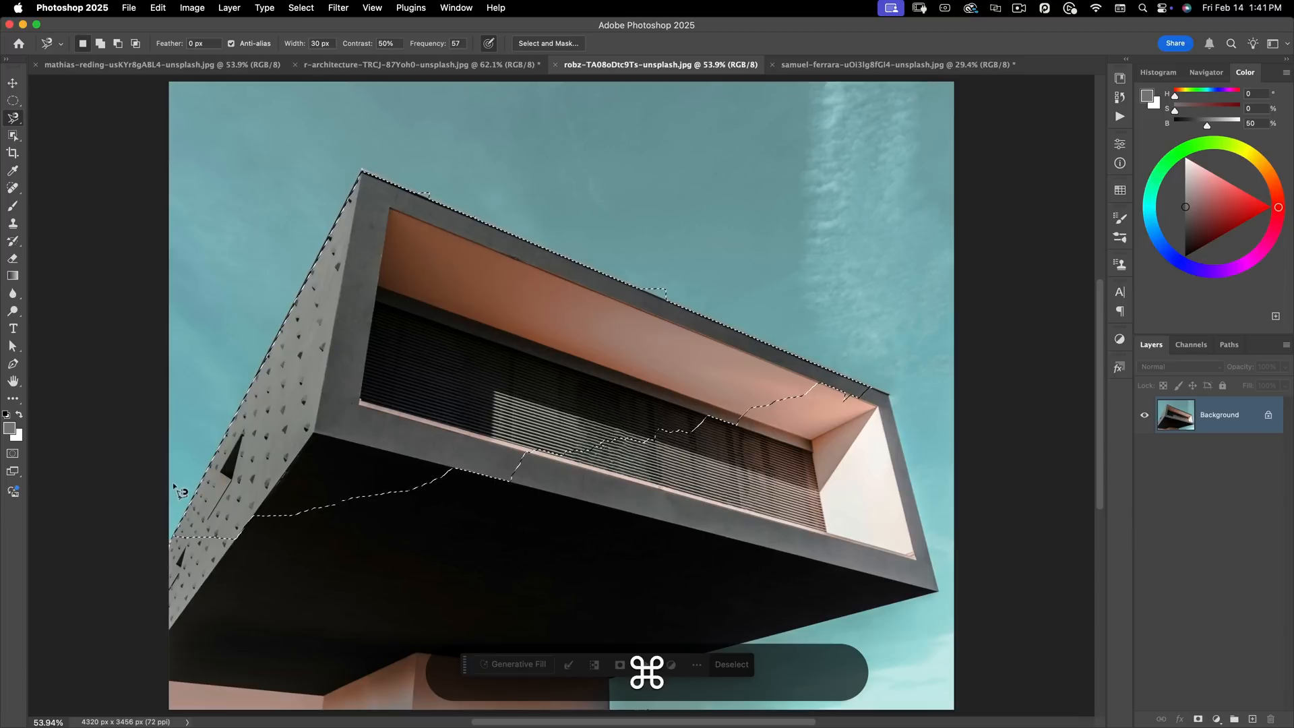
With 30 px width, retrace the whole building until the outline closes, then deselect it.
click(731, 665)
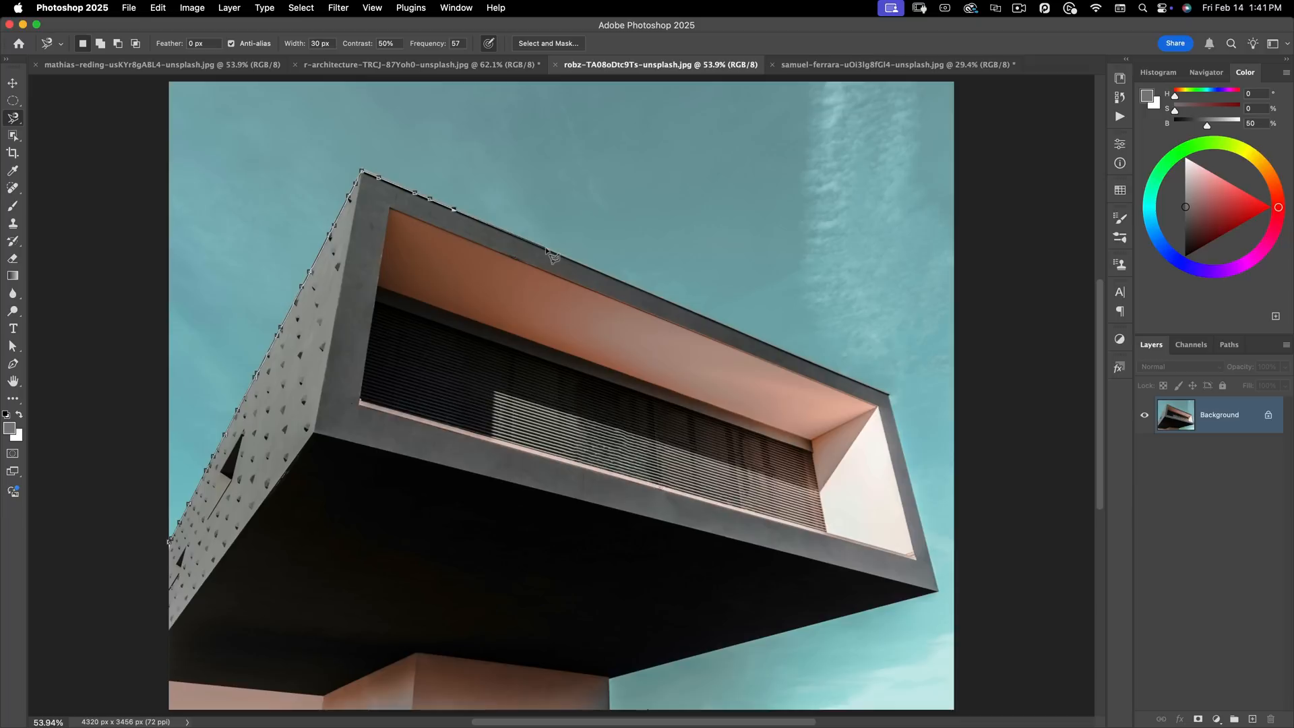
click(657, 299)
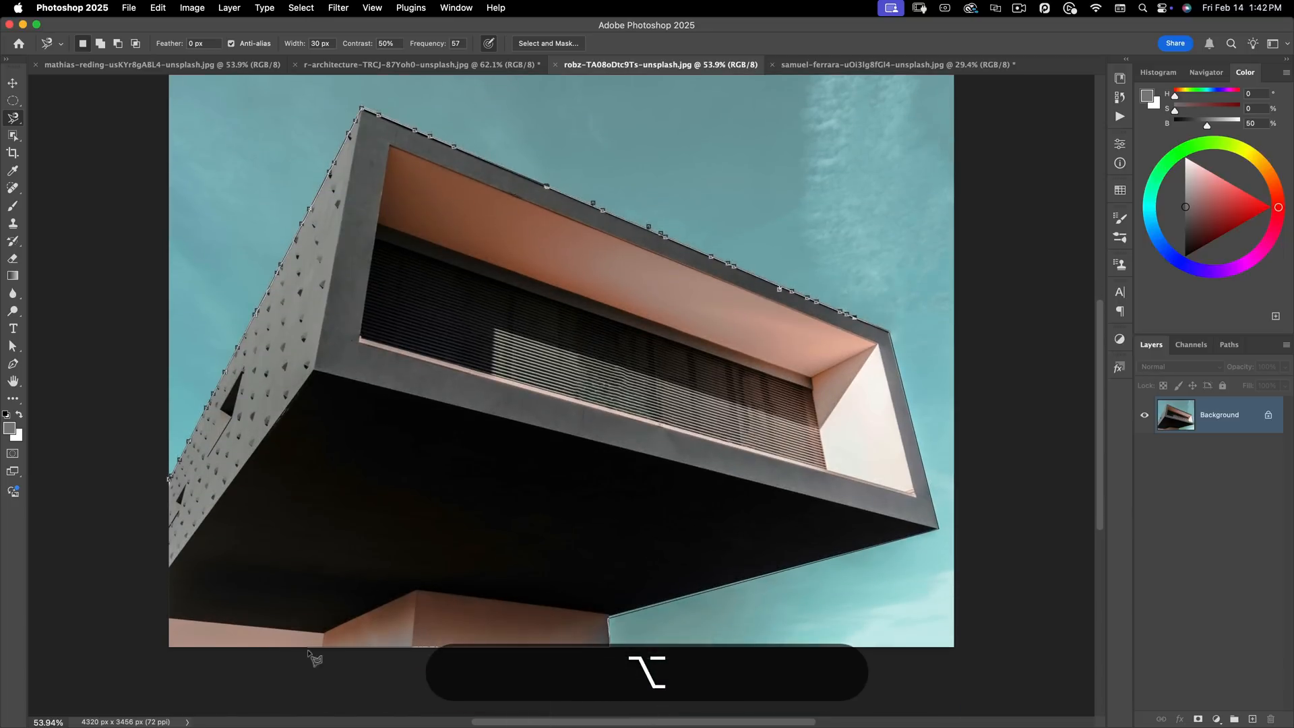
mouse_move(160, 475)
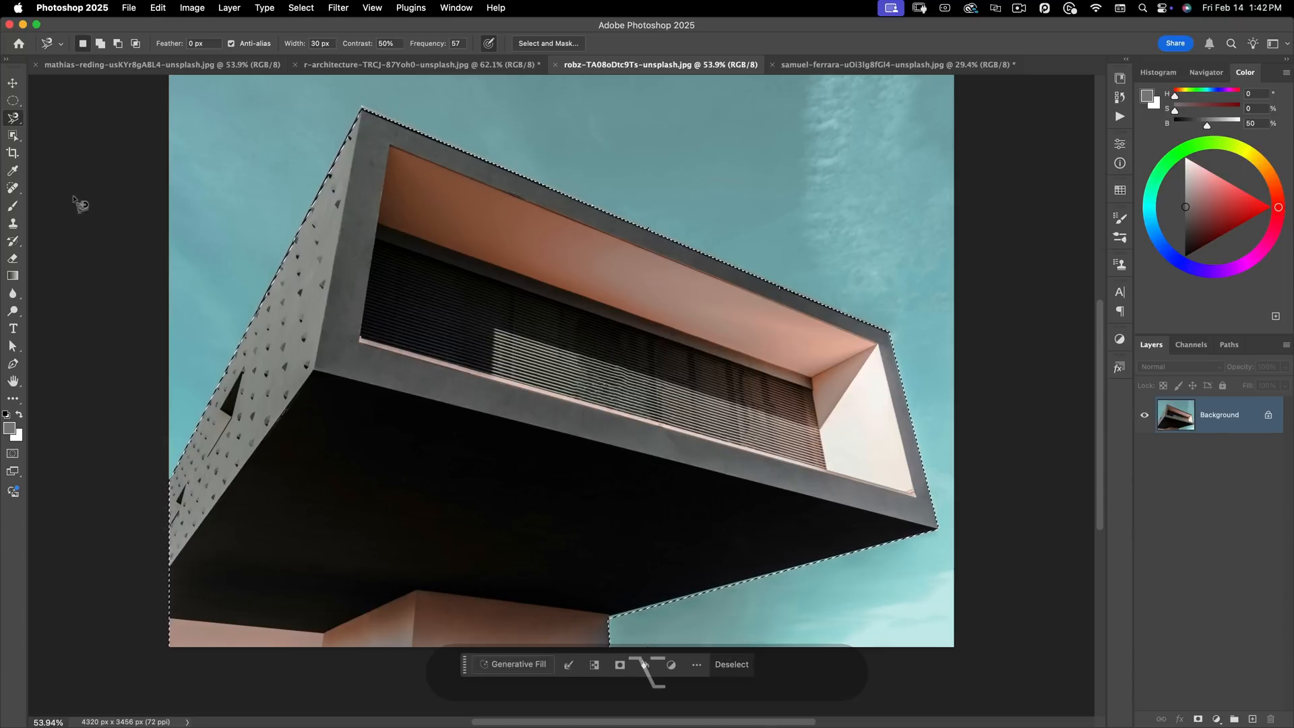
mouse_move(113, 139)
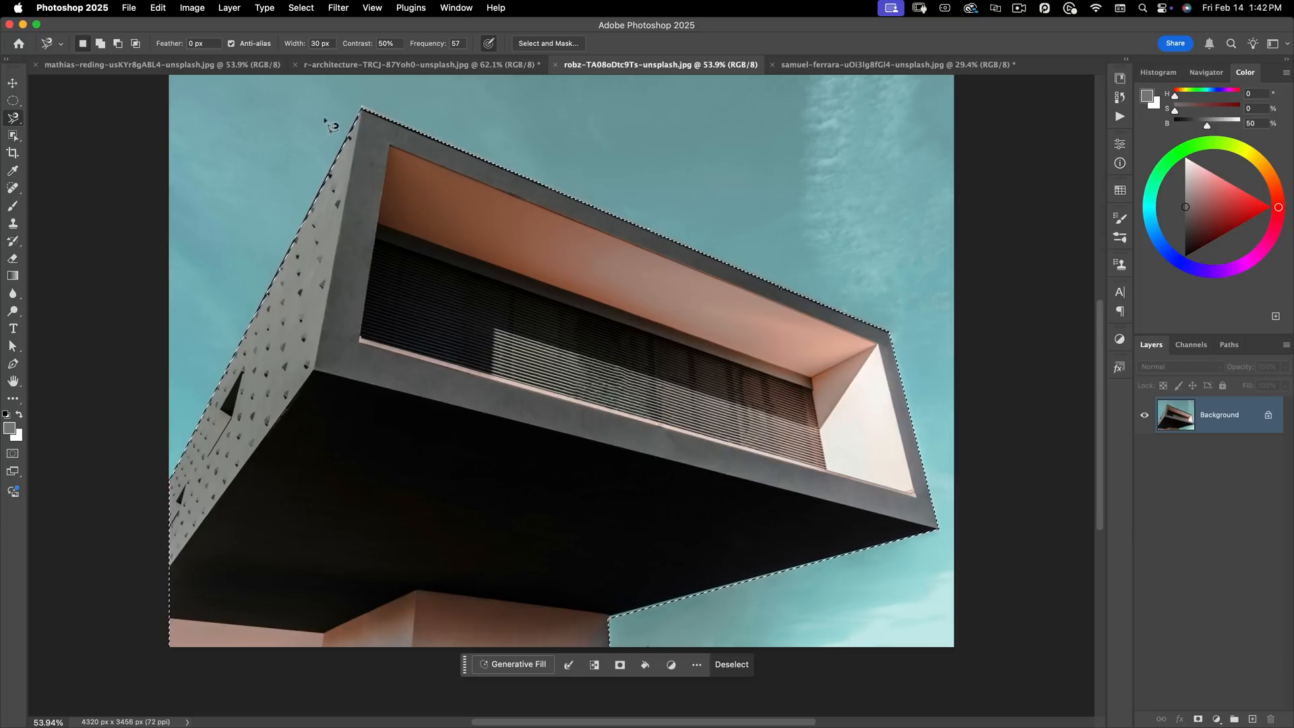
key(cmd+d)
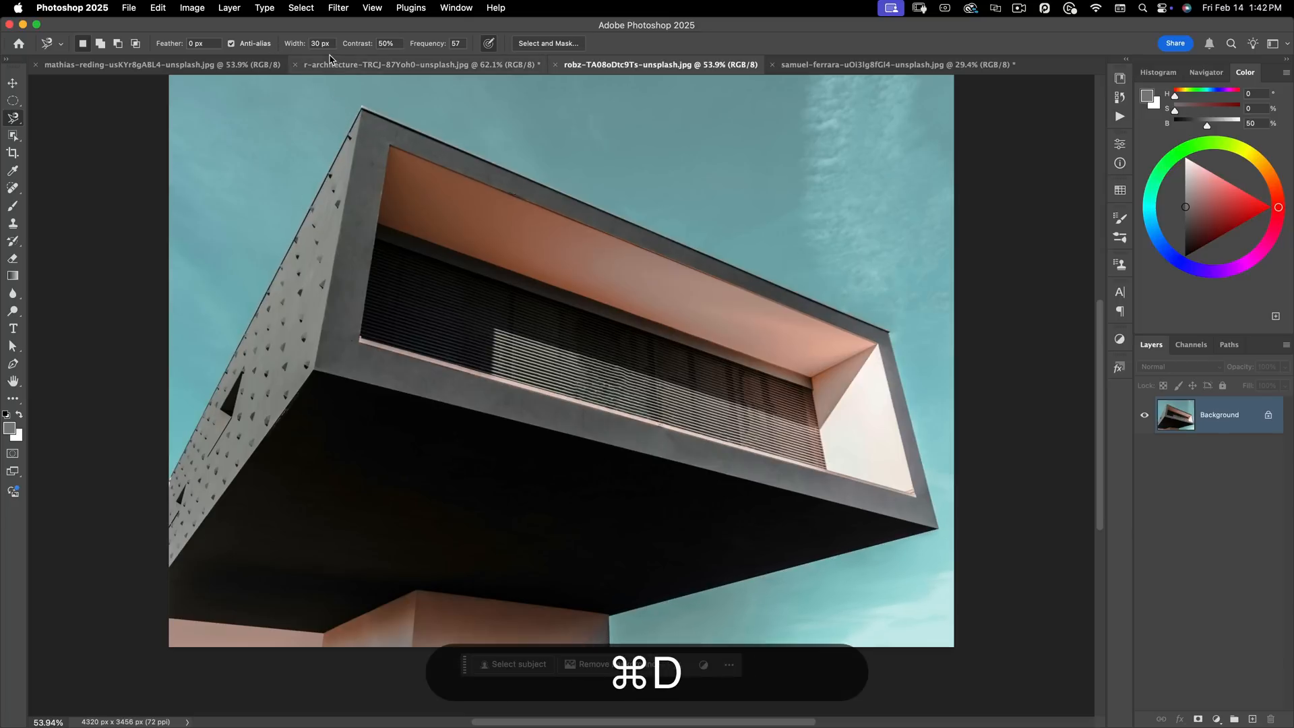
On the kitchen photo at 17 px width, outline the staircase area, discard it and retrace the wall edge.
click(416, 64)
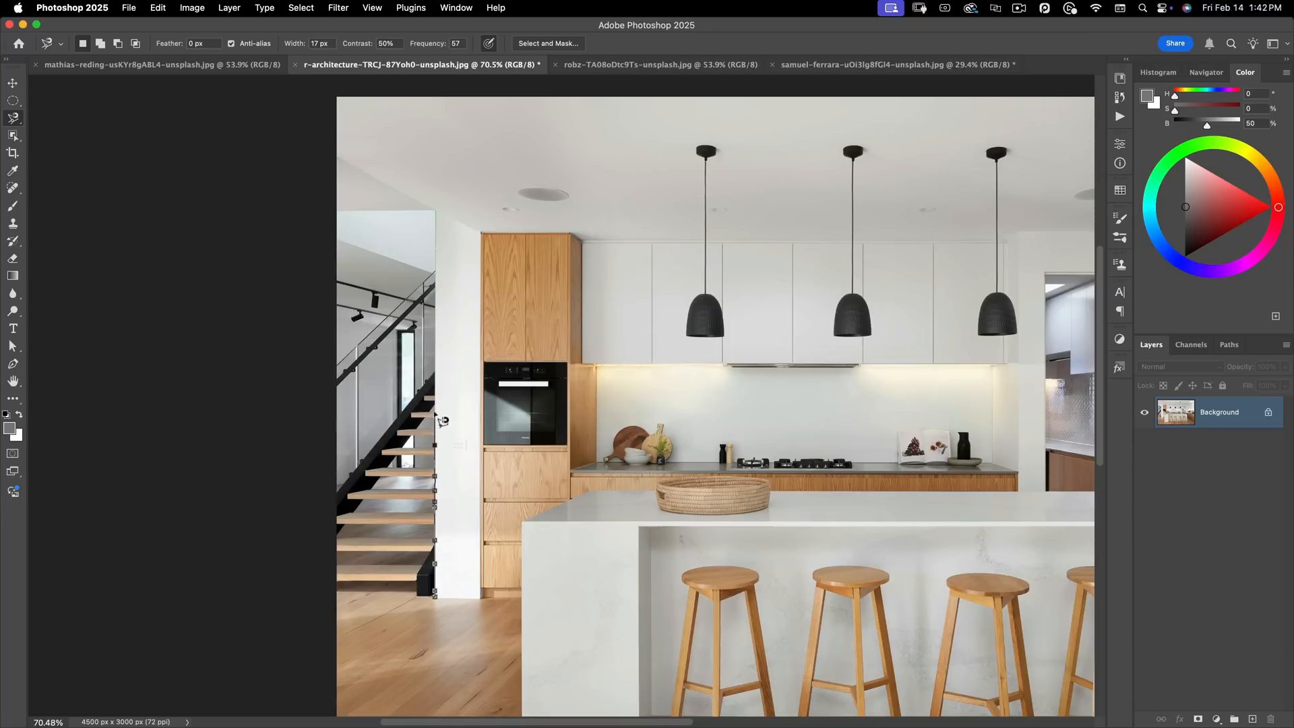
mouse_move(442, 350)
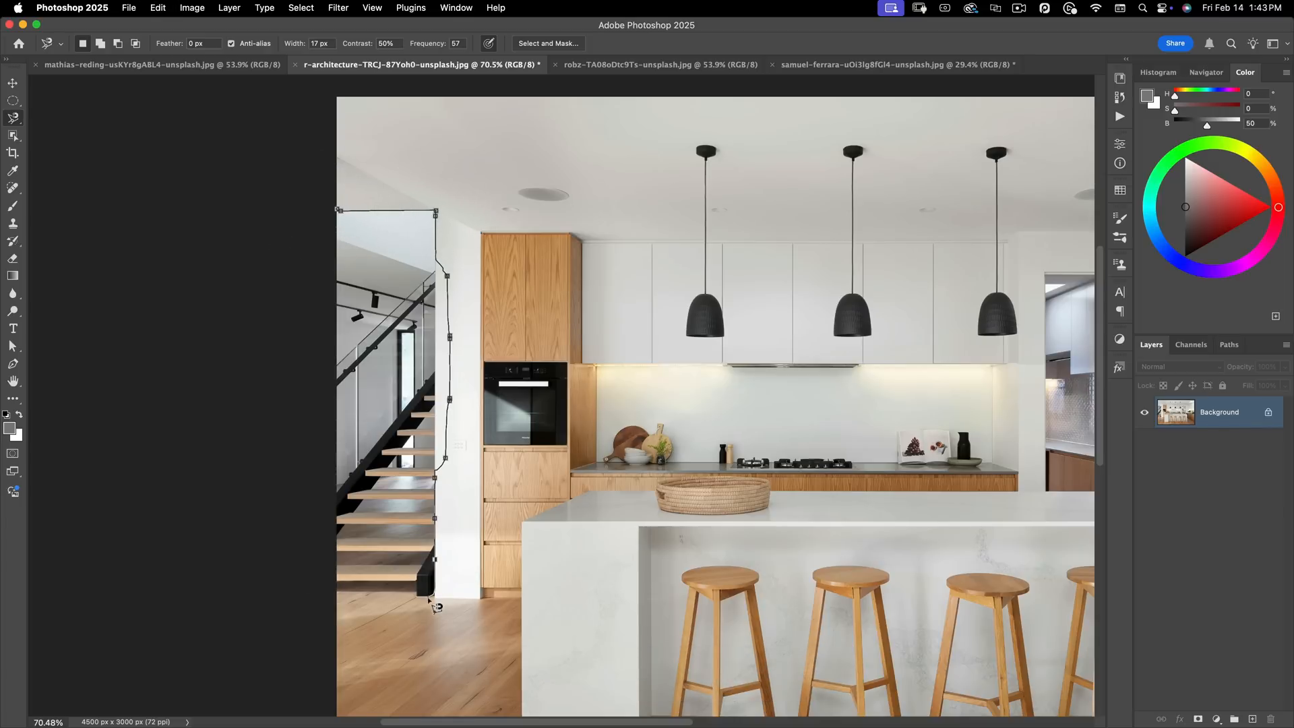
click(435, 607)
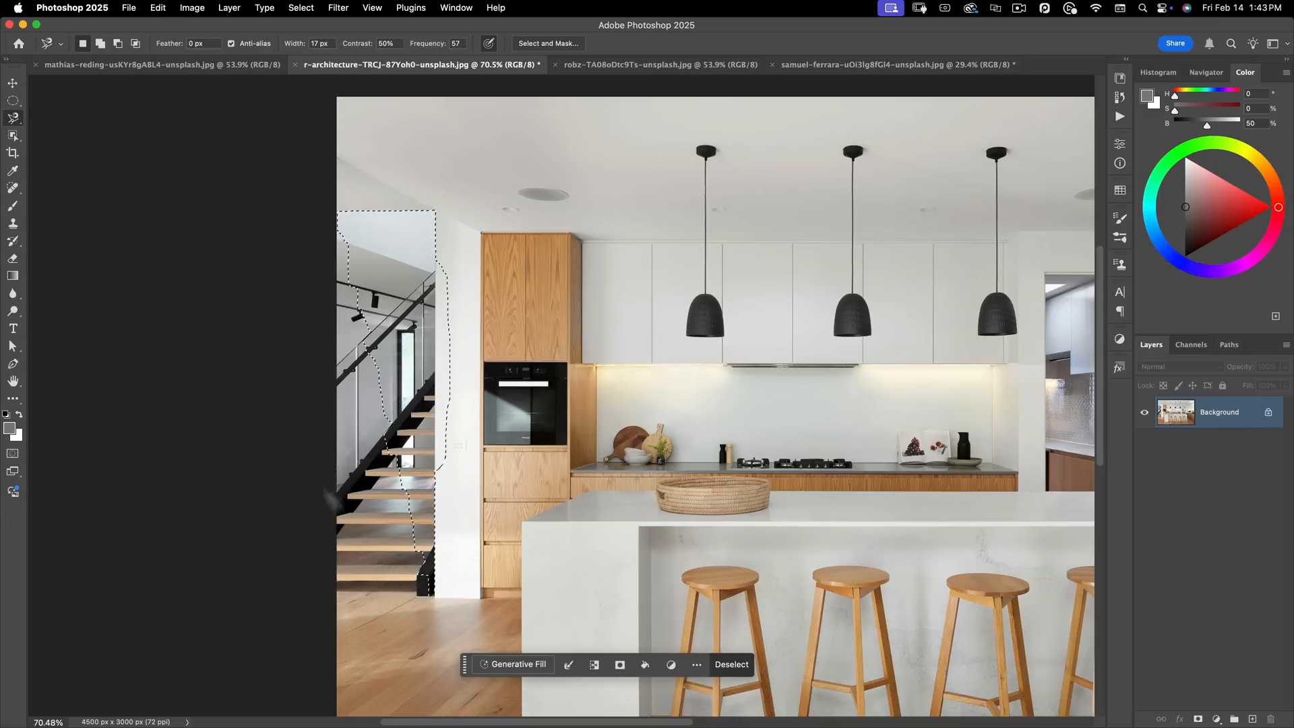
click(730, 665)
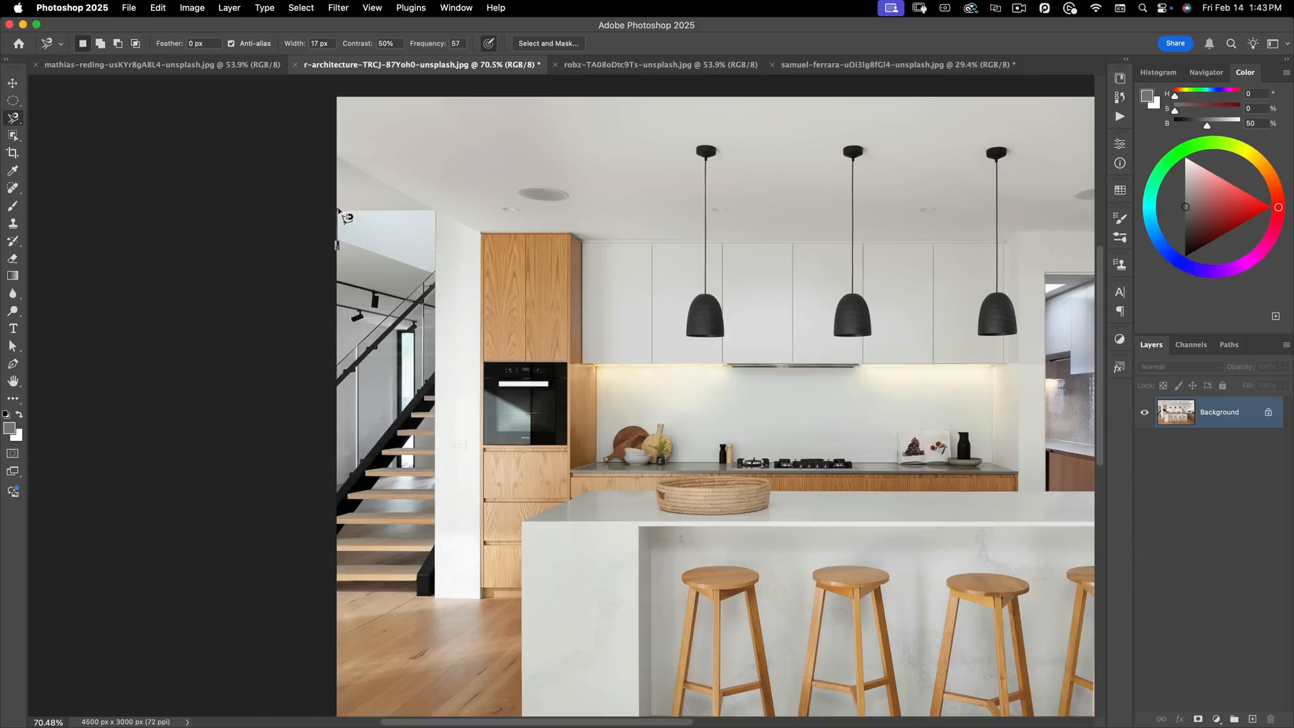
drag(338, 210, 463, 606)
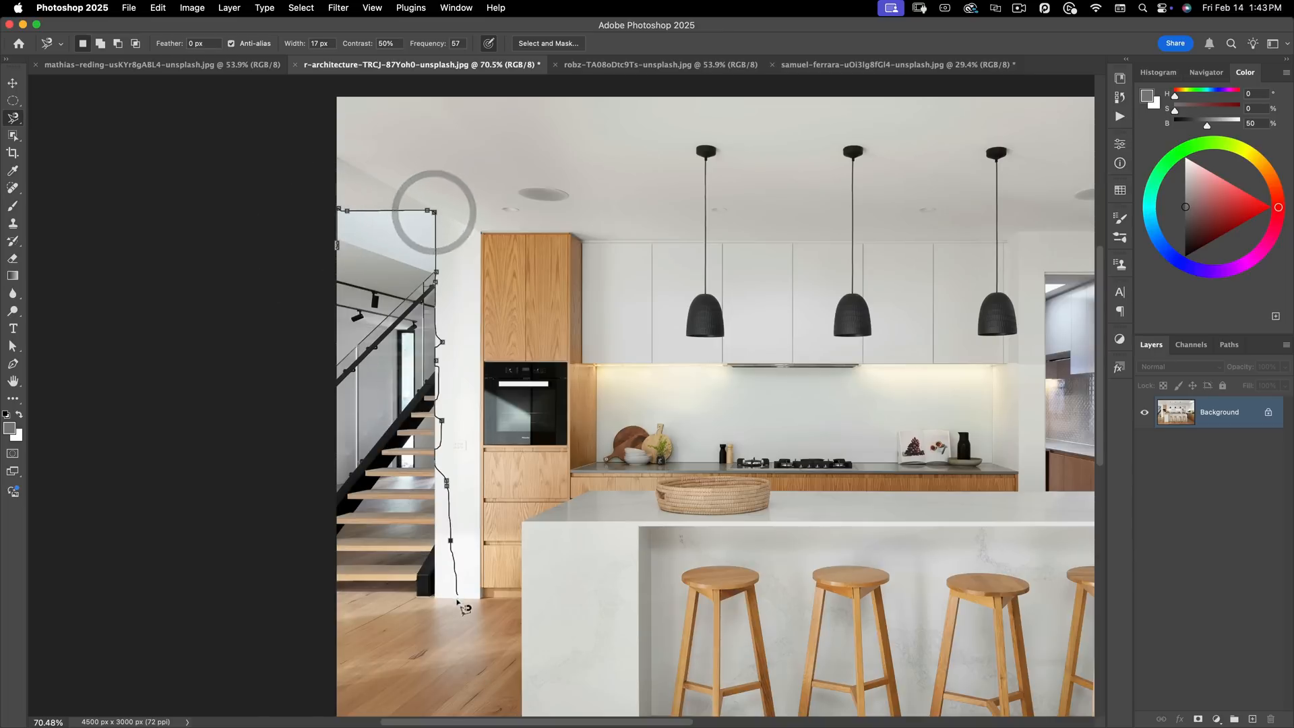
click(467, 606)
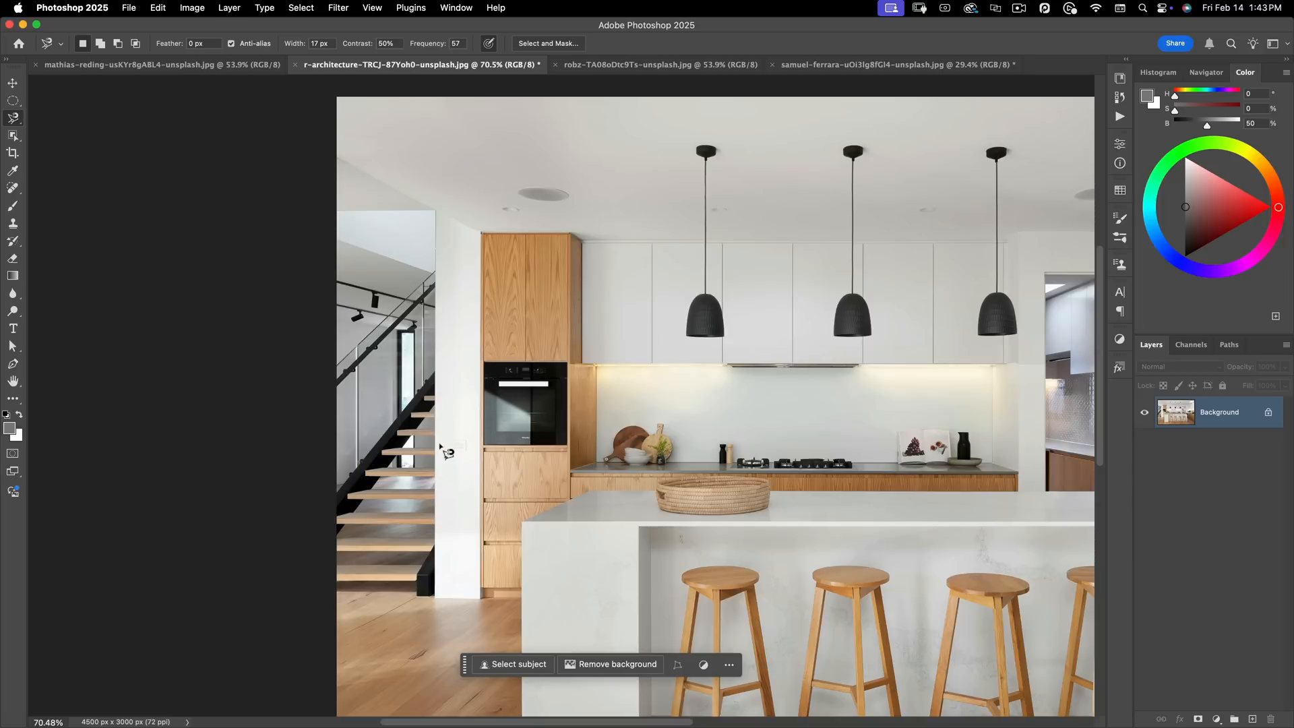
mouse_move(459, 446)
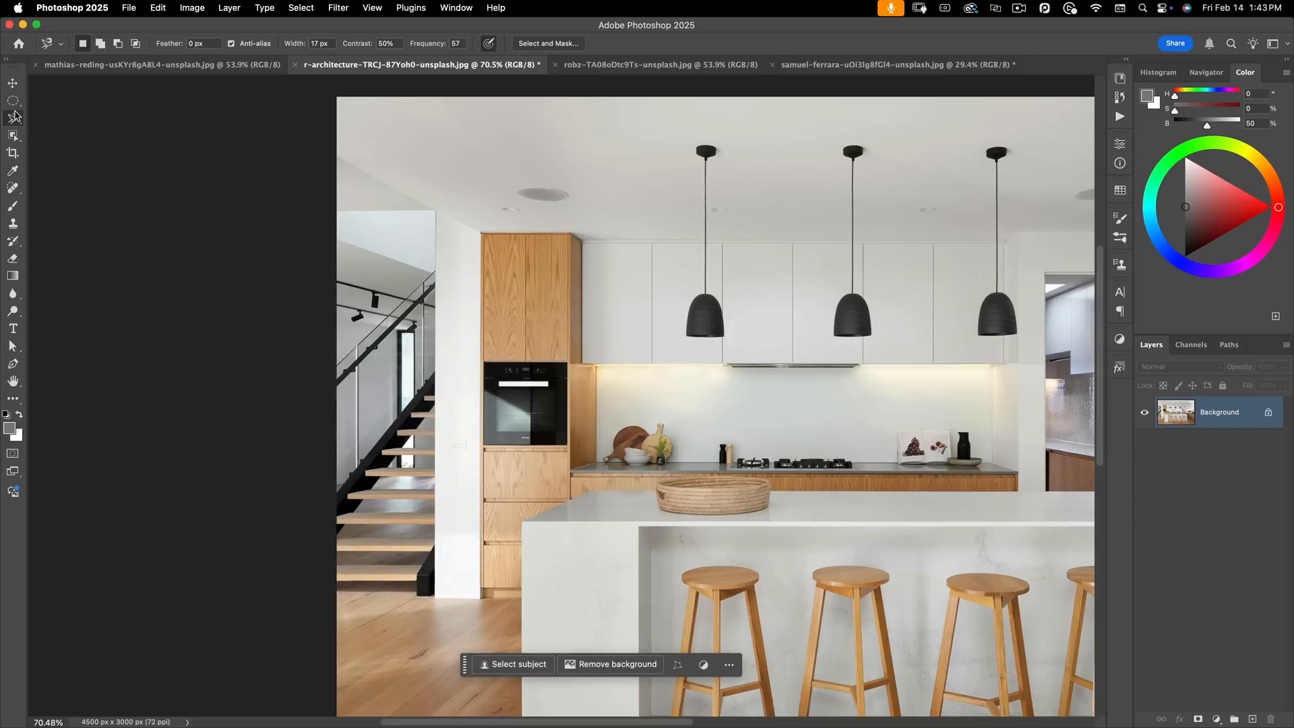
Switch from the Magnetic Lasso to the standard freehand Lasso tool.
click(13, 118)
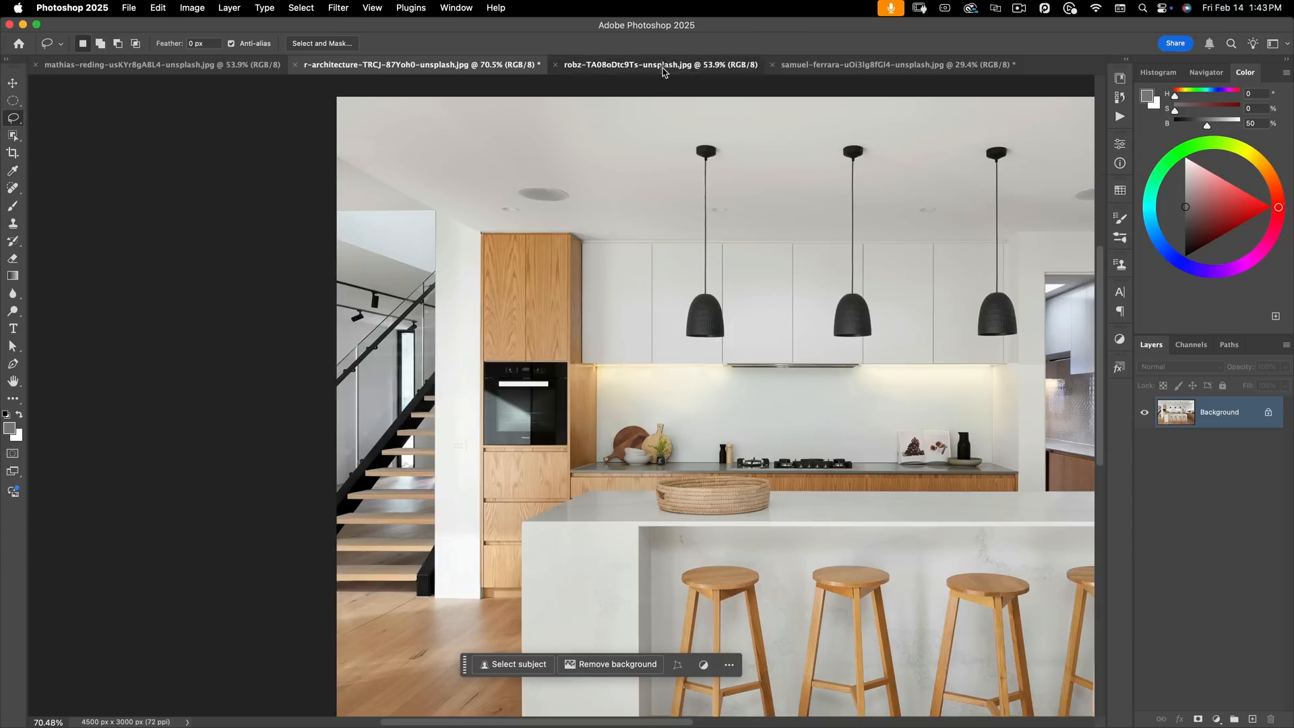
Return to the building photo and trace a straight-segment lasso outline along its roofline.
click(659, 64)
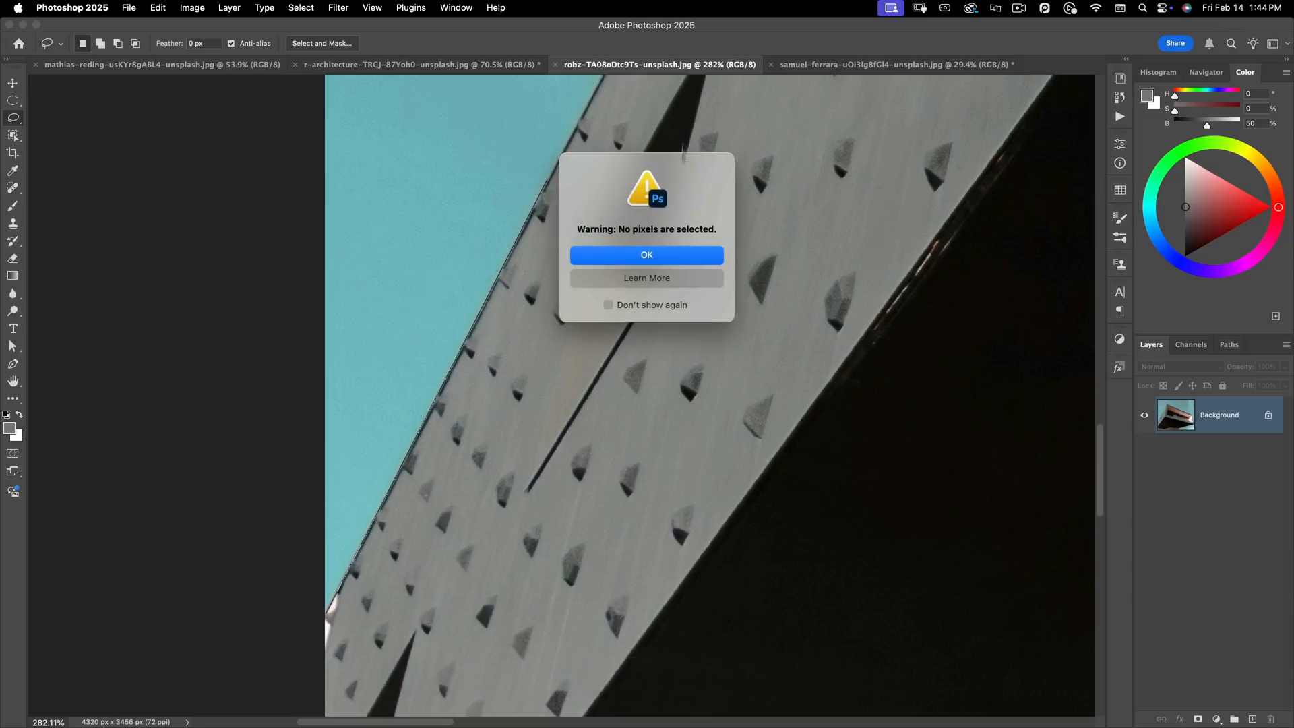
click(645, 254)
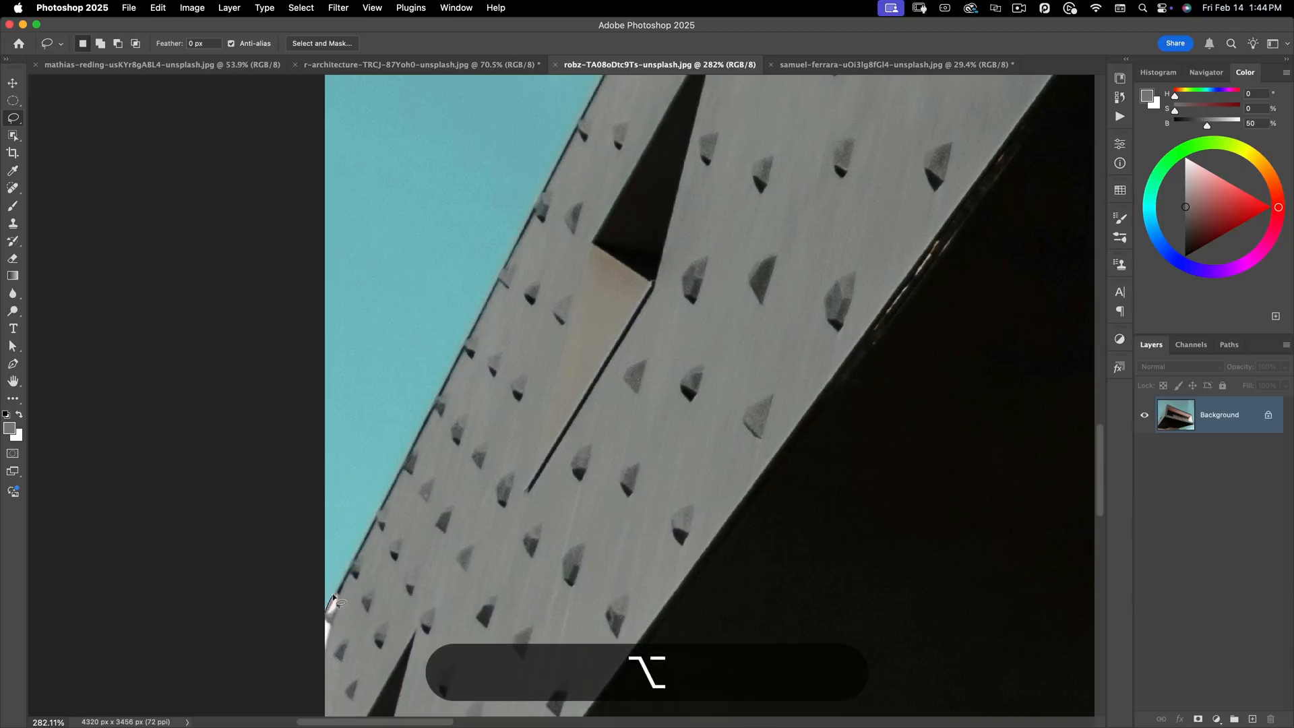
drag(337, 602, 601, 135)
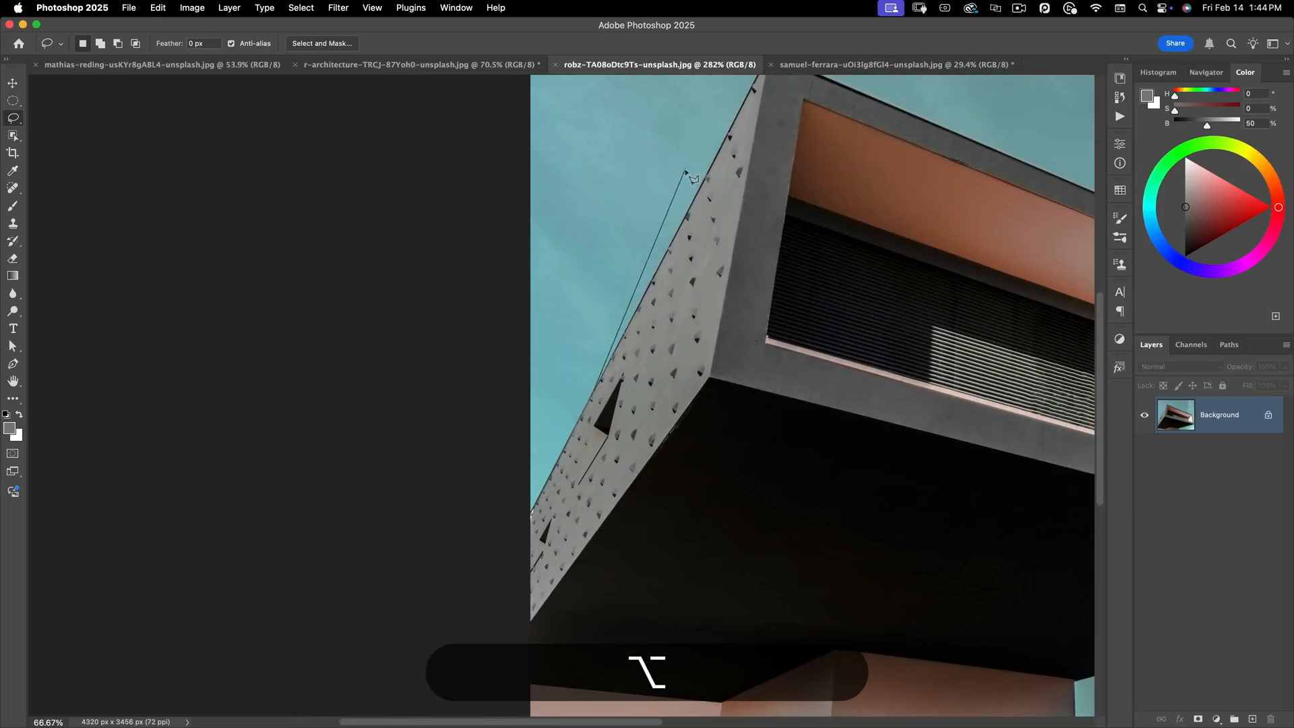
Zoom out to the whole building, then back in on its right corner.
scroll(down, 3)
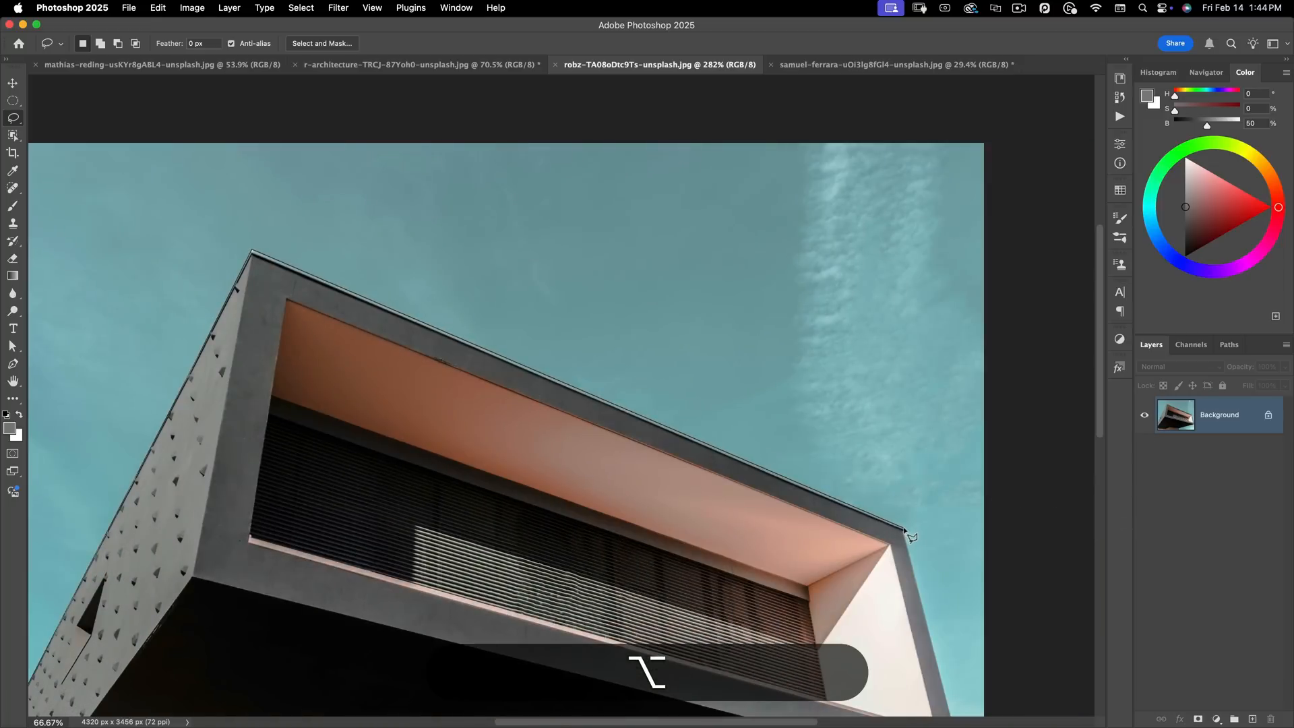
mouse_move(920, 590)
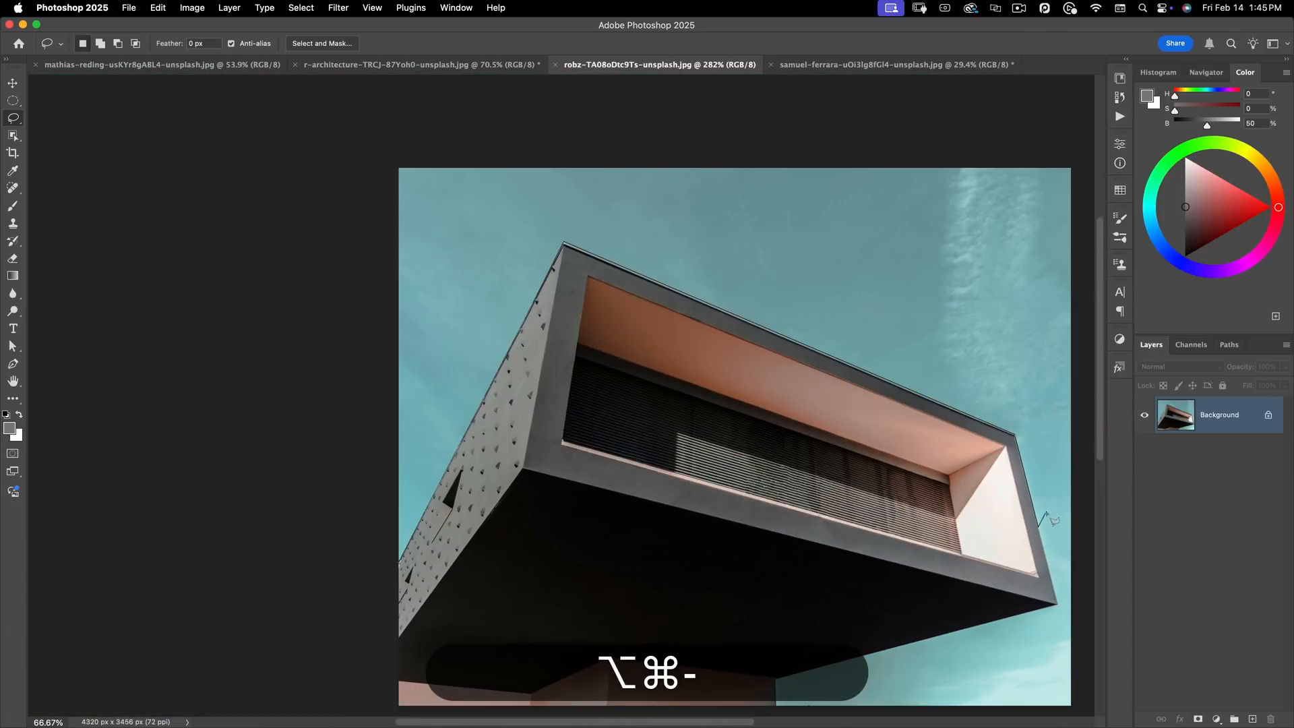
key(cmd+=)
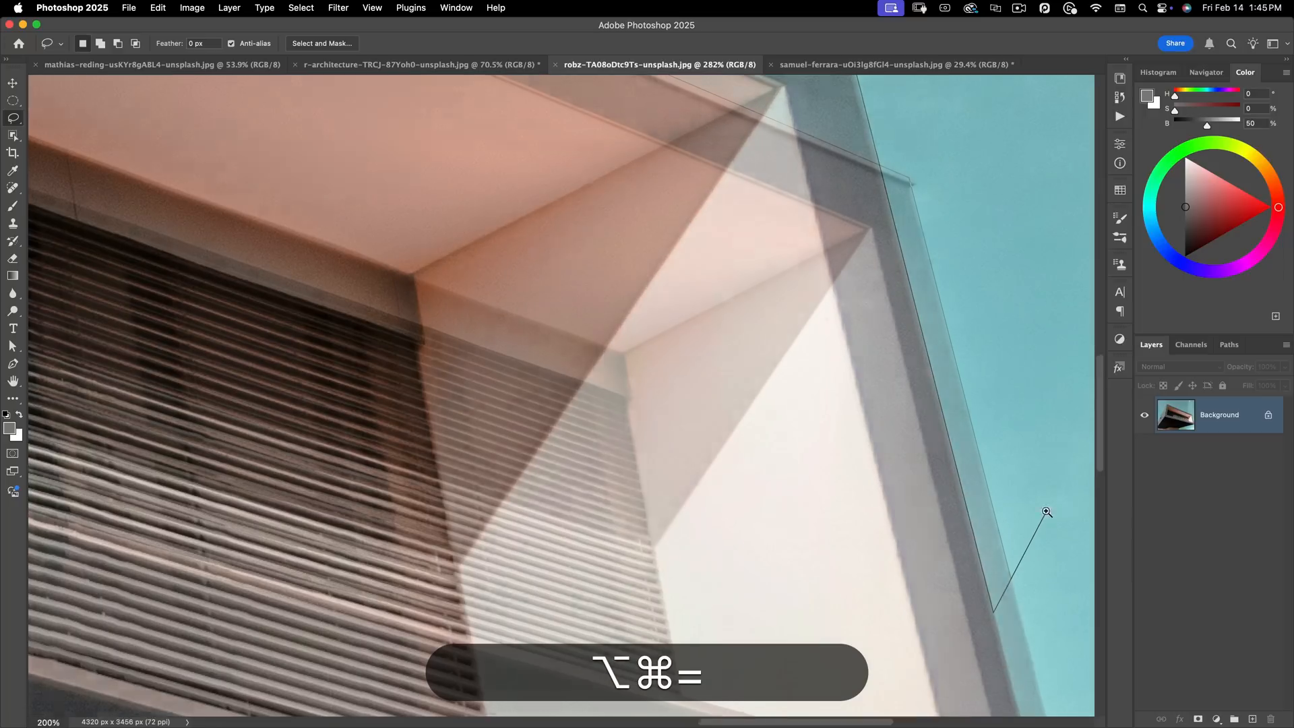
key(cmd+=)
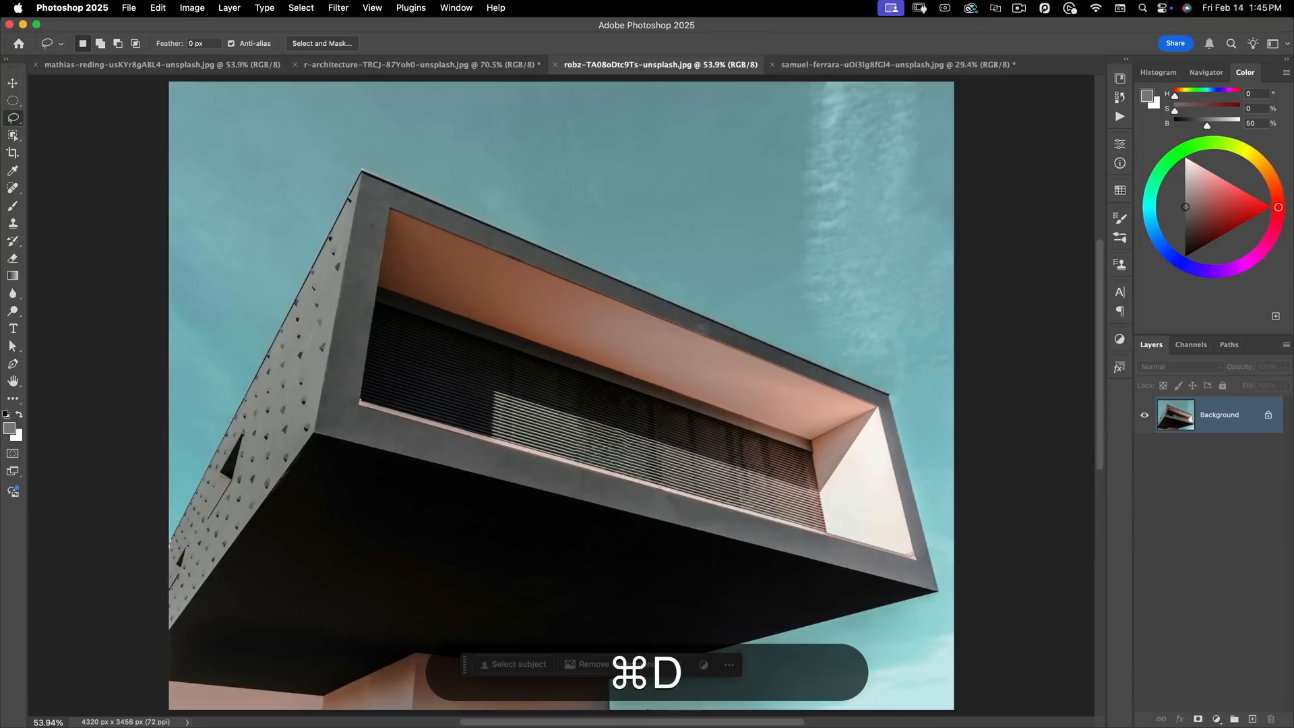
Trace the building's top roof edge with the Magnetic Lasso.
click(13, 118)
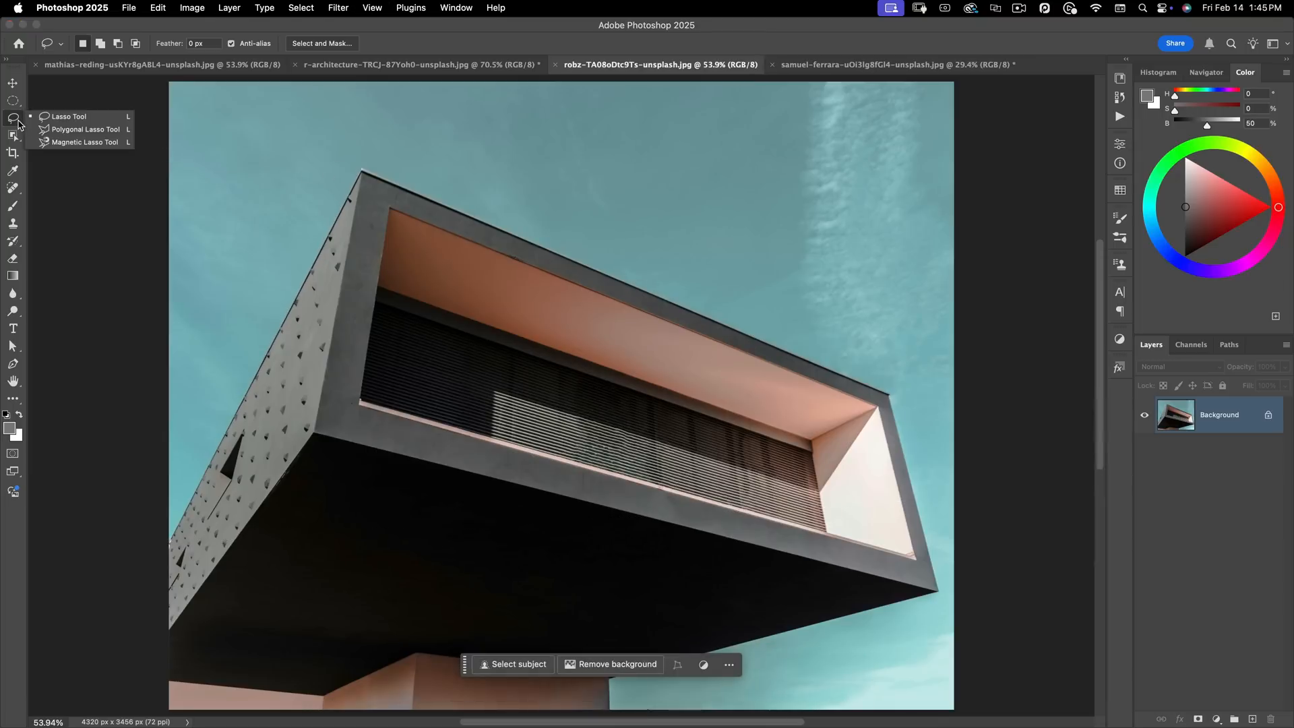
click(83, 141)
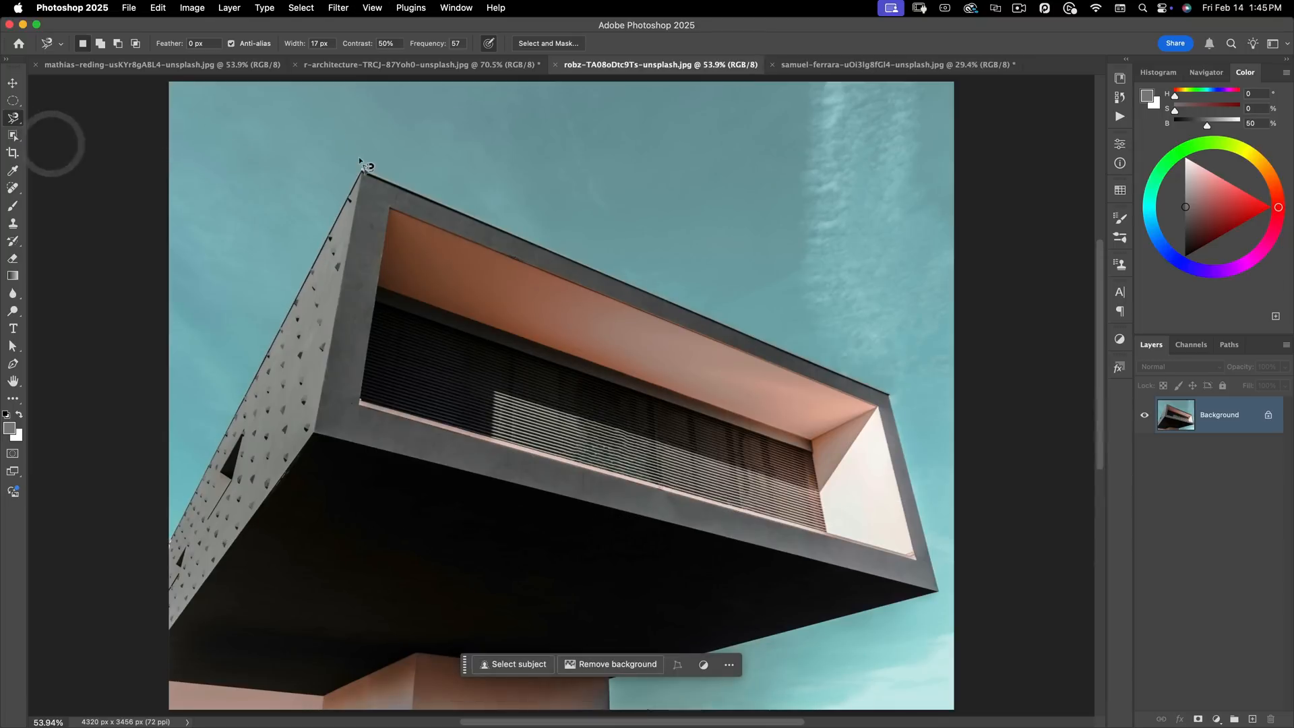
drag(361, 165, 602, 277)
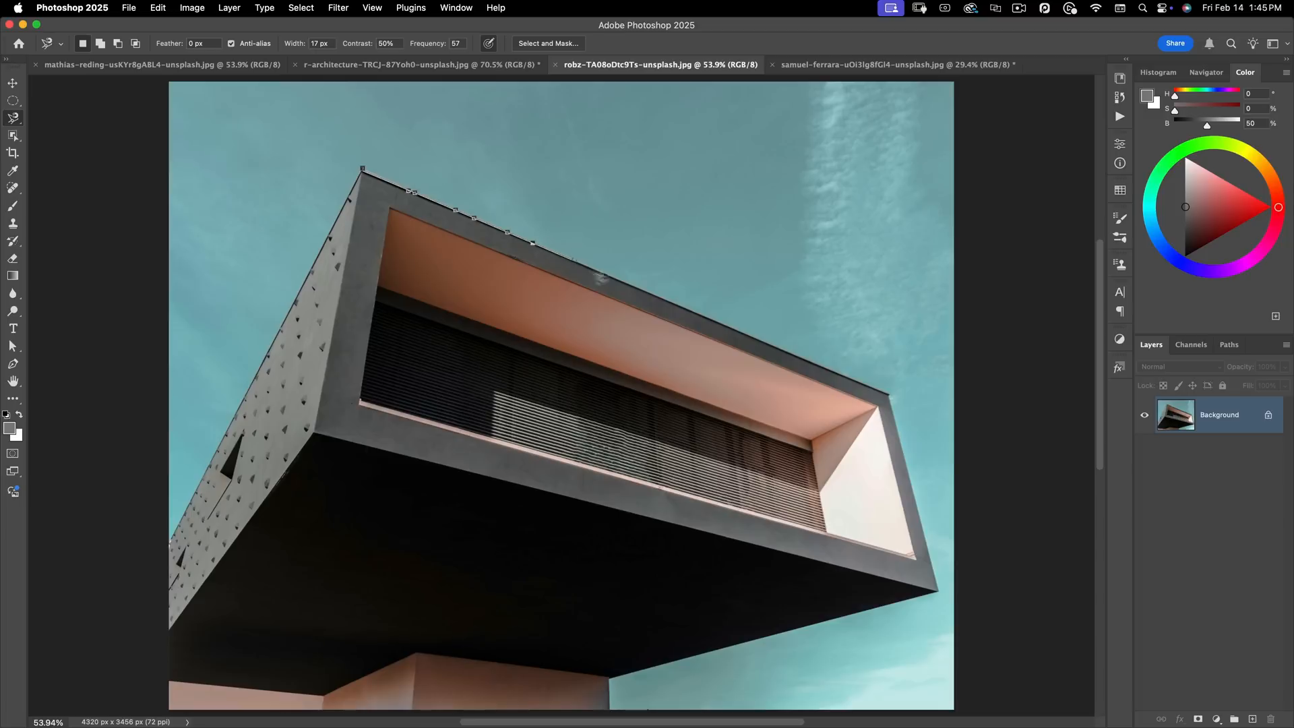
click(813, 365)
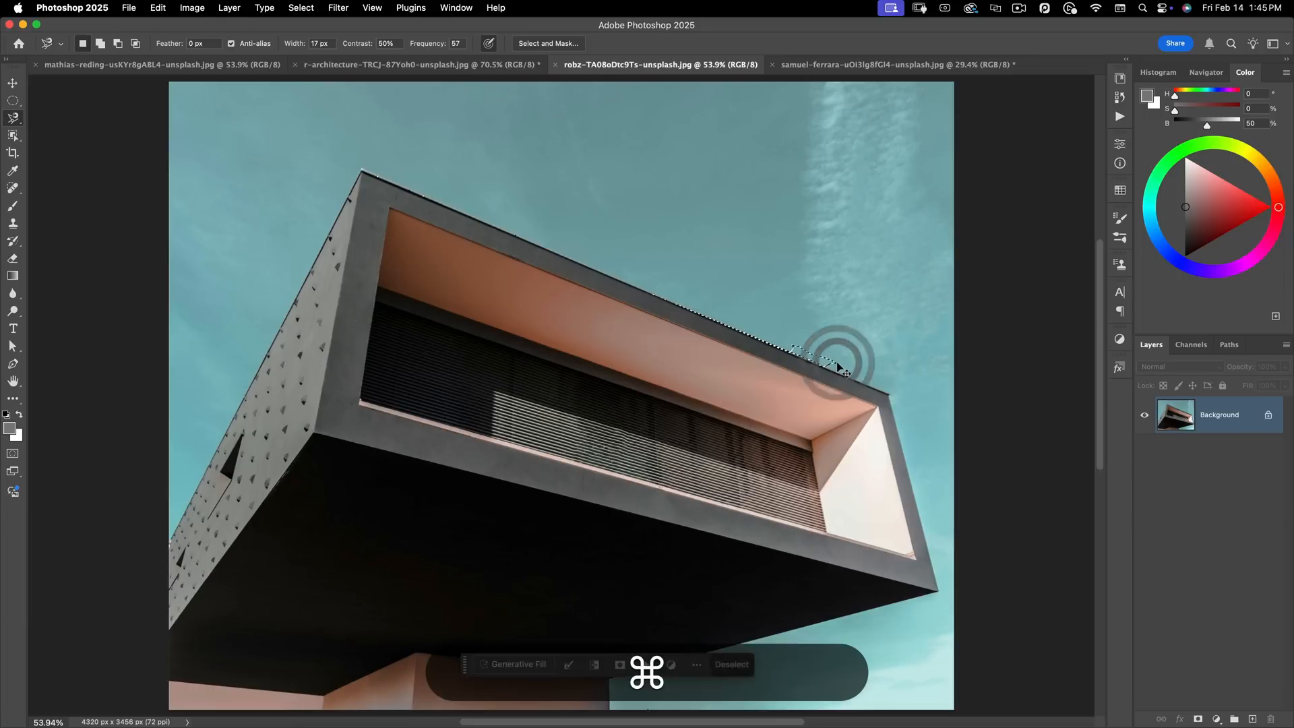
Switch to the kitchen photo and start a Polygonal Lasso outline along the upper cabinets.
click(420, 65)
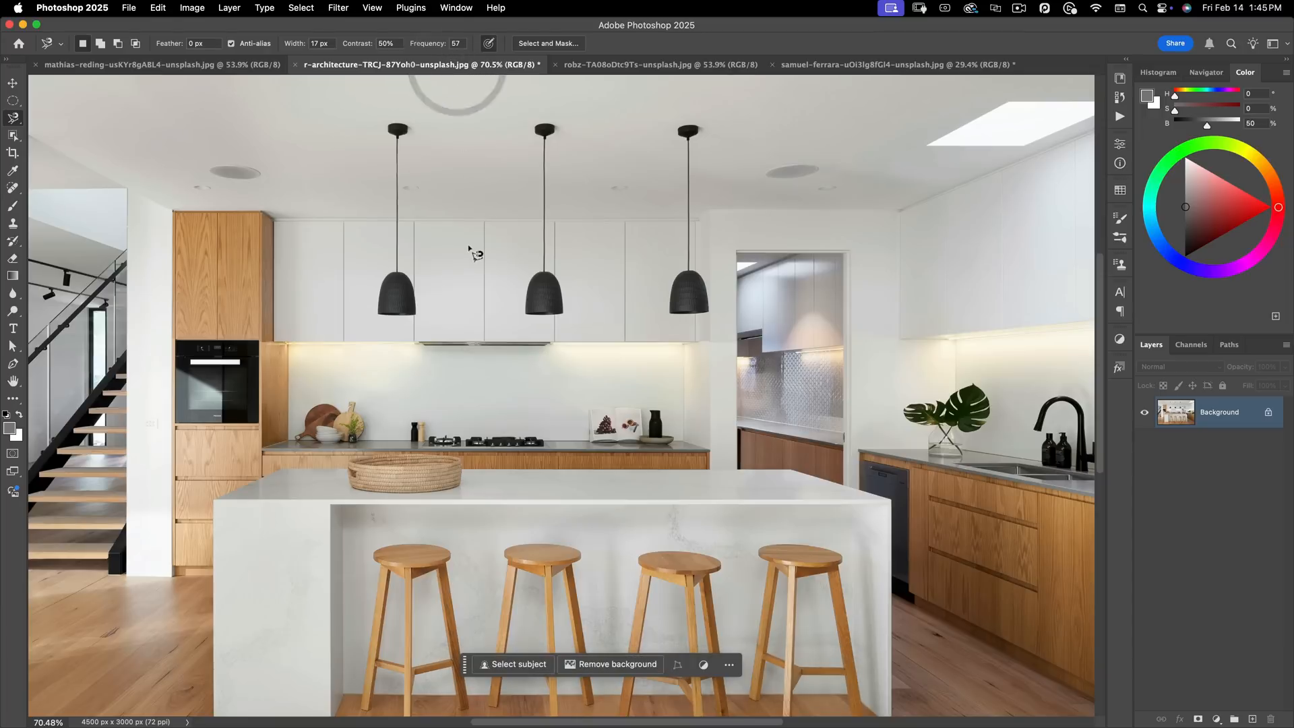
click(14, 117)
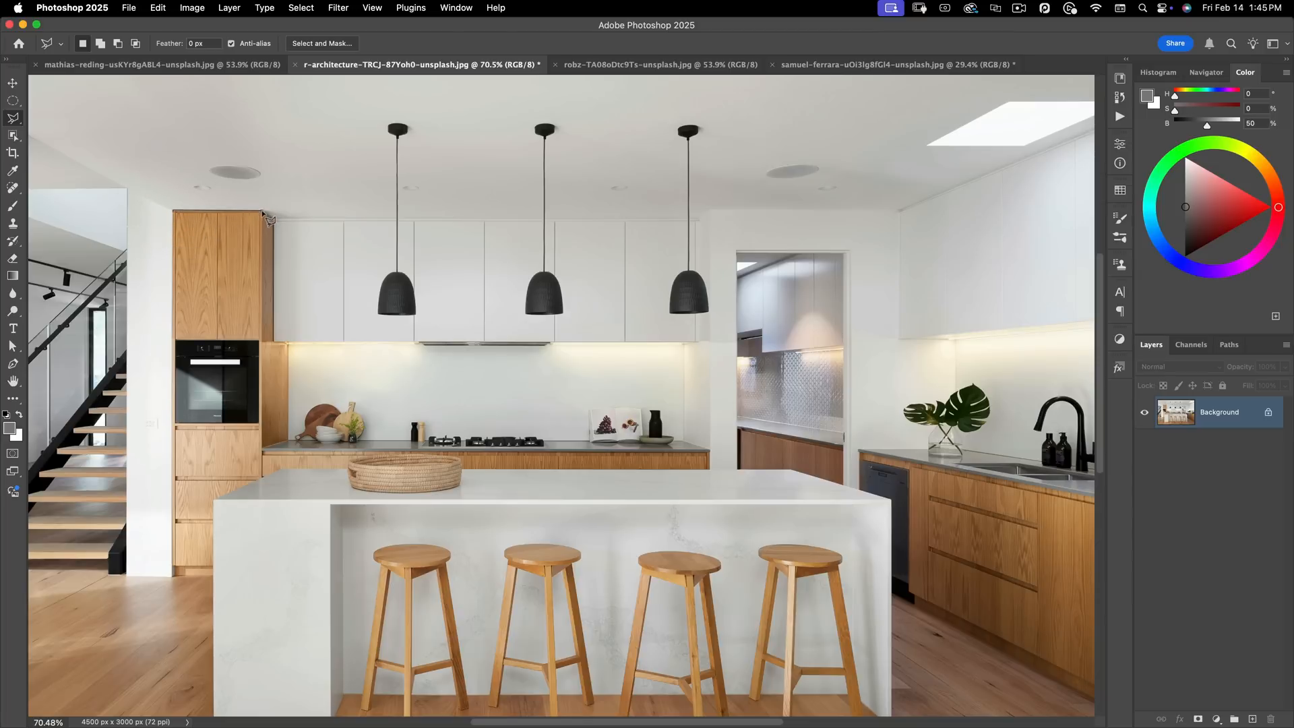
drag(265, 216, 705, 225)
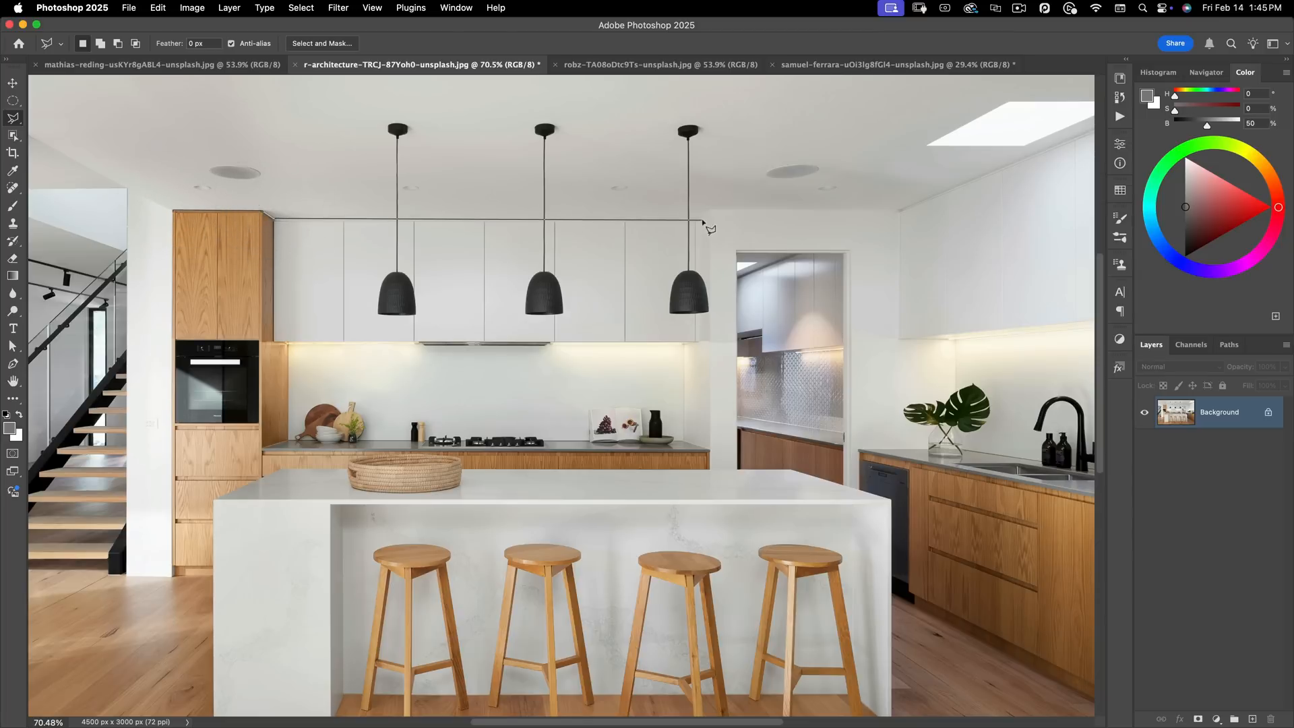
mouse_move(716, 231)
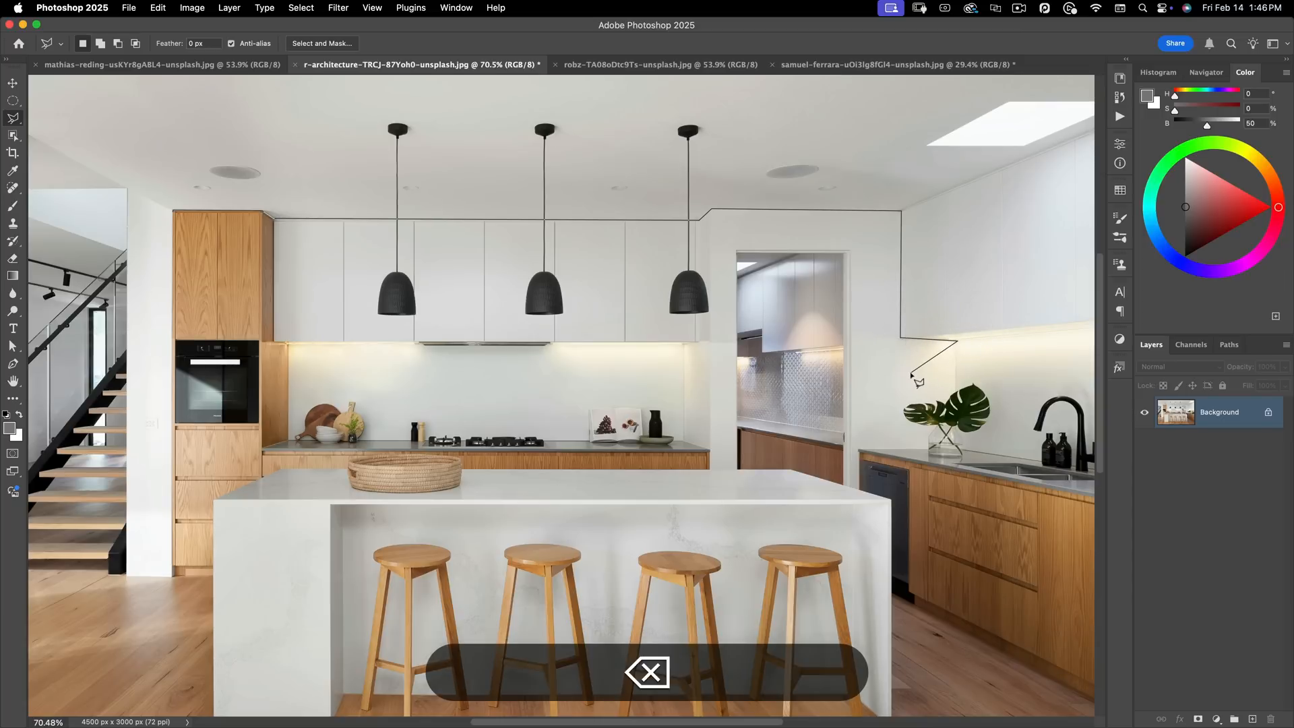
mouse_move(1027, 260)
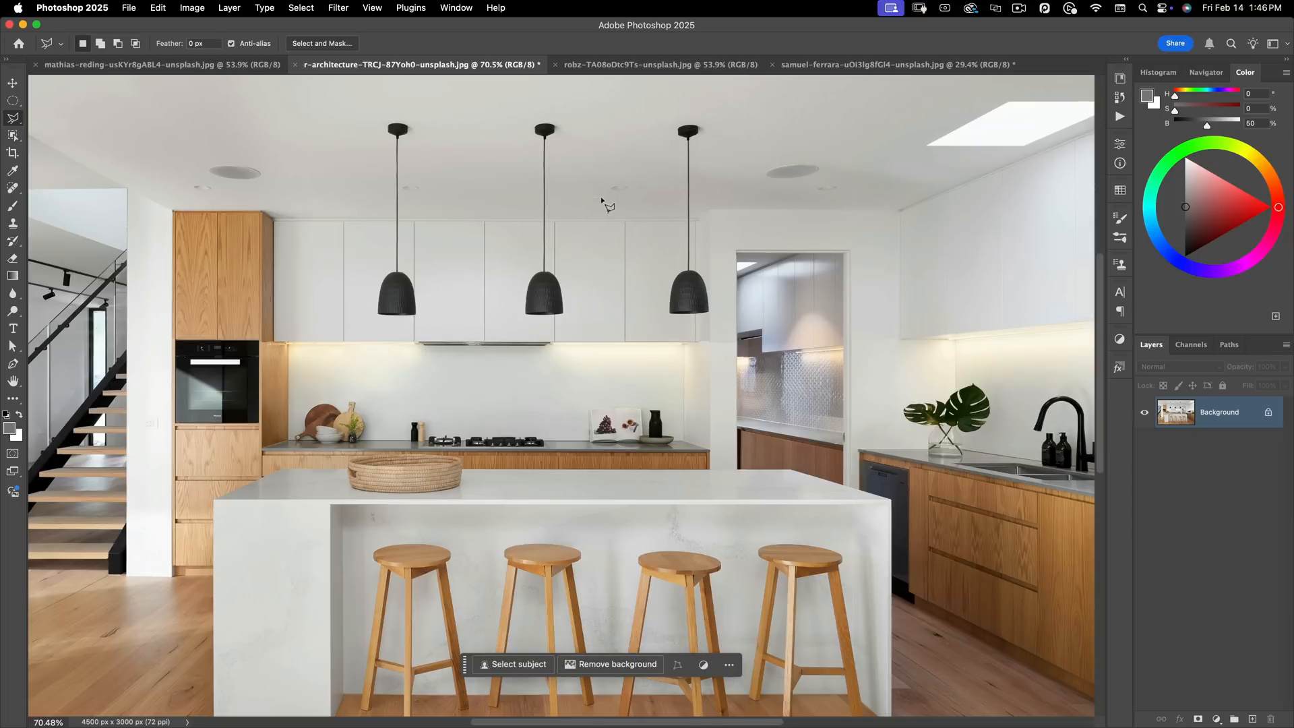
mouse_move(50, 83)
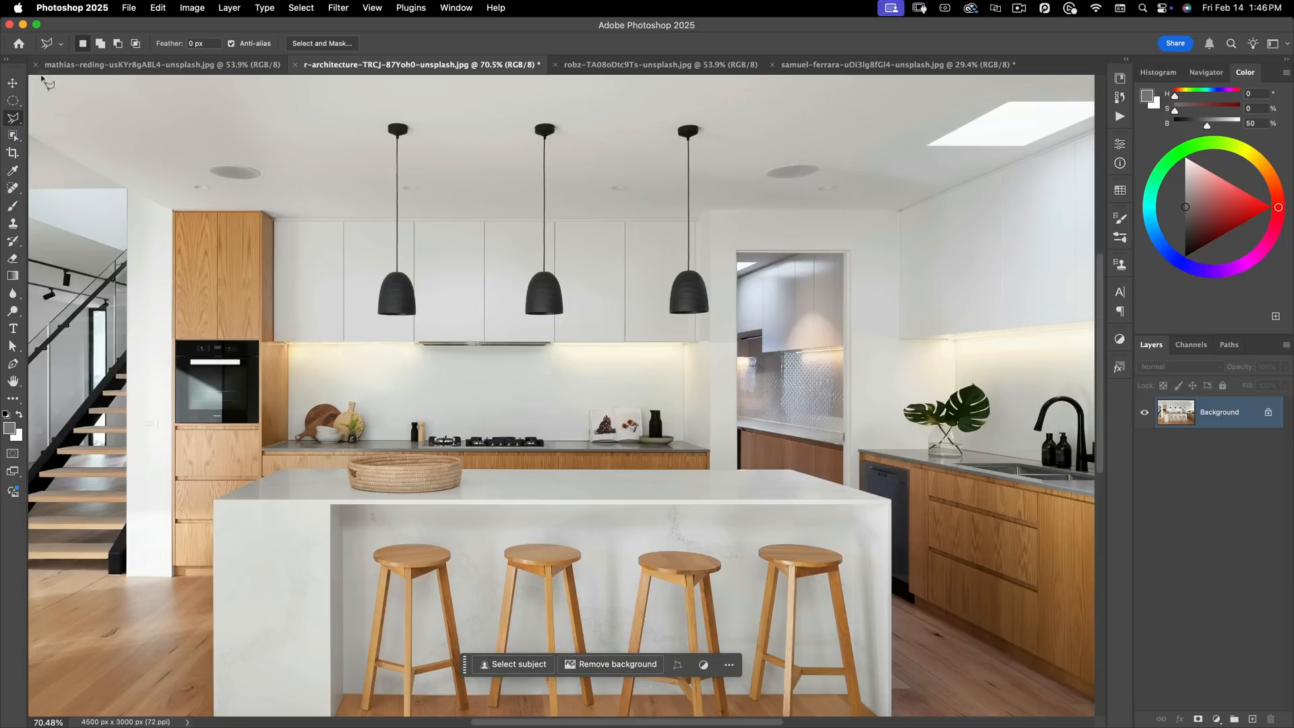
Select the pendant lights freehand with the Lasso, then clear the selection.
click(14, 119)
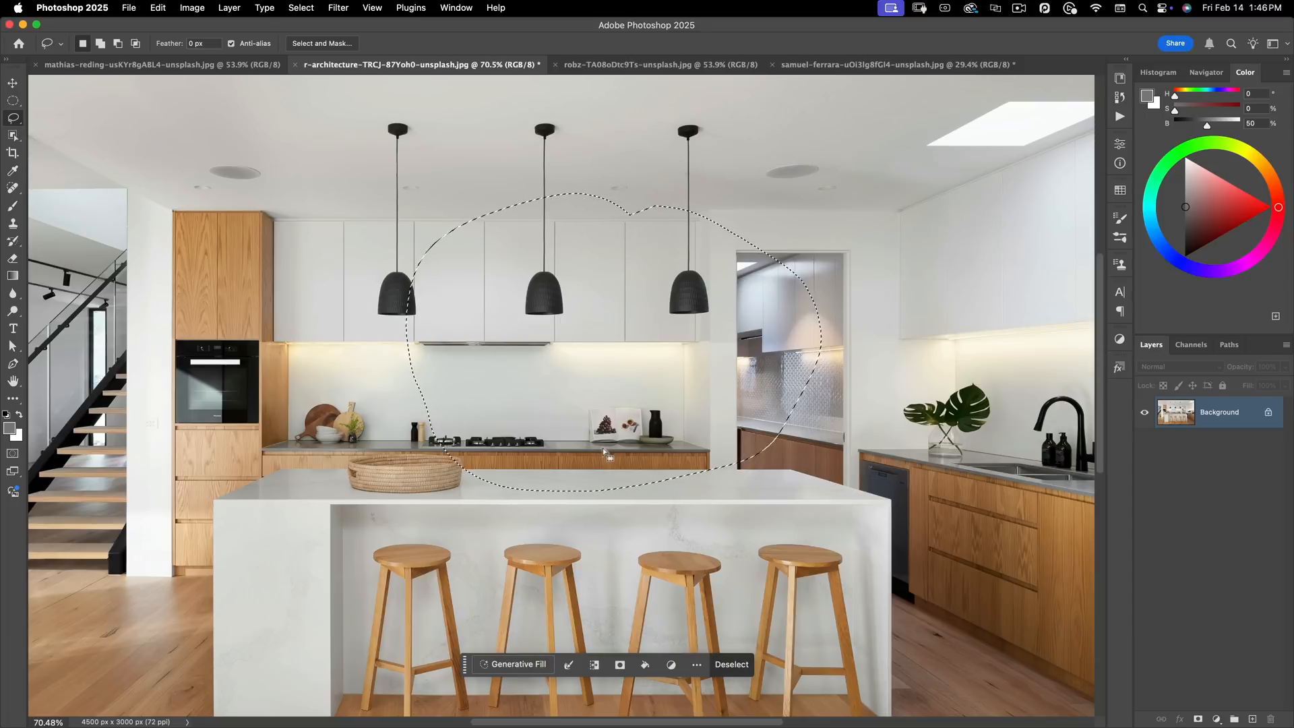
click(156, 65)
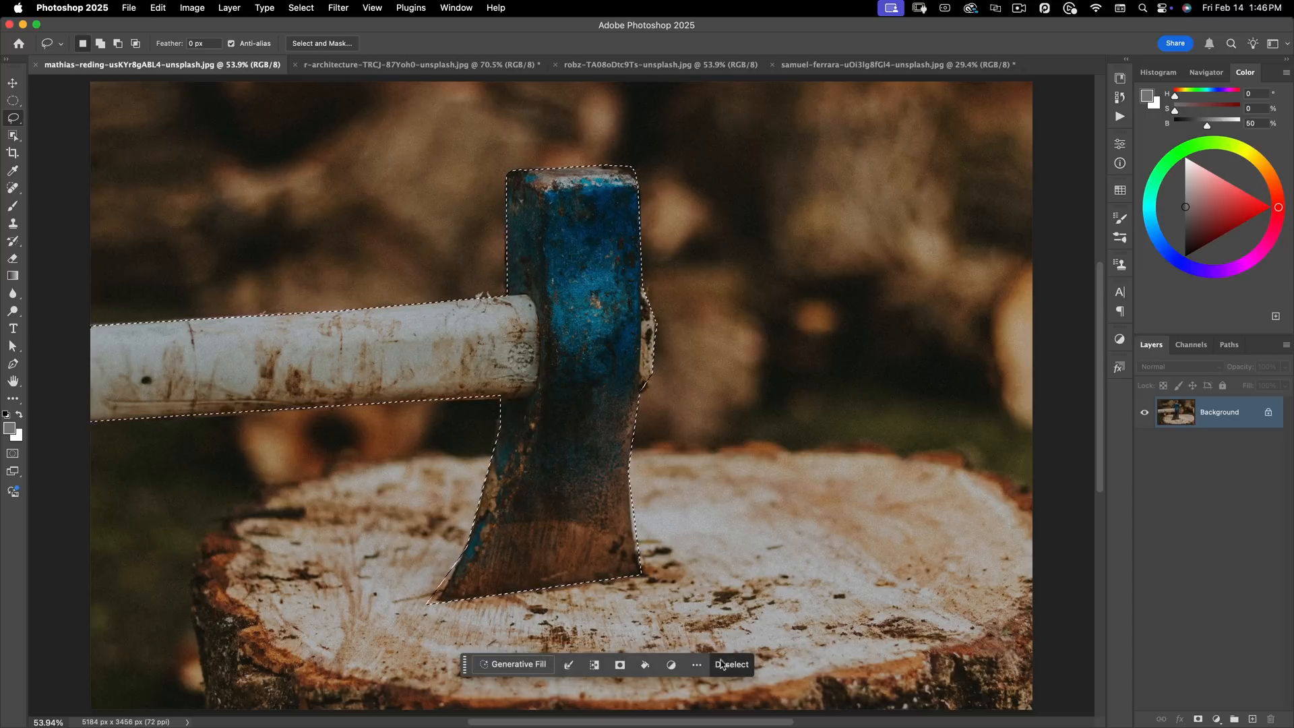
key(cmd+d)
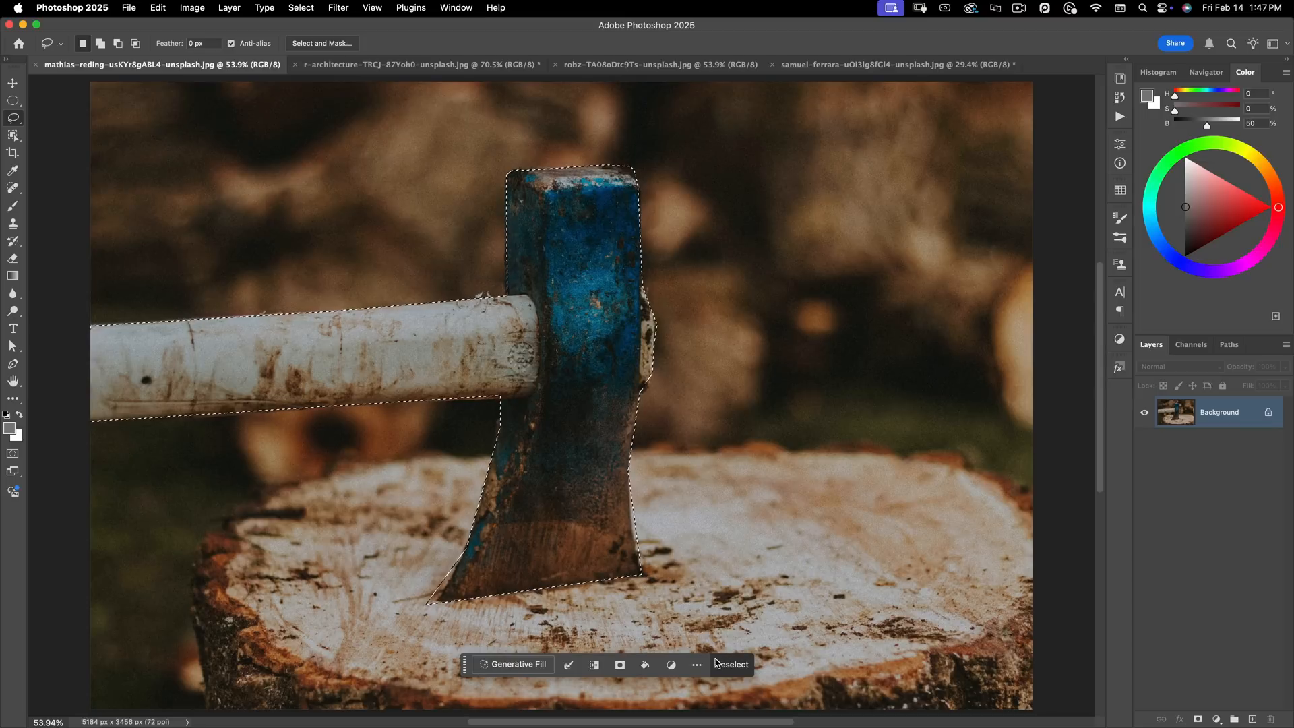
On the axe photo, deselect and reselect the outline around the axe head and handle.
click(729, 665)
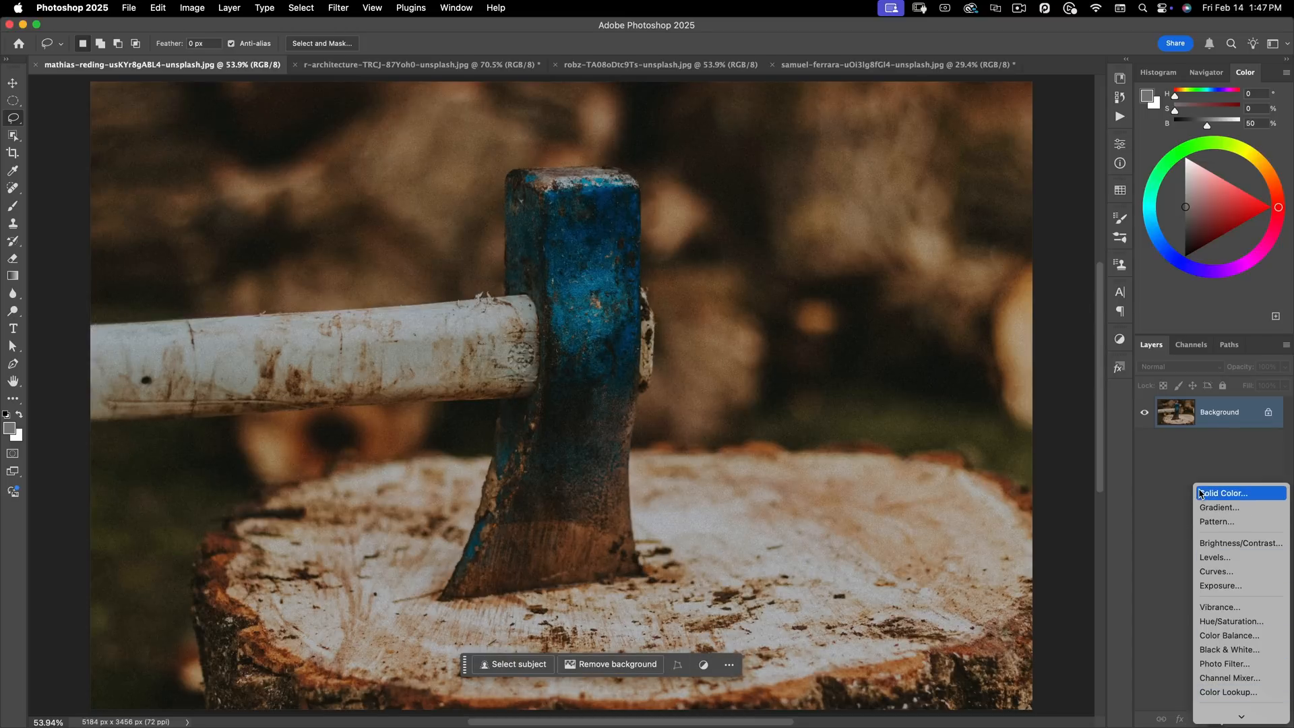
click(1222, 494)
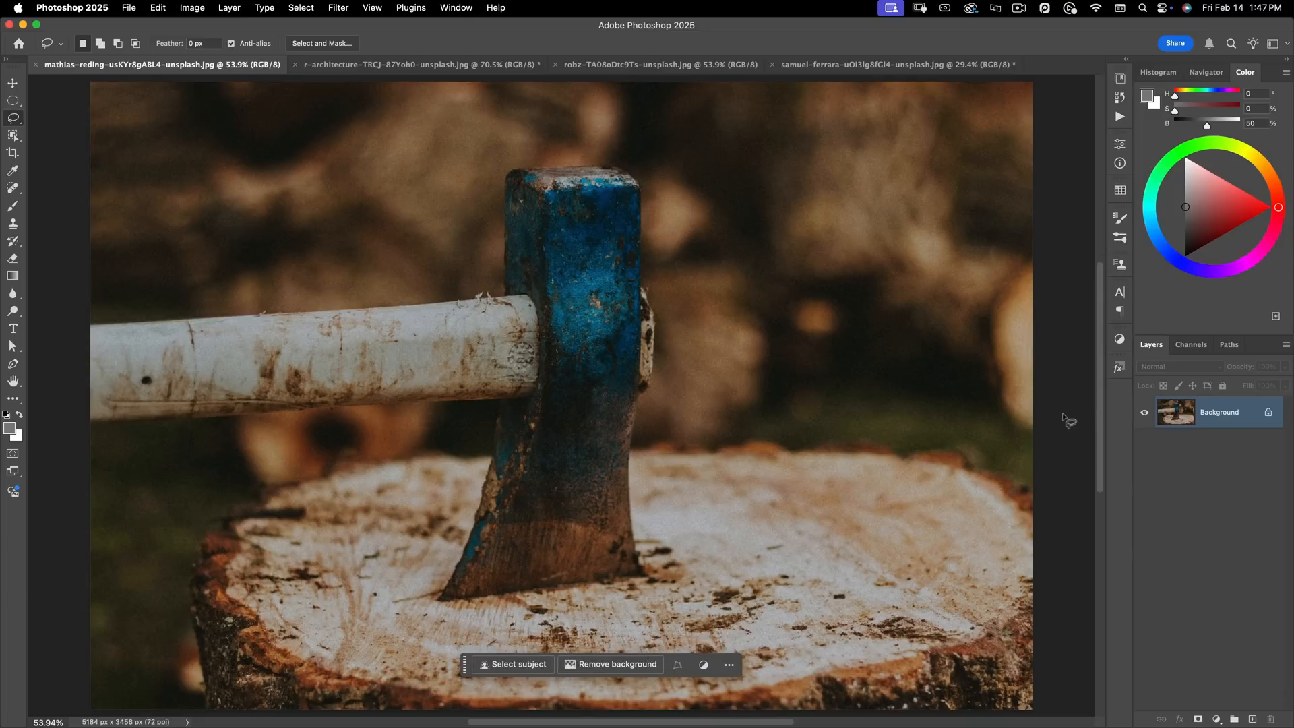
mouse_move(970, 423)
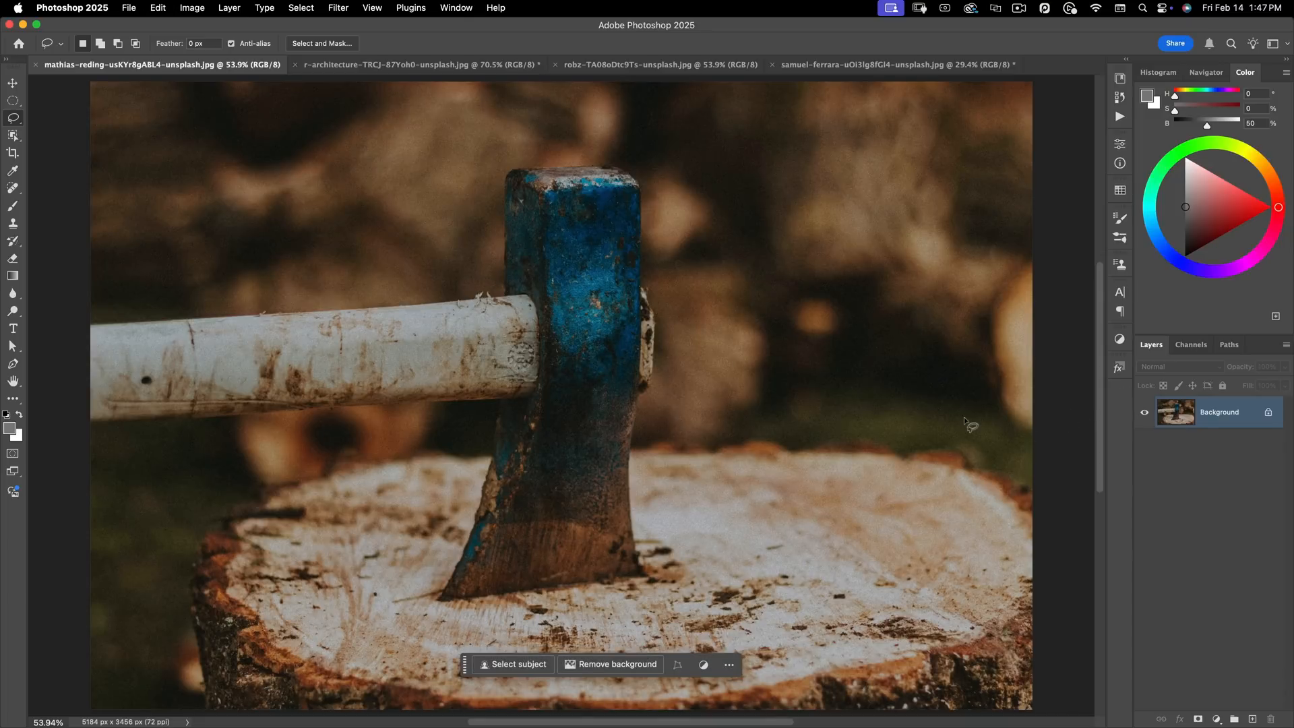
click(517, 663)
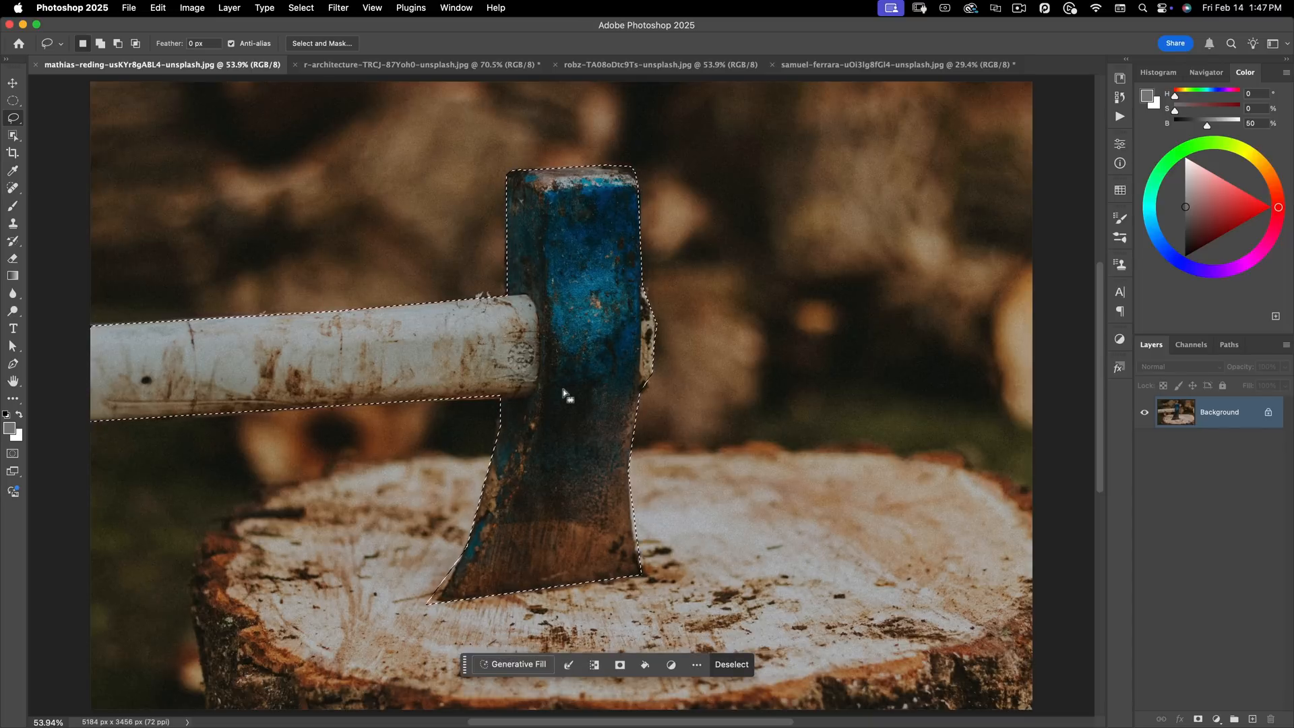
mouse_move(565, 388)
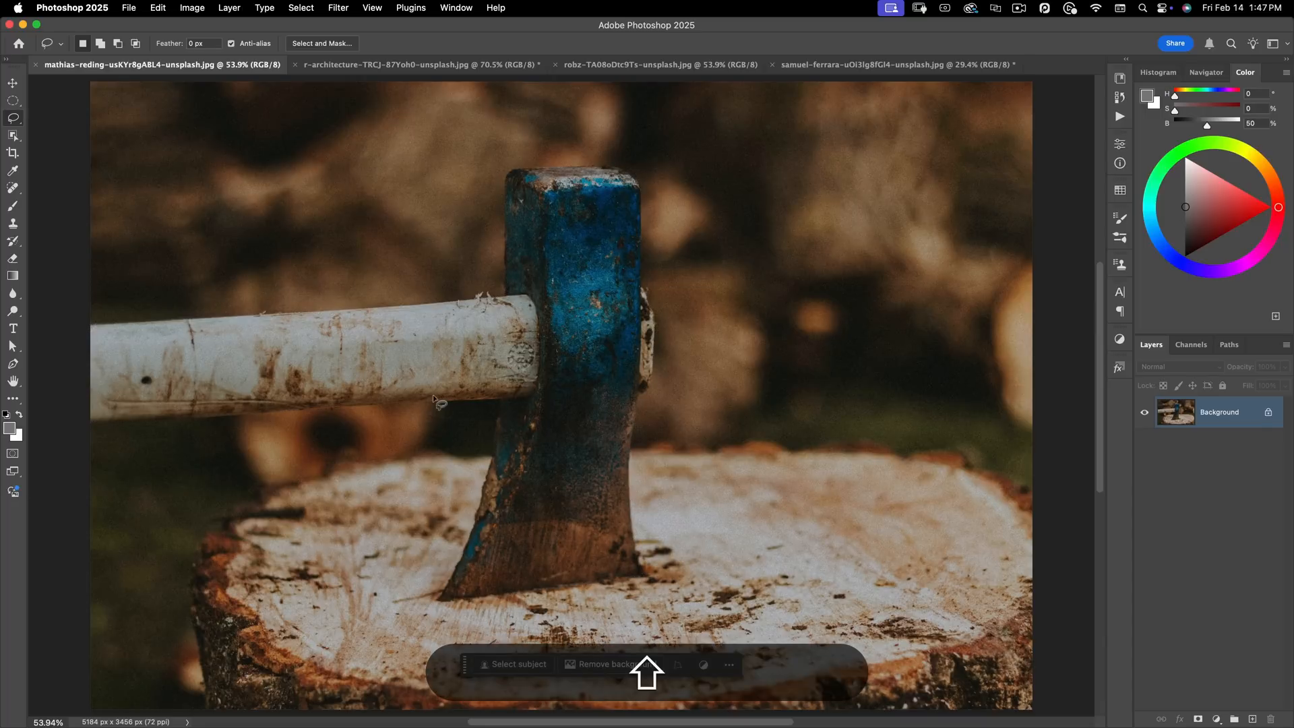
click(518, 664)
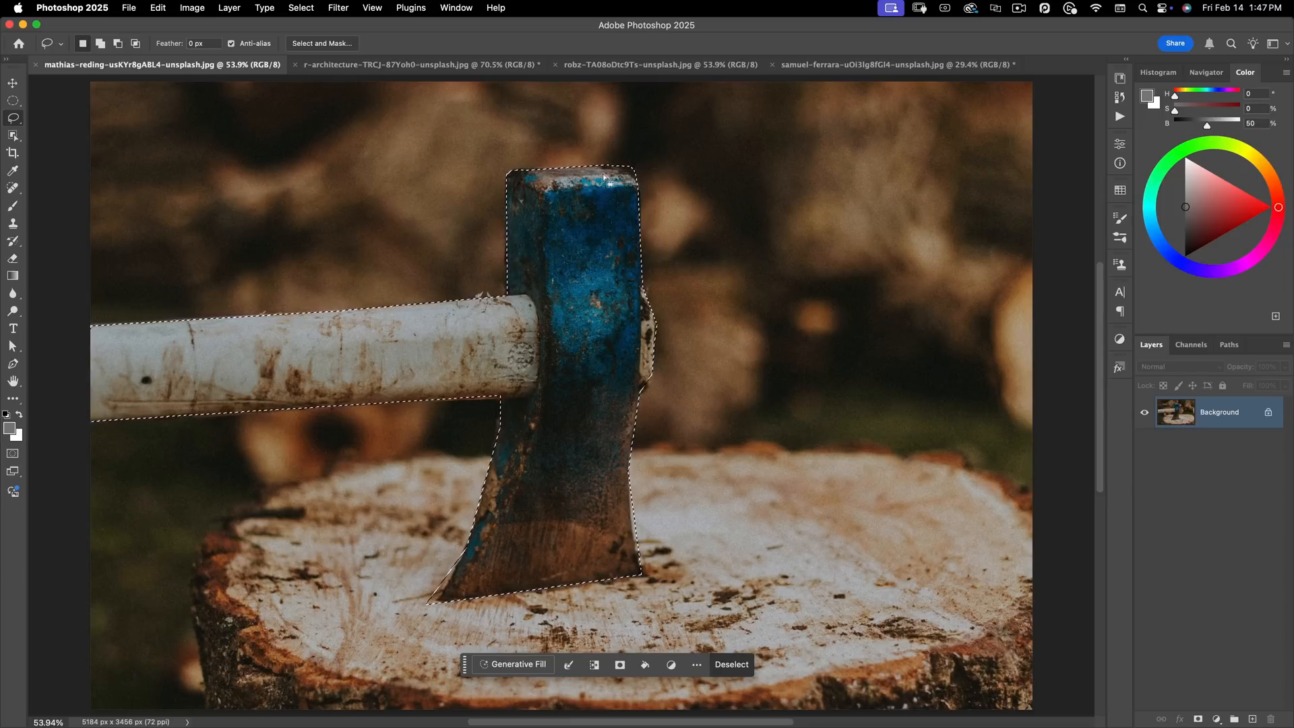
Convert the axe selection into a work path via the Paths panel.
click(1230, 343)
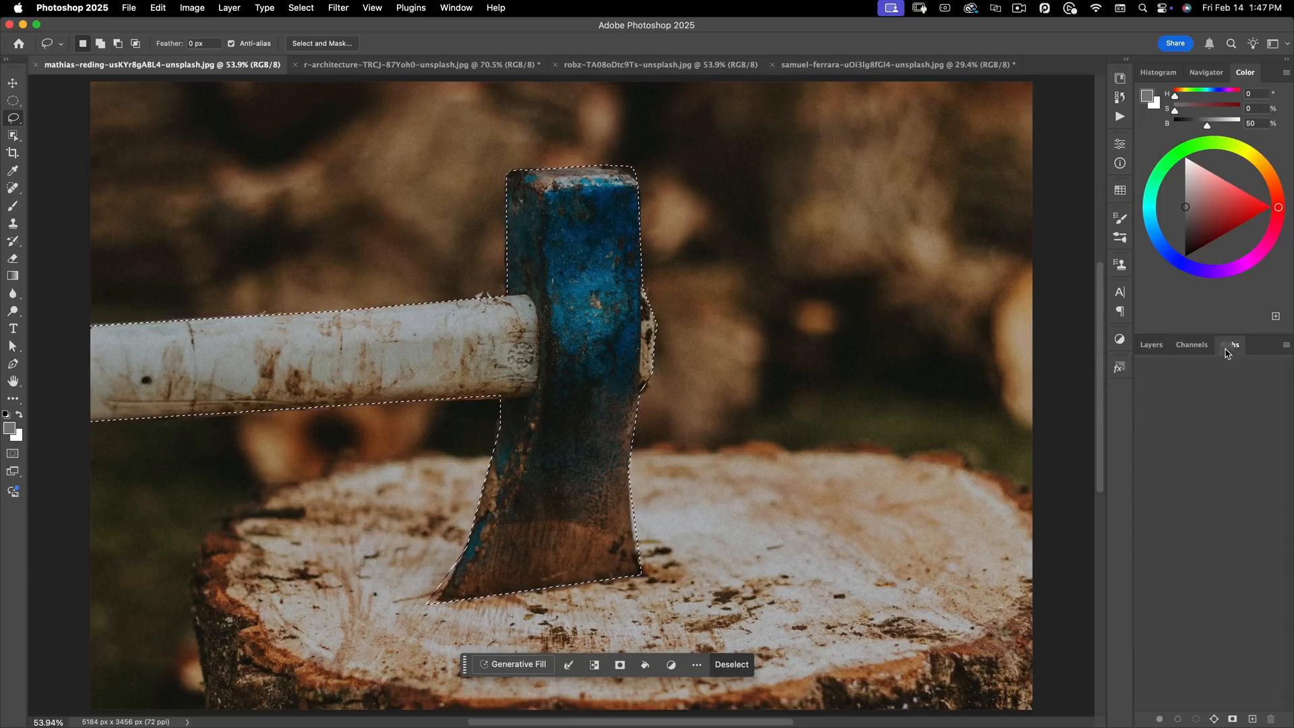
click(1231, 343)
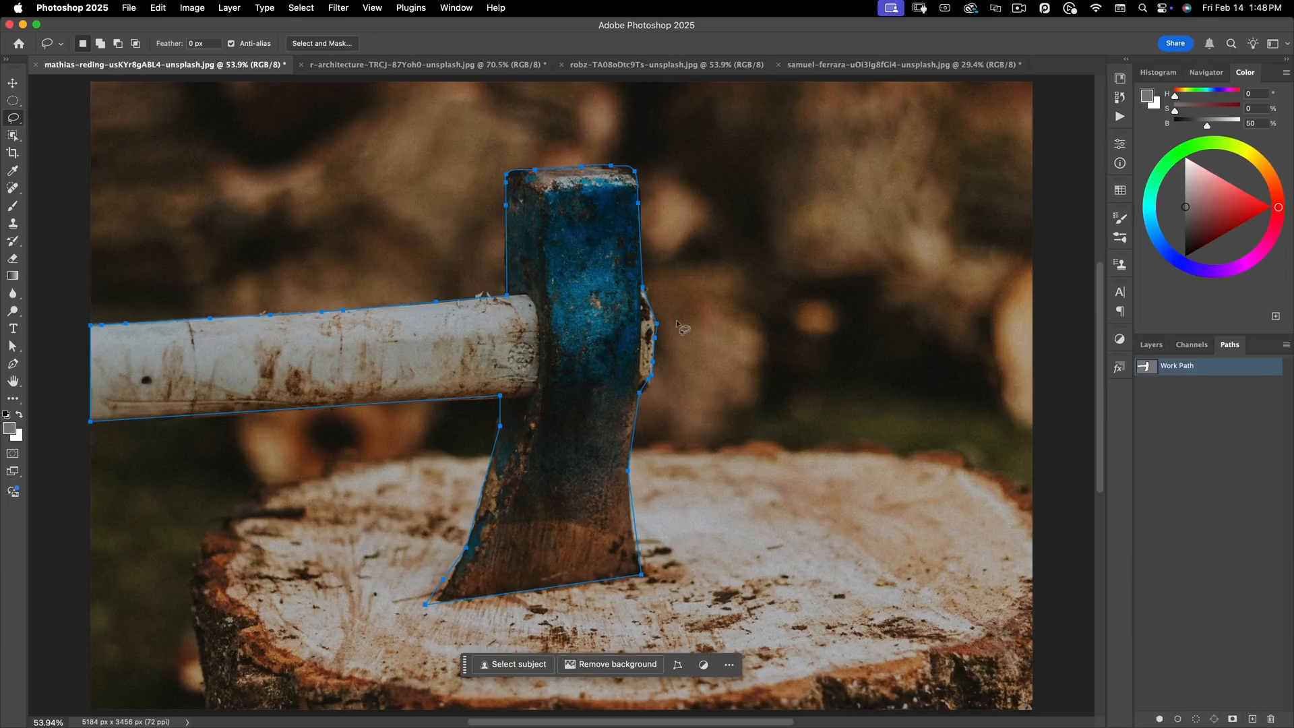
mouse_move(463, 369)
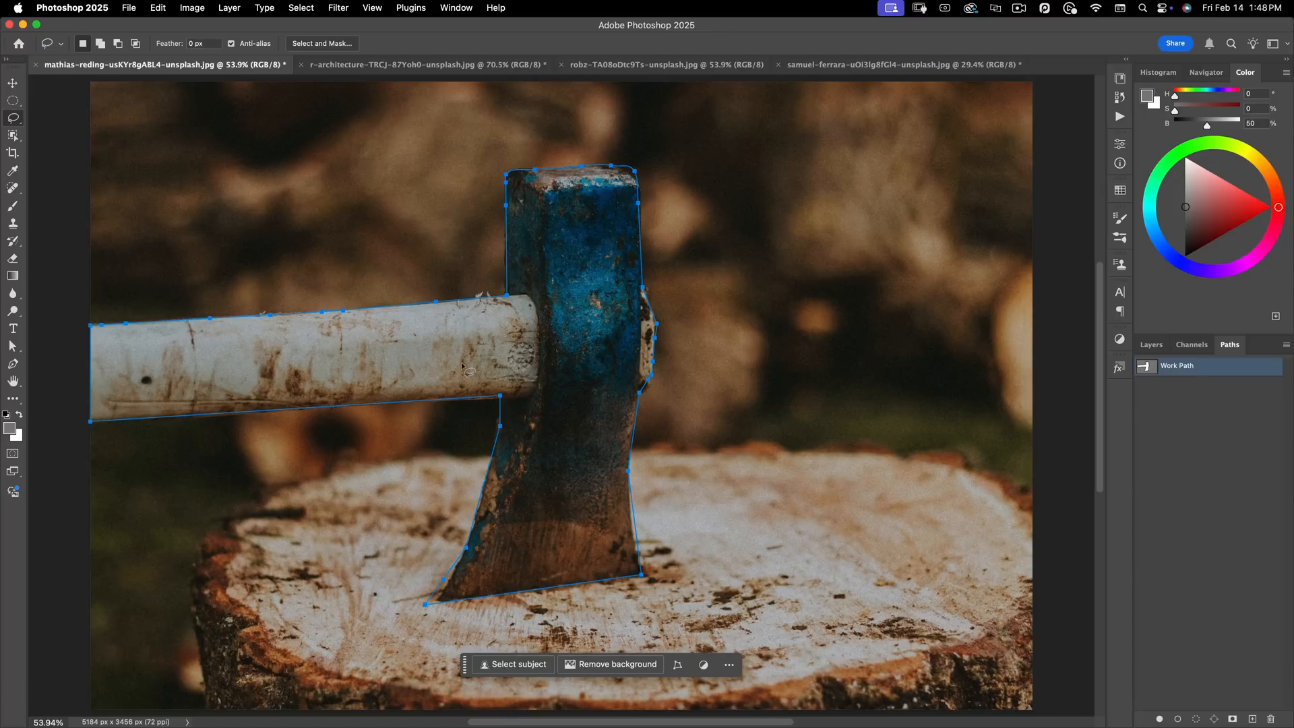